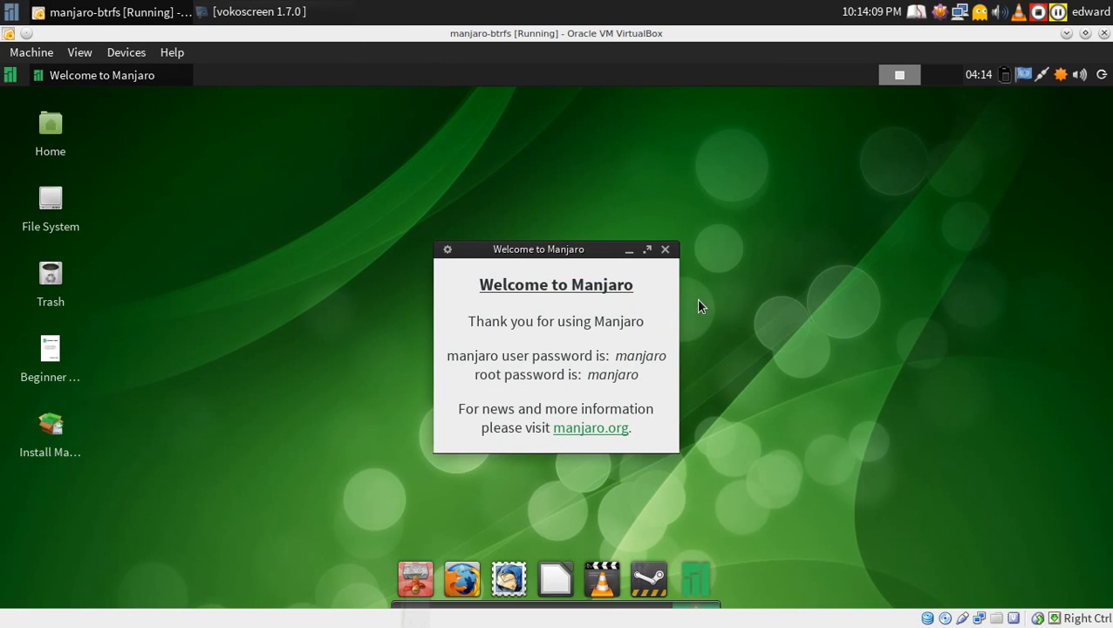
mouse_move(698, 268)
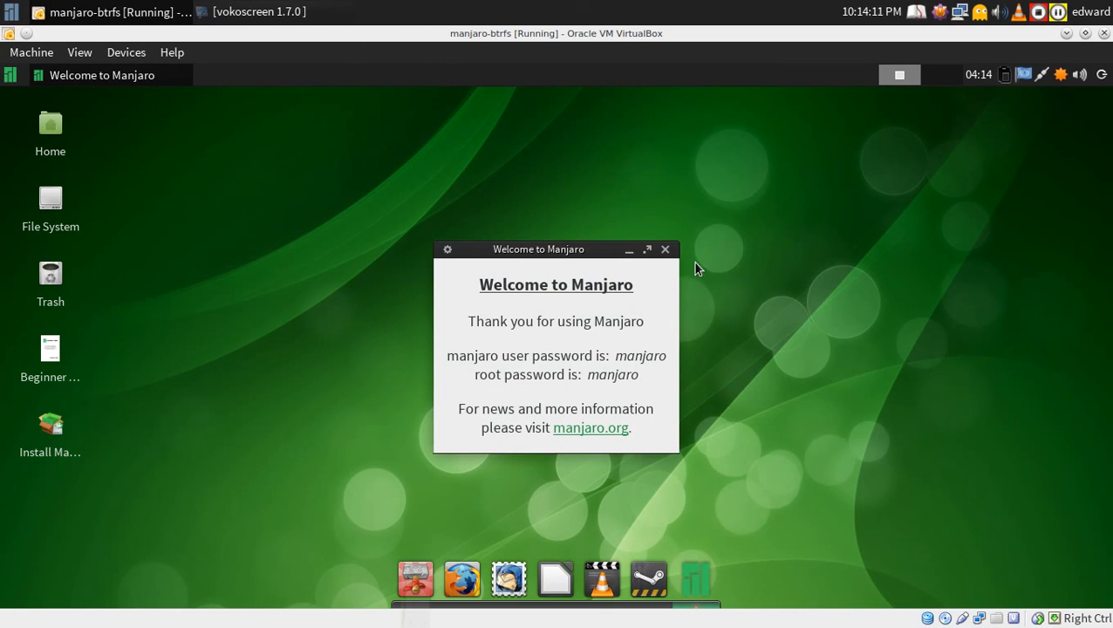
mouse_move(663, 457)
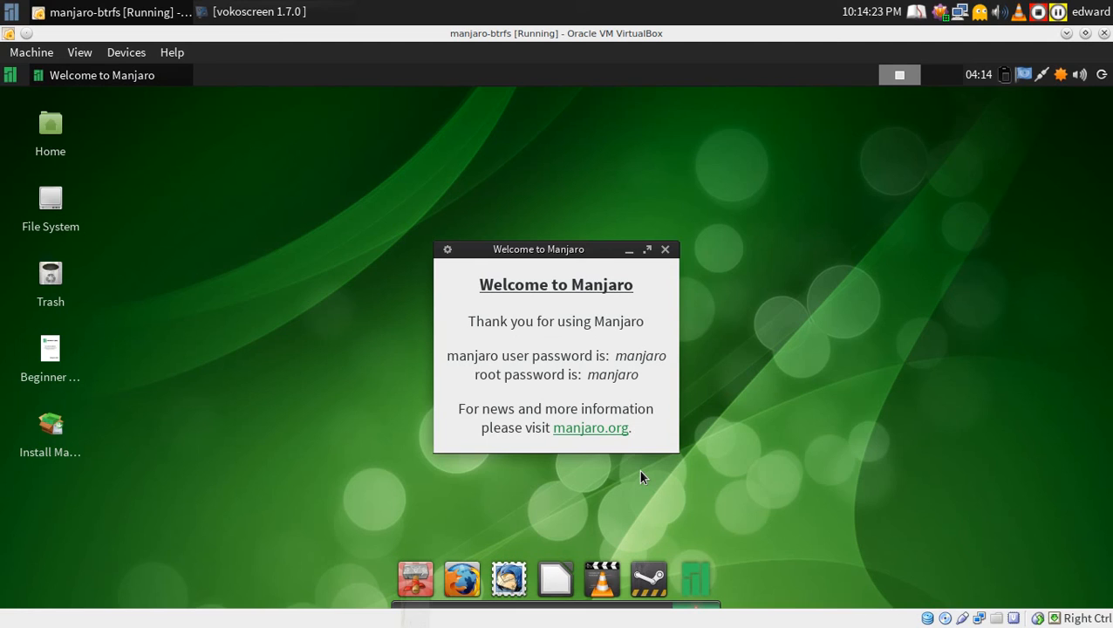
mouse_move(666, 251)
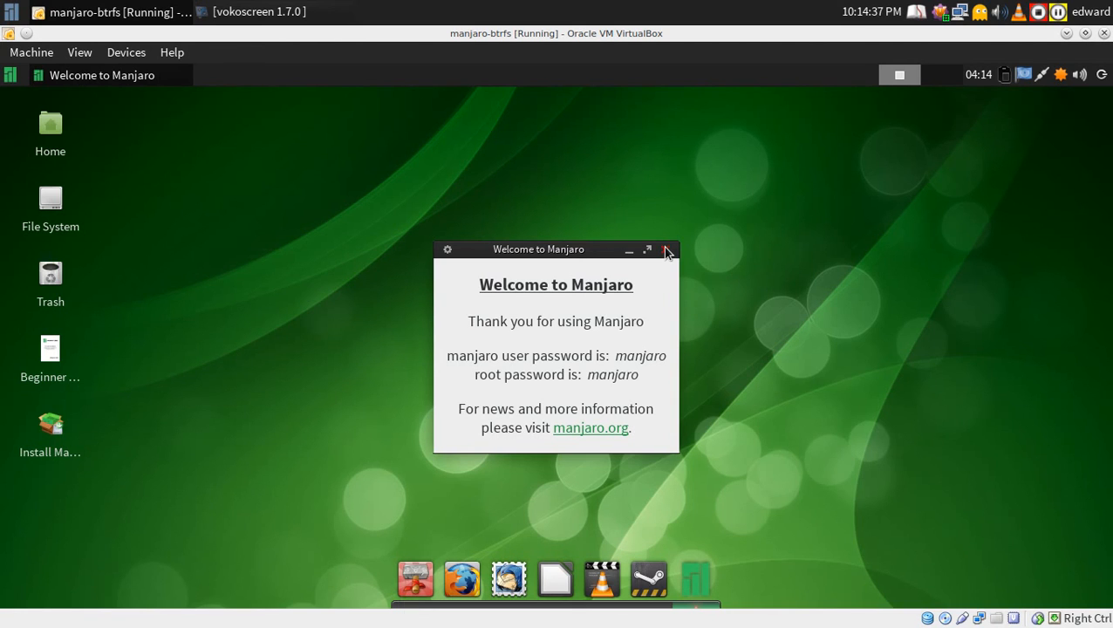
Step: Dismiss the welcome window and launch GParted authenticated as root
left_click(11, 74)
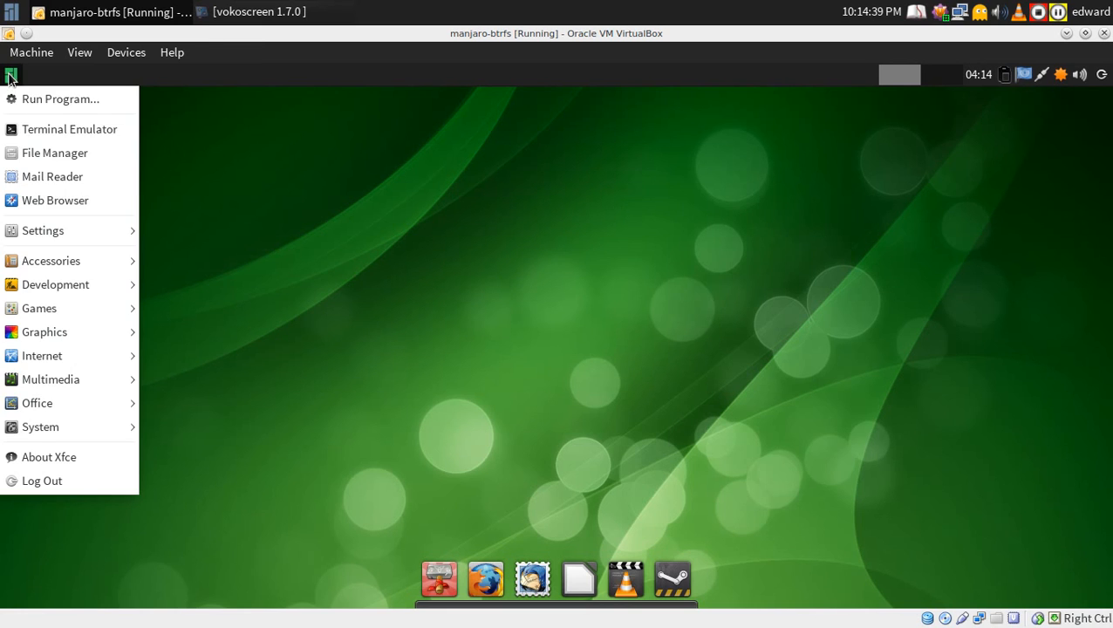
left_click(42, 356)
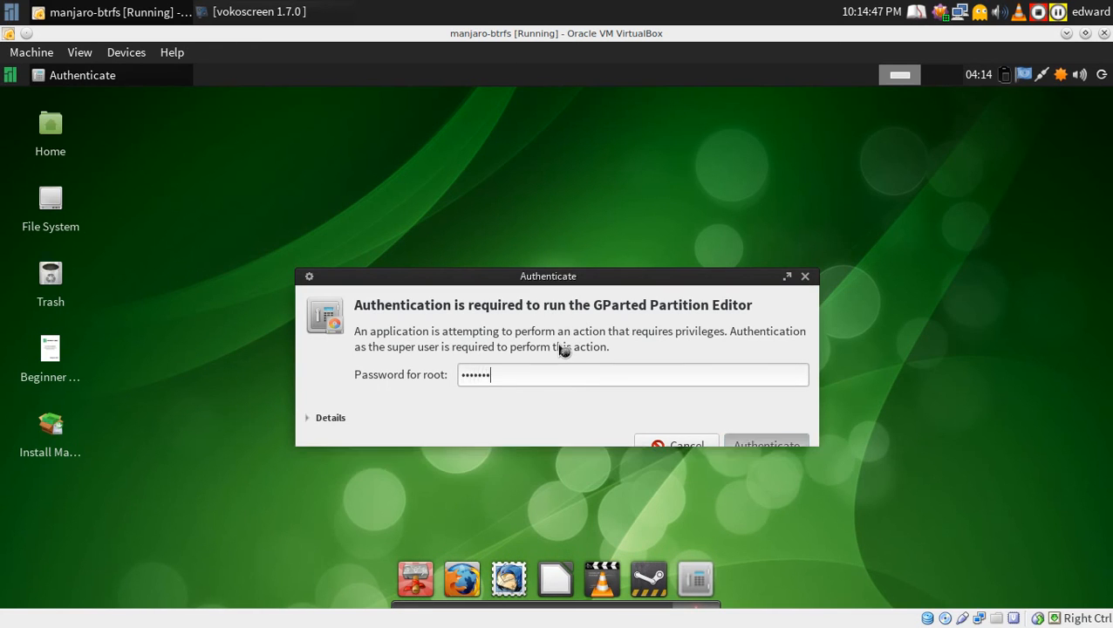
left_click(767, 445)
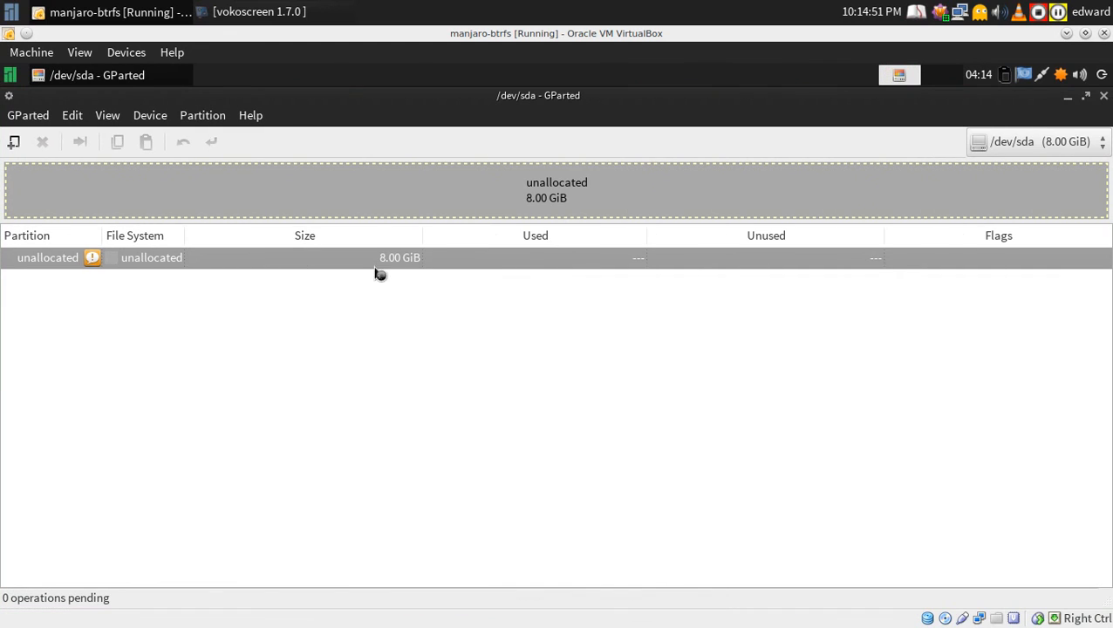
Step: Queue a new 512 MiB linux-swap partition in the unallocated space
left_click(151, 115)
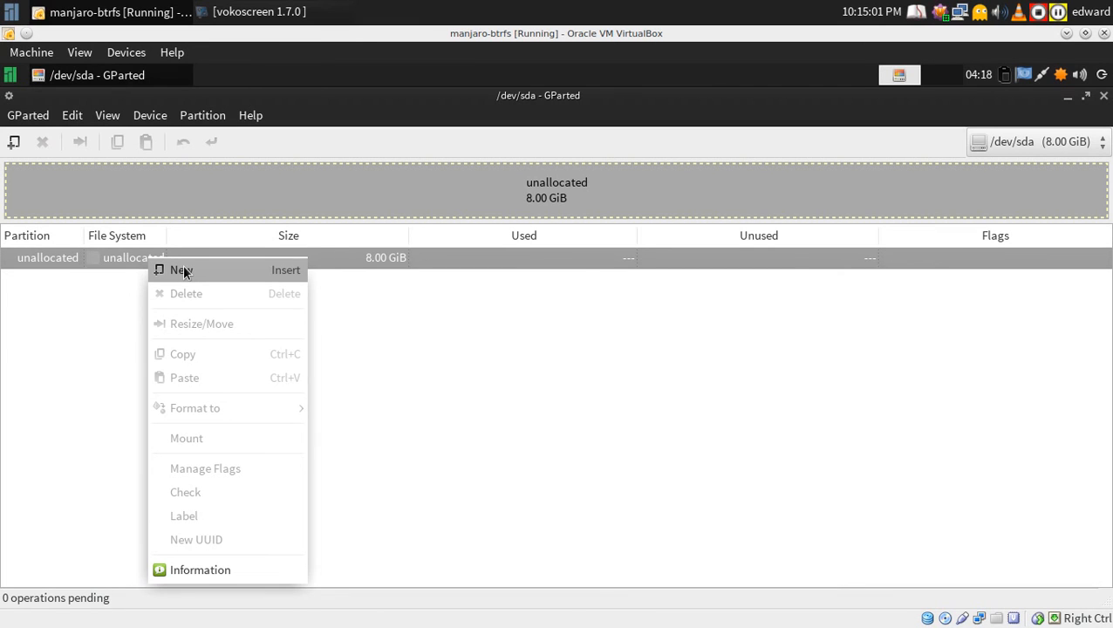
left_click(181, 269)
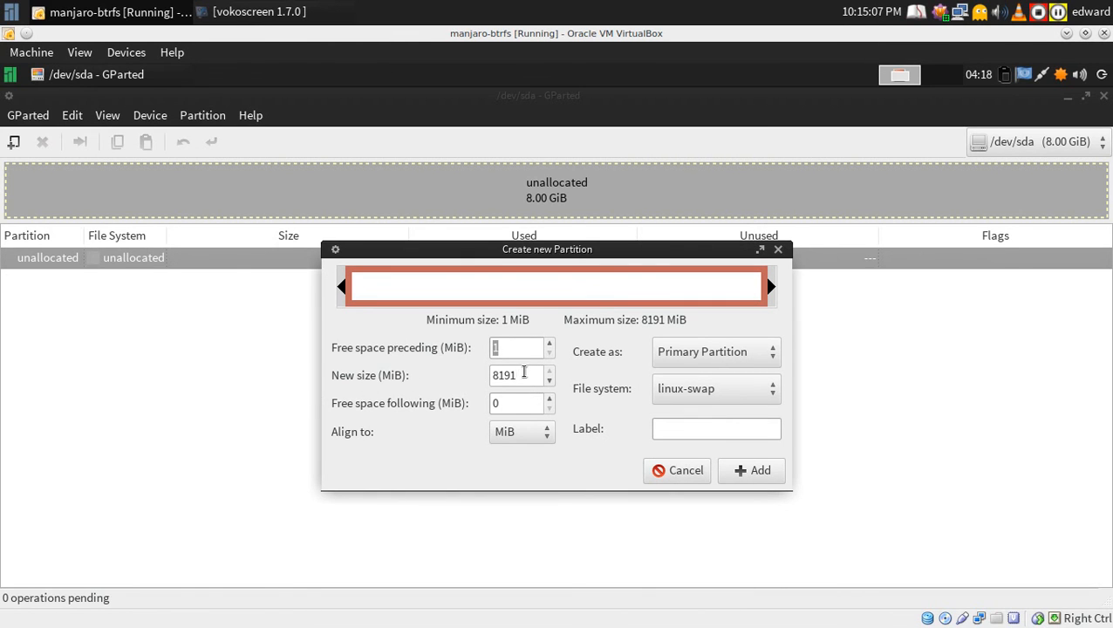
type("512")
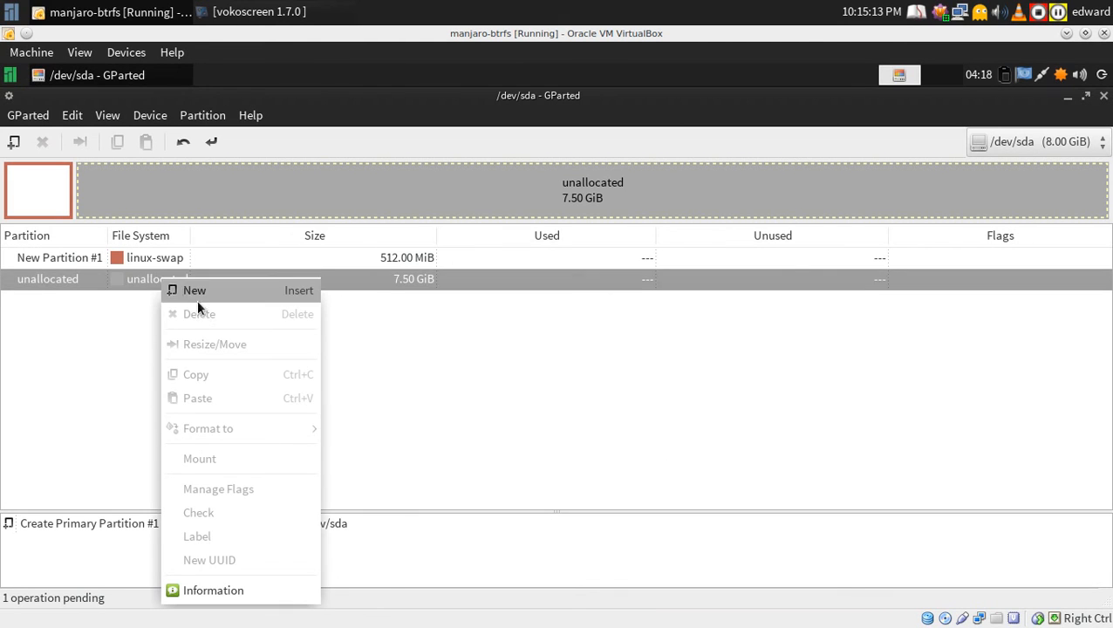
Step: Queue a second partition filling the remaining 7.50 GiB formatted as btrfs
left_click(195, 290)
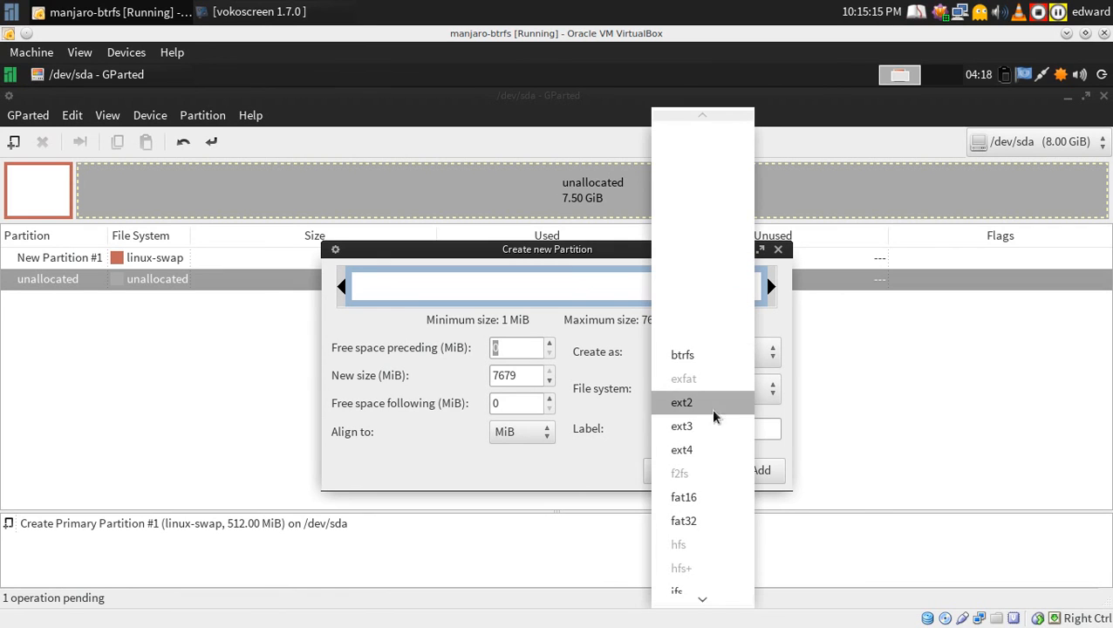
left_click(683, 354)
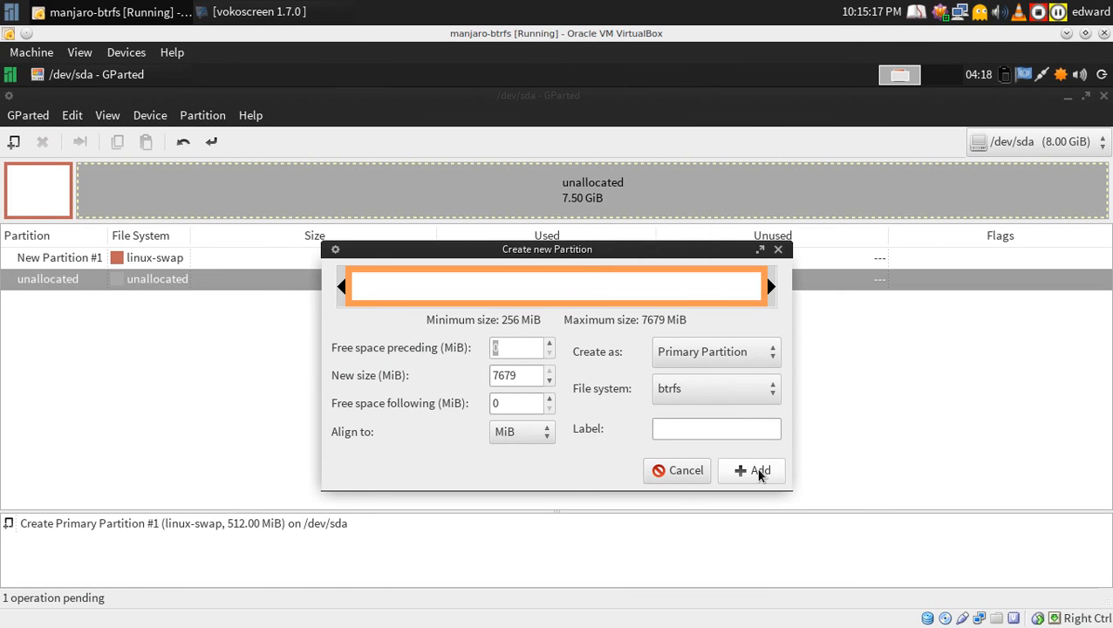
left_click(753, 472)
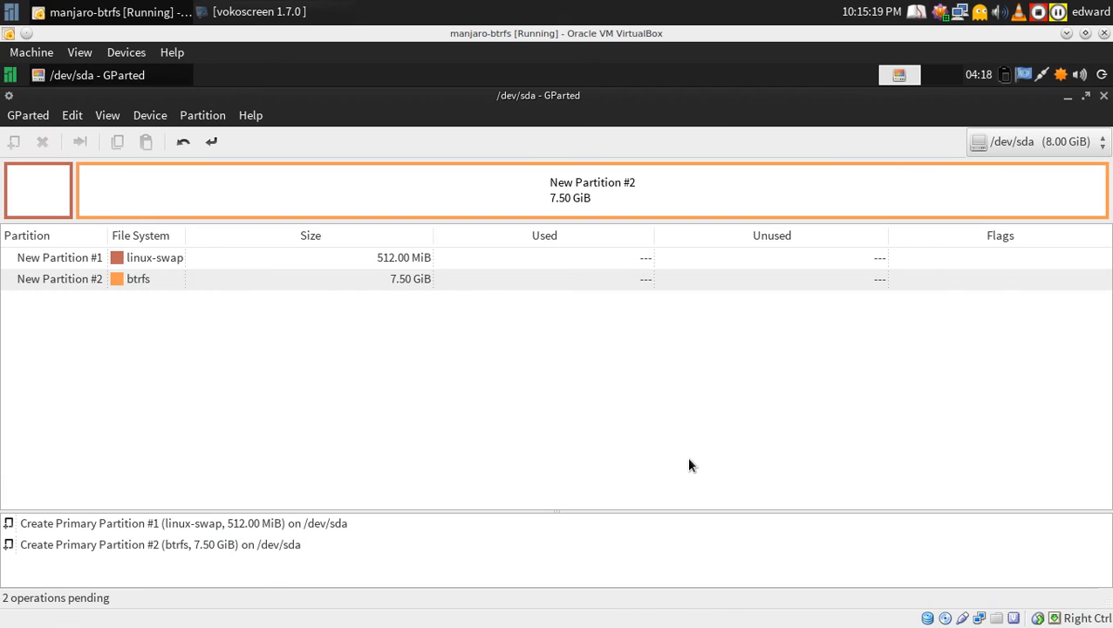
mouse_move(649, 460)
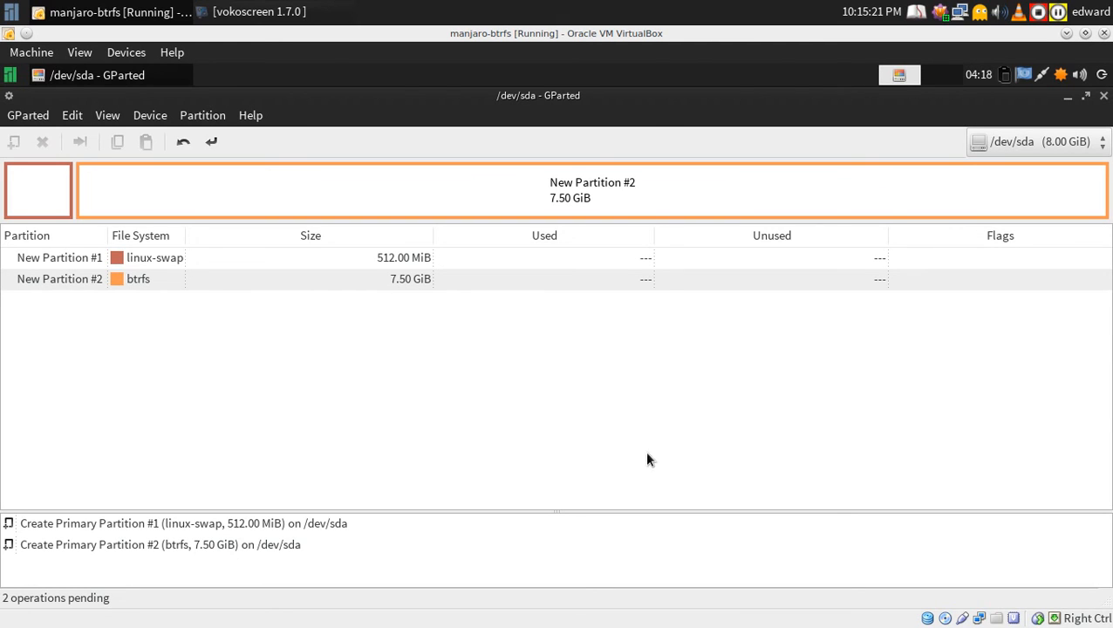
mouse_move(211, 141)
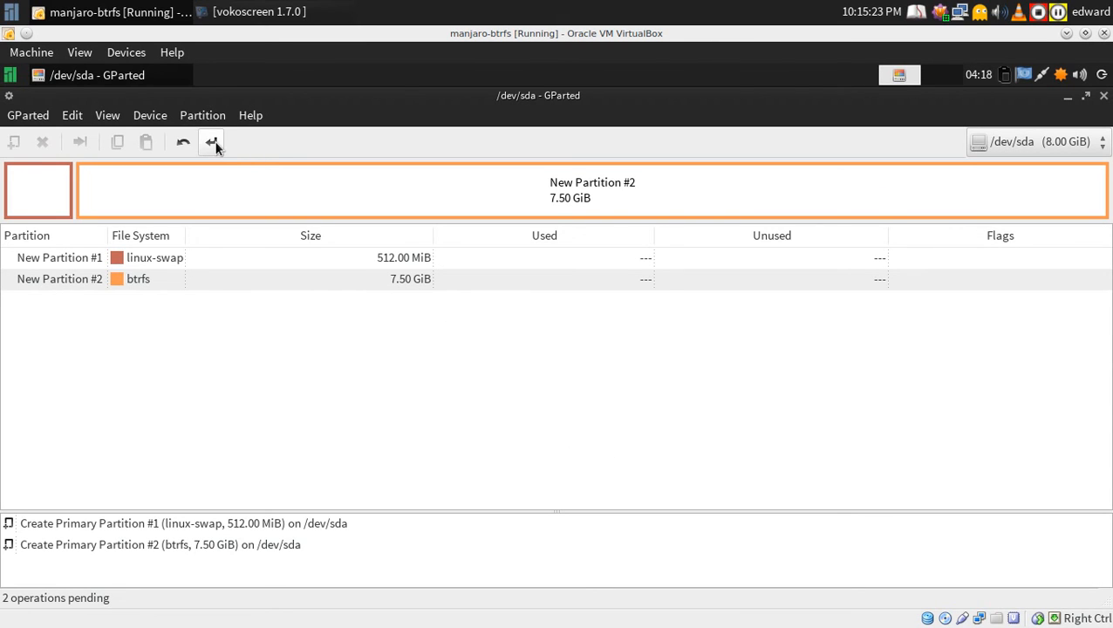
mouse_move(211, 142)
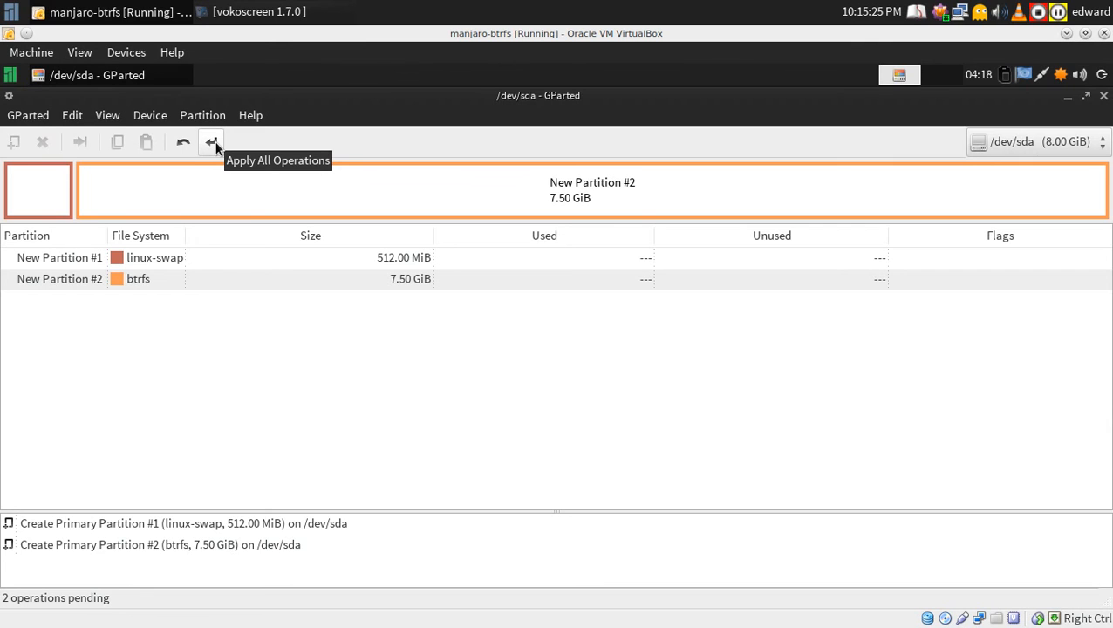
Step: Apply the pending operations, creating /dev/sda1 swap and /dev/sda2 btrfs, then close GParted
left_click(211, 142)
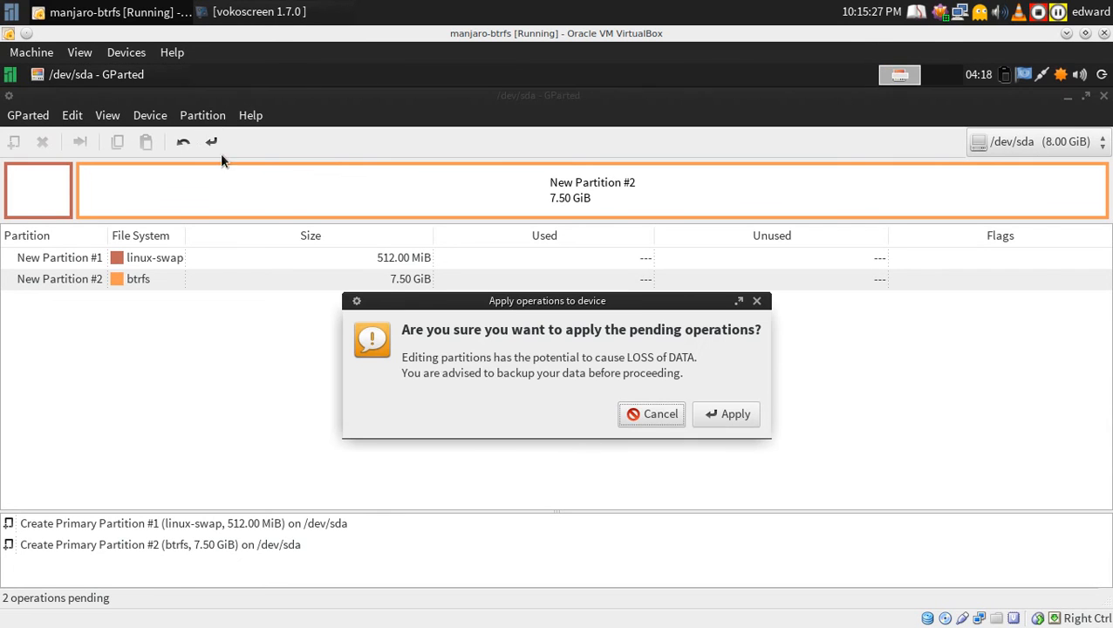
left_click(728, 413)
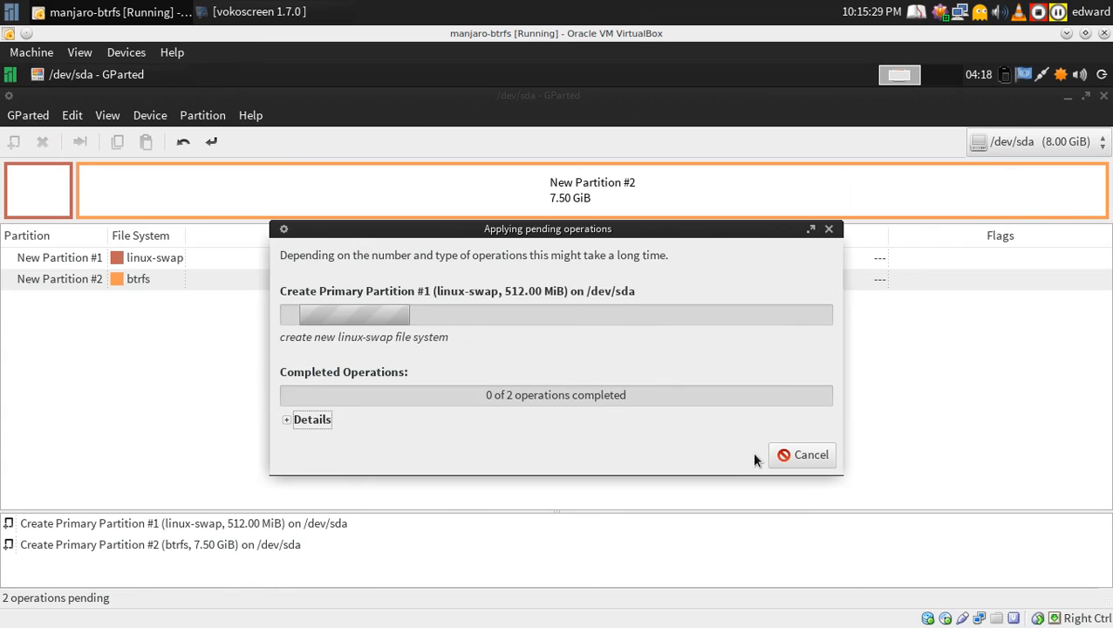
left_click(803, 453)
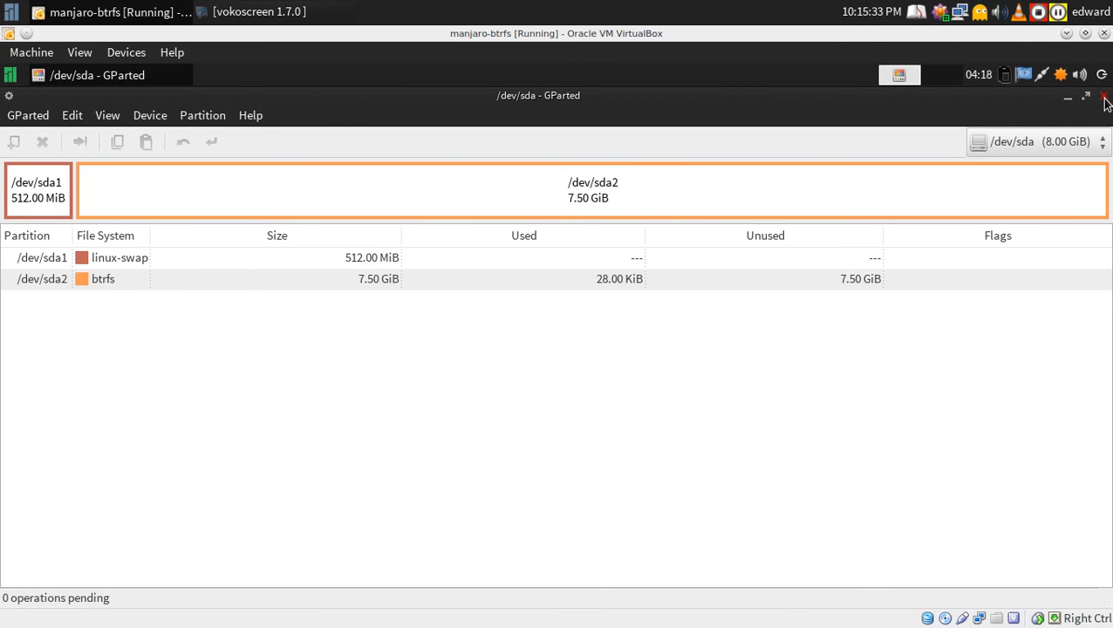
left_click(1103, 96)
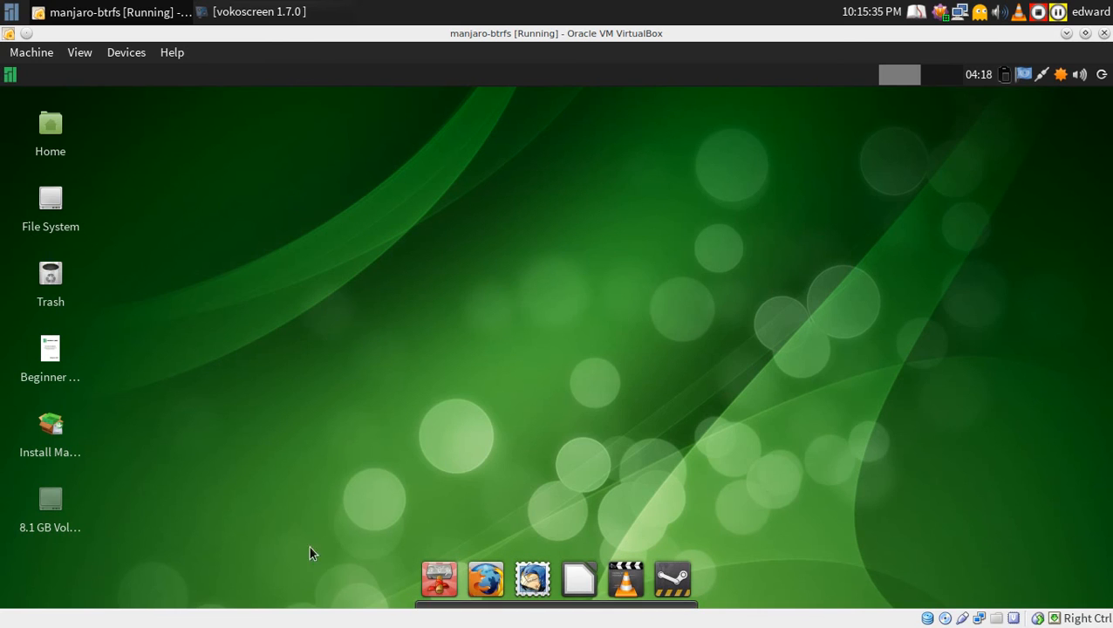
mouse_move(10, 73)
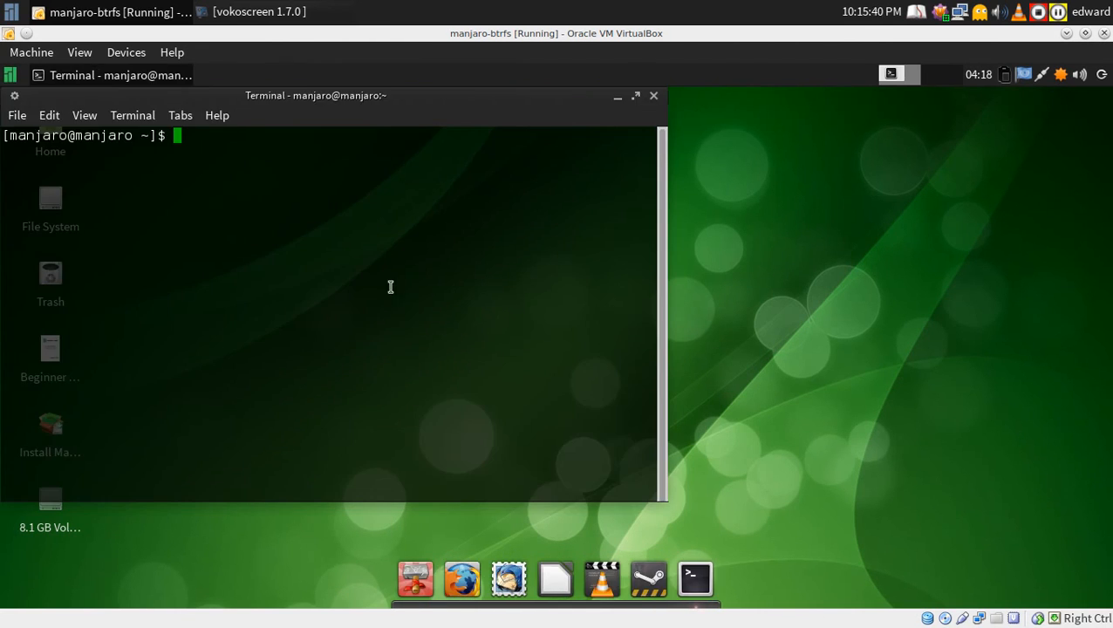
Step: Position the terminal window and enter the 'sudo setup' command
left_click_drag(316, 94, 537, 115)
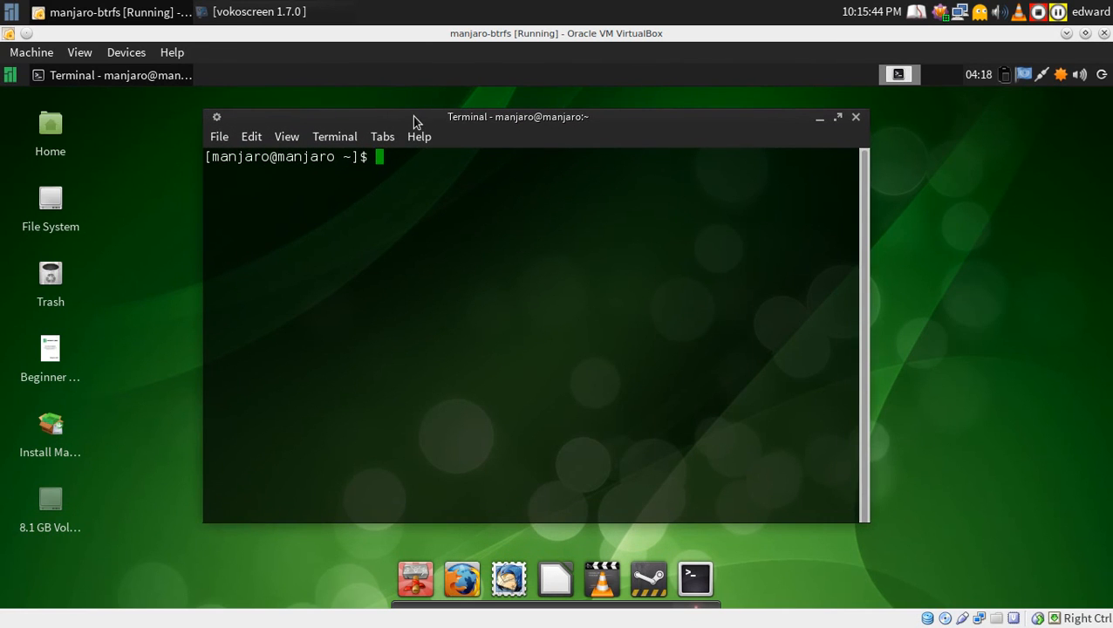
type("sudo setup")
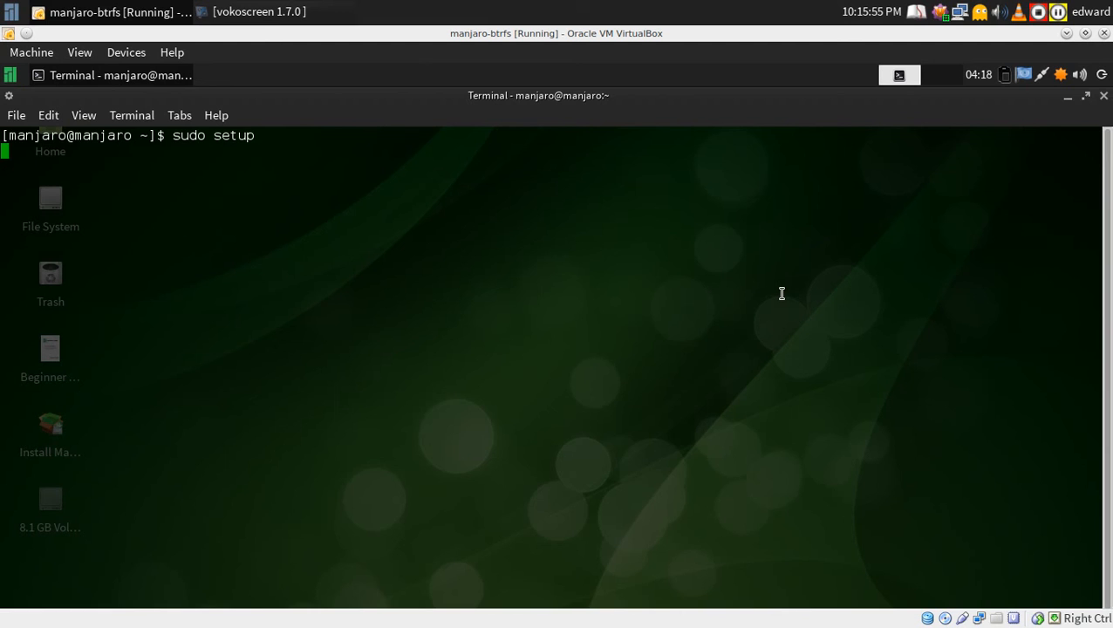
Step: Run setup and start the testing installer with EFI support
key("Return")
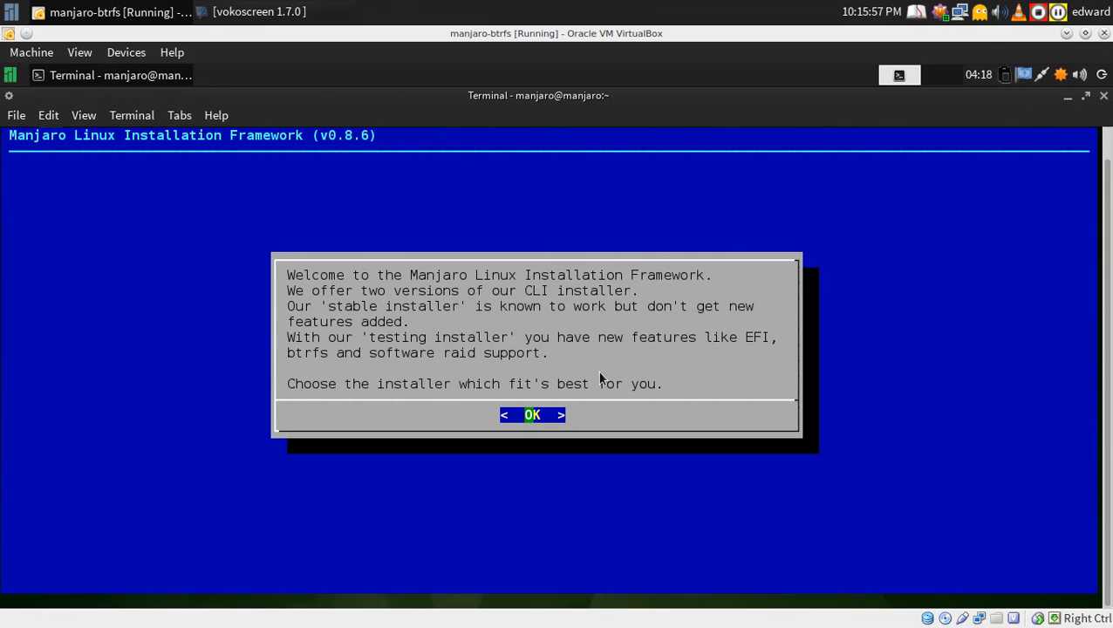
left_click(532, 415)
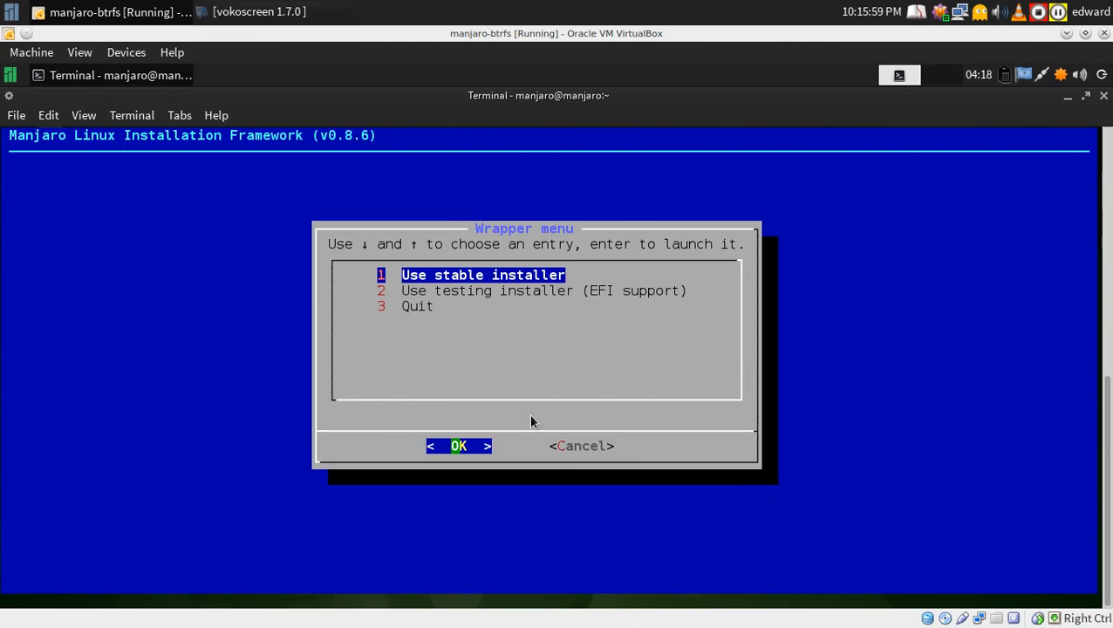
key("Down")
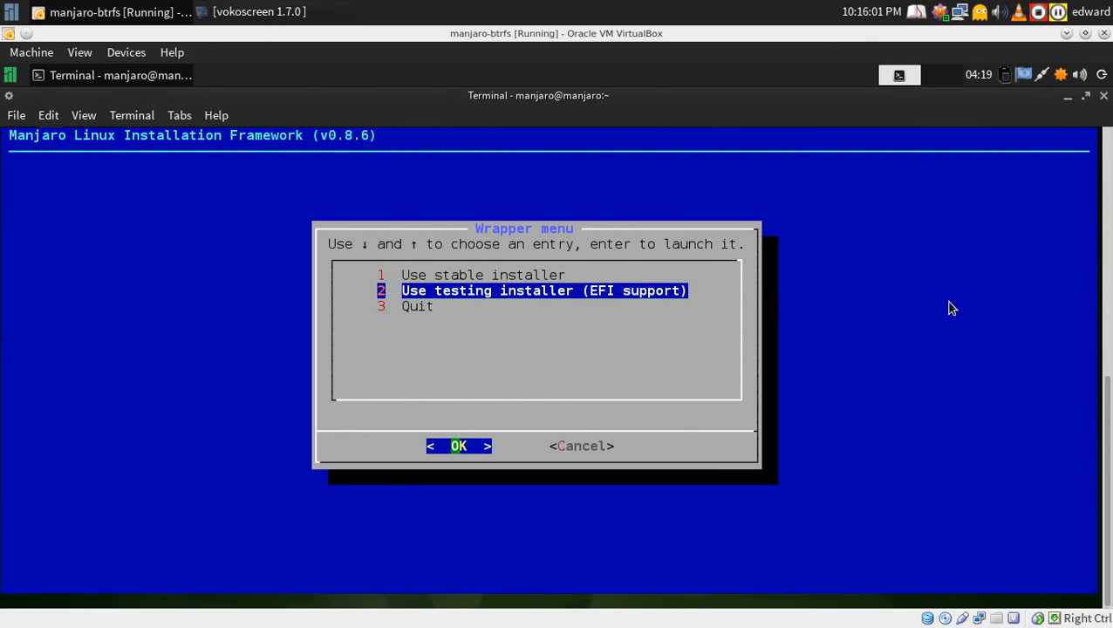
left_click(459, 446)
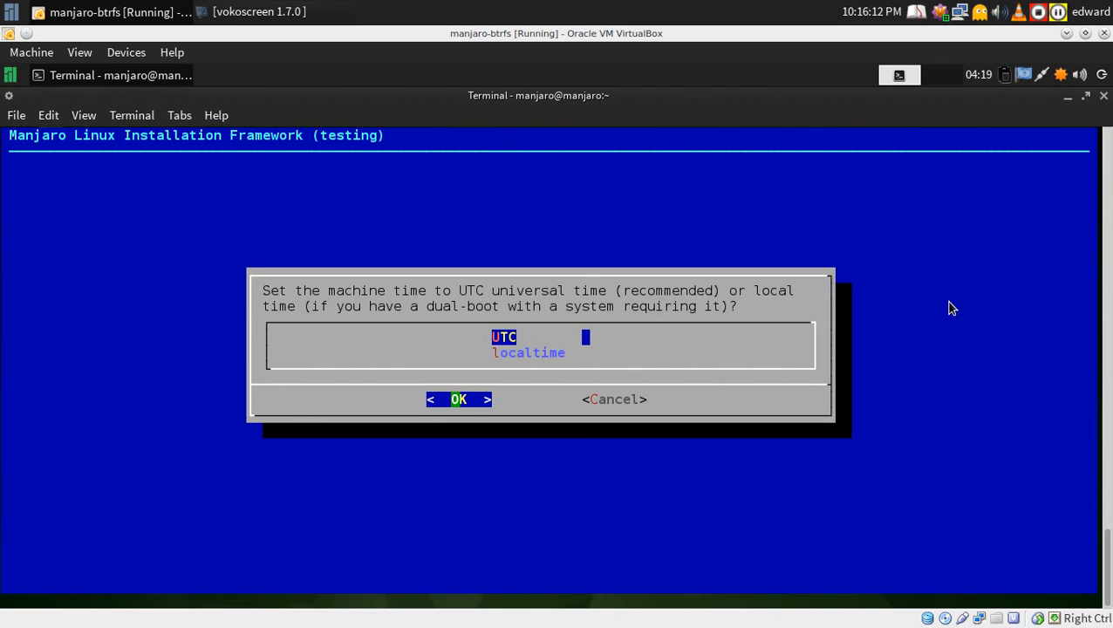
Step: Keep UTC time, confirm the region and choose Disk(s) preparation from the main menu
left_click(459, 398)
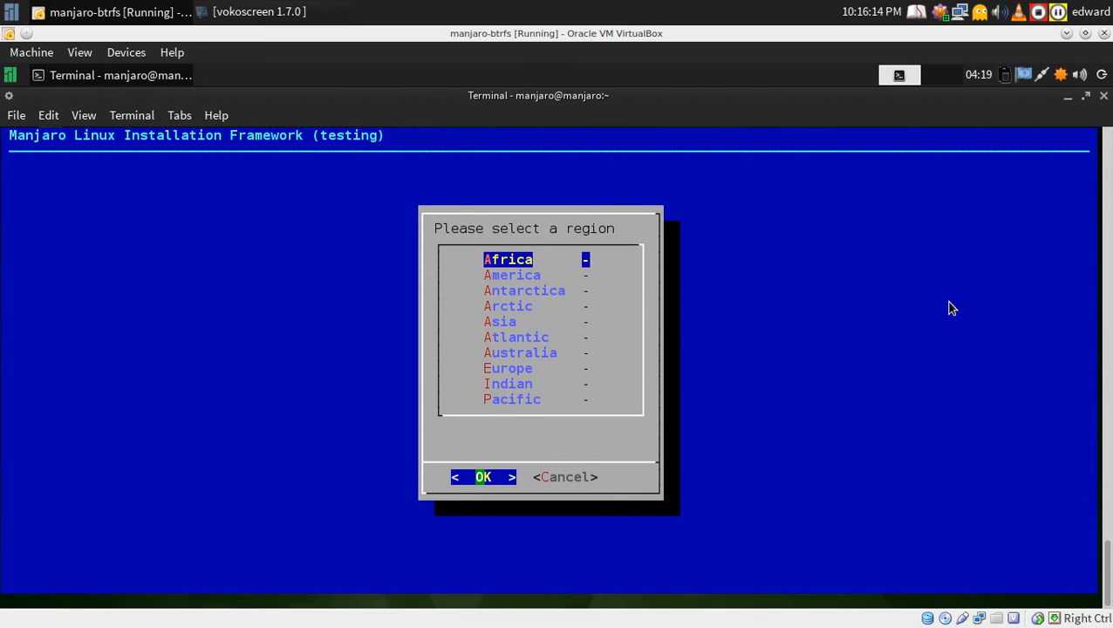
left_click(484, 476)
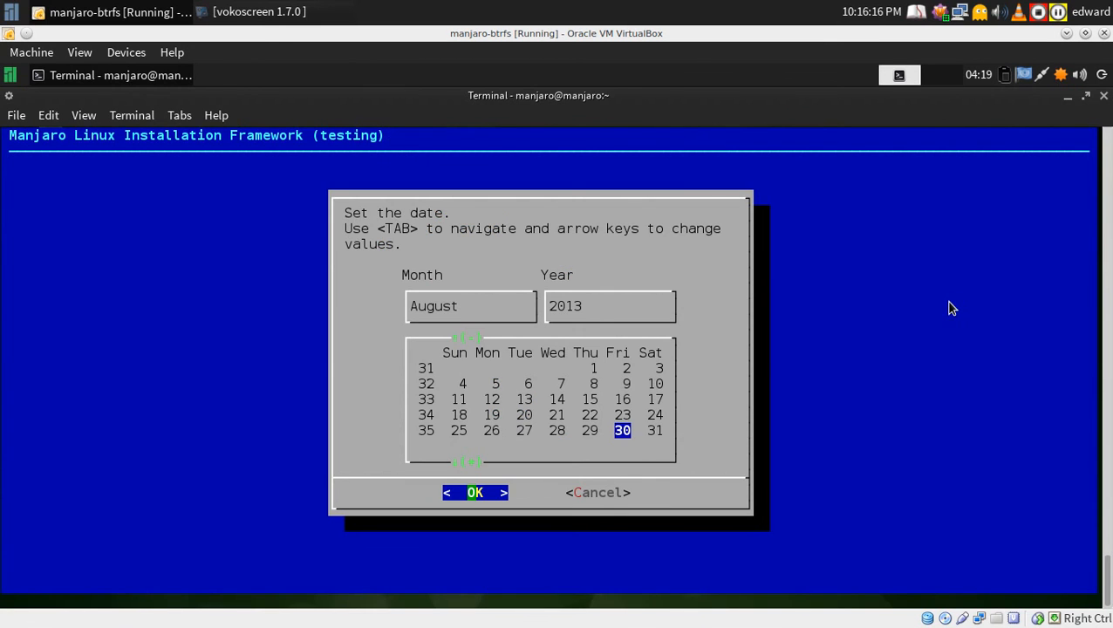
left_click(474, 492)
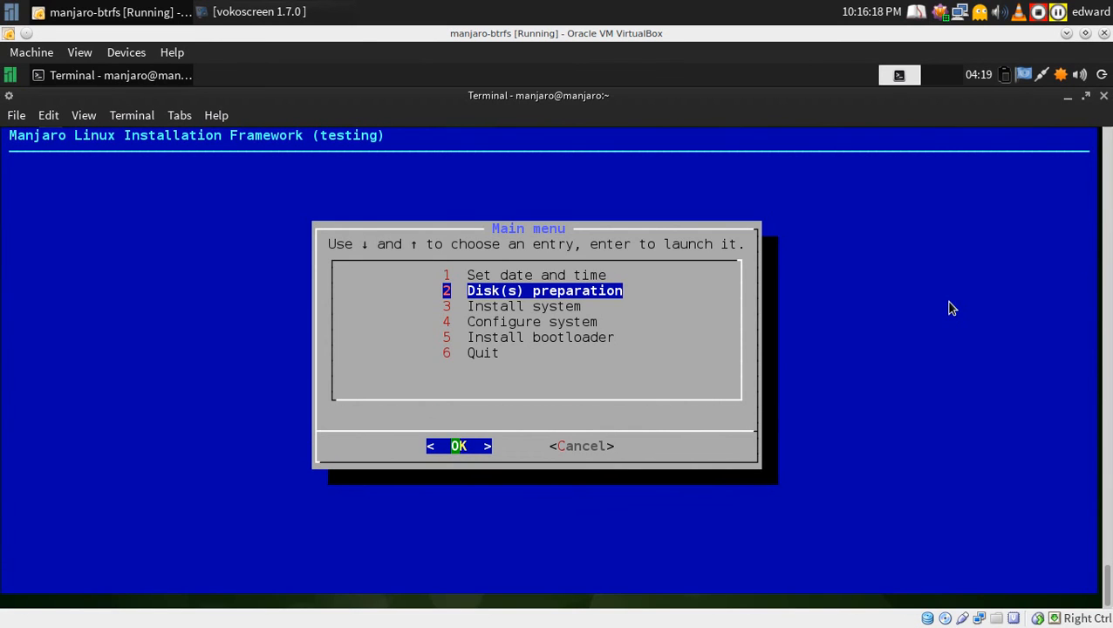
Step: In Set Filesystem Mountpoints, use no swap and mount /dev/sda2 as root
left_click(457, 447)
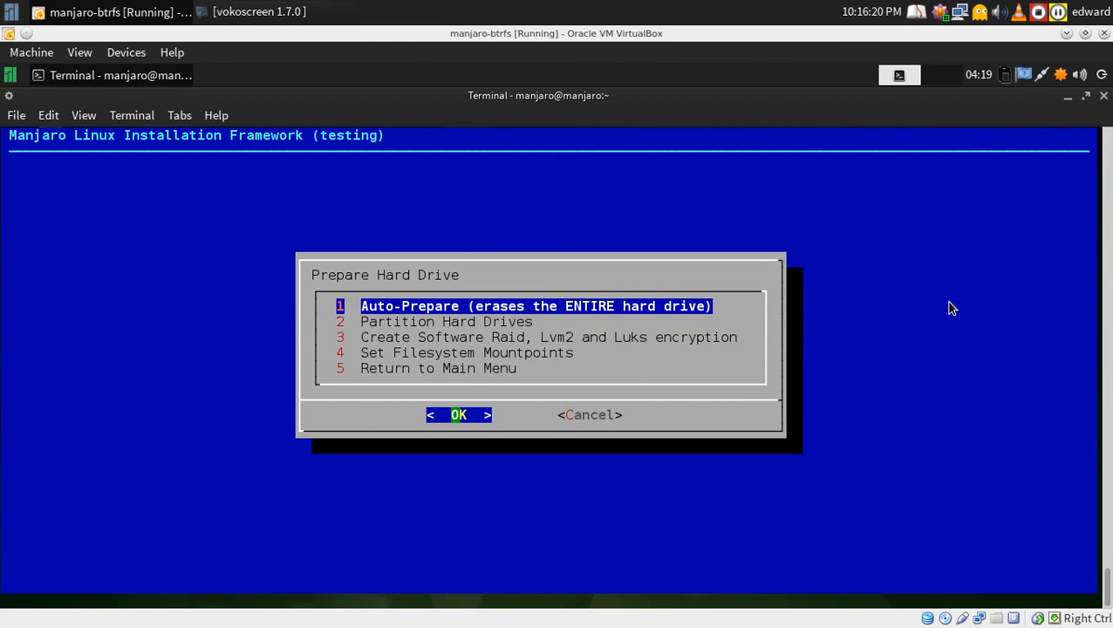
key("Down")
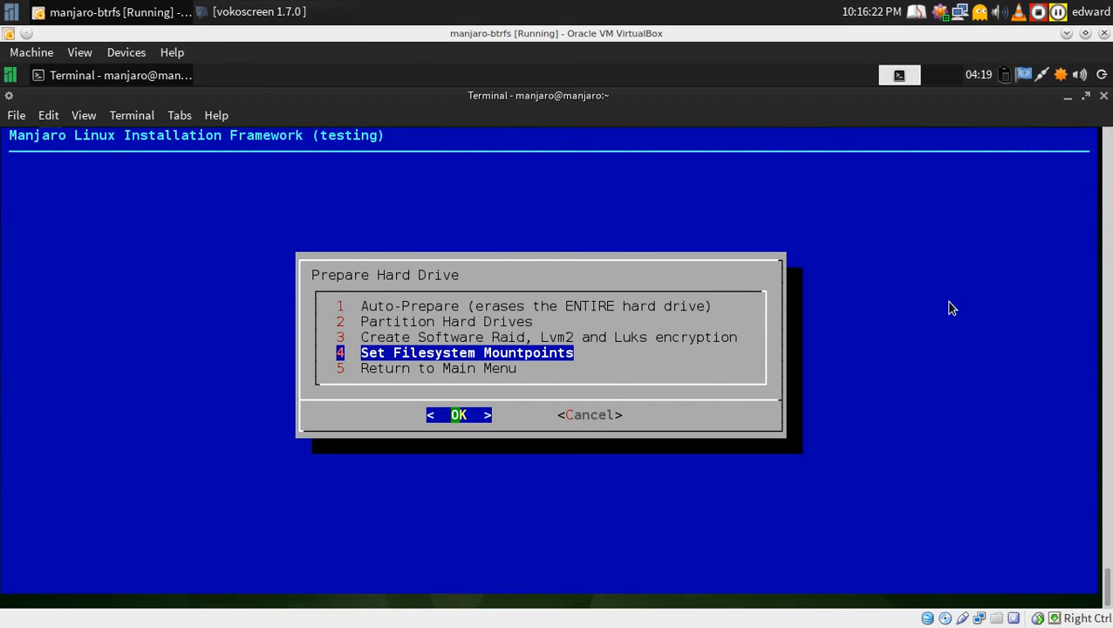
left_click(457, 416)
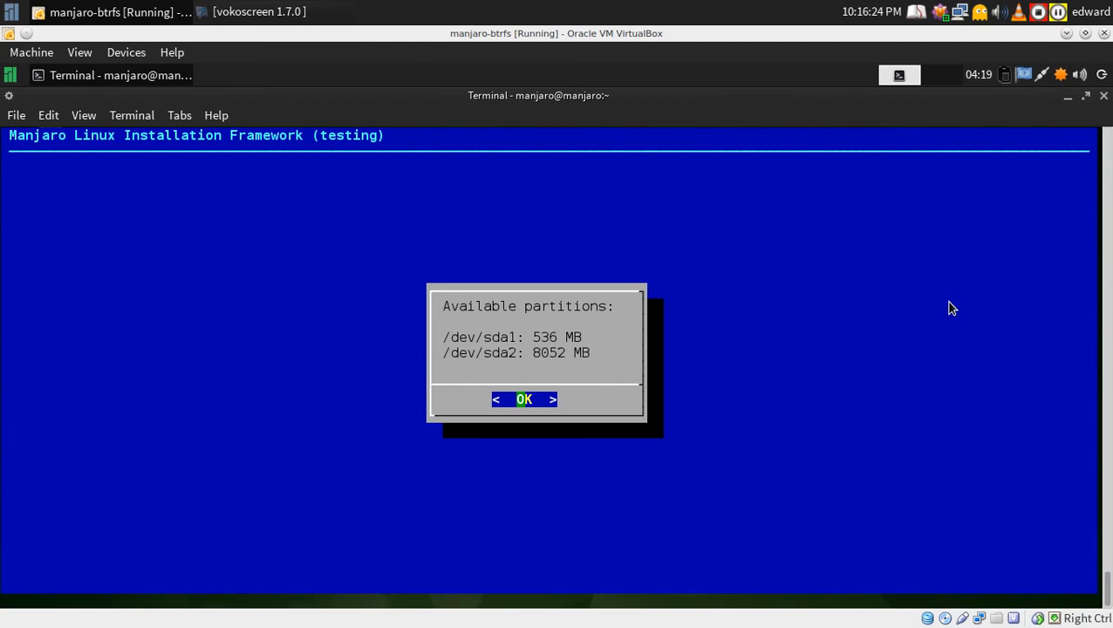
left_click(524, 398)
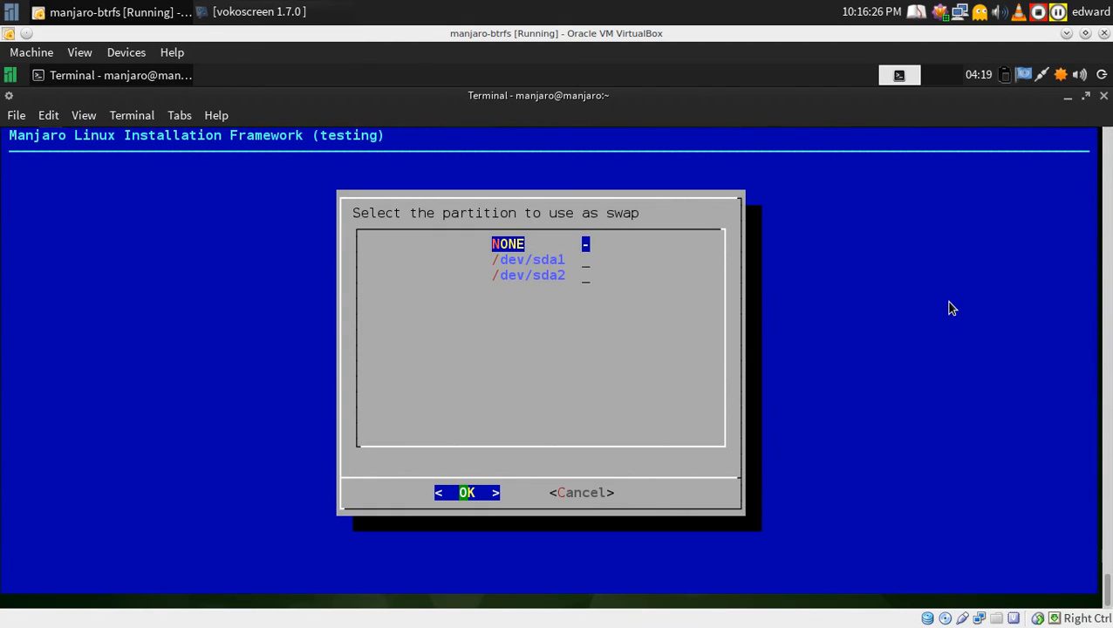
left_click(468, 492)
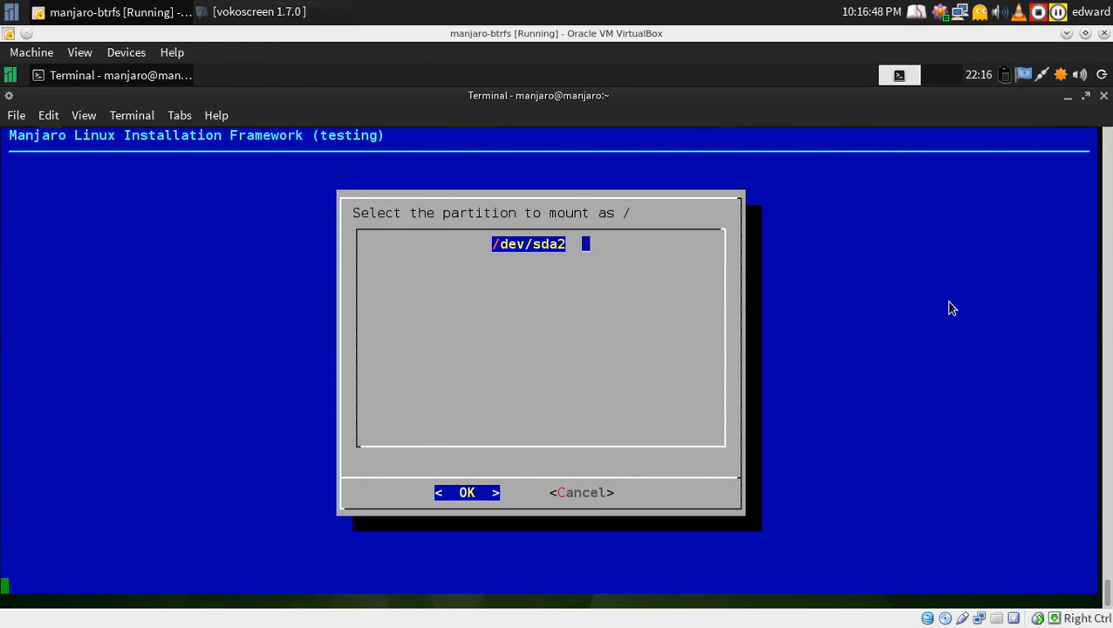
left_click(468, 492)
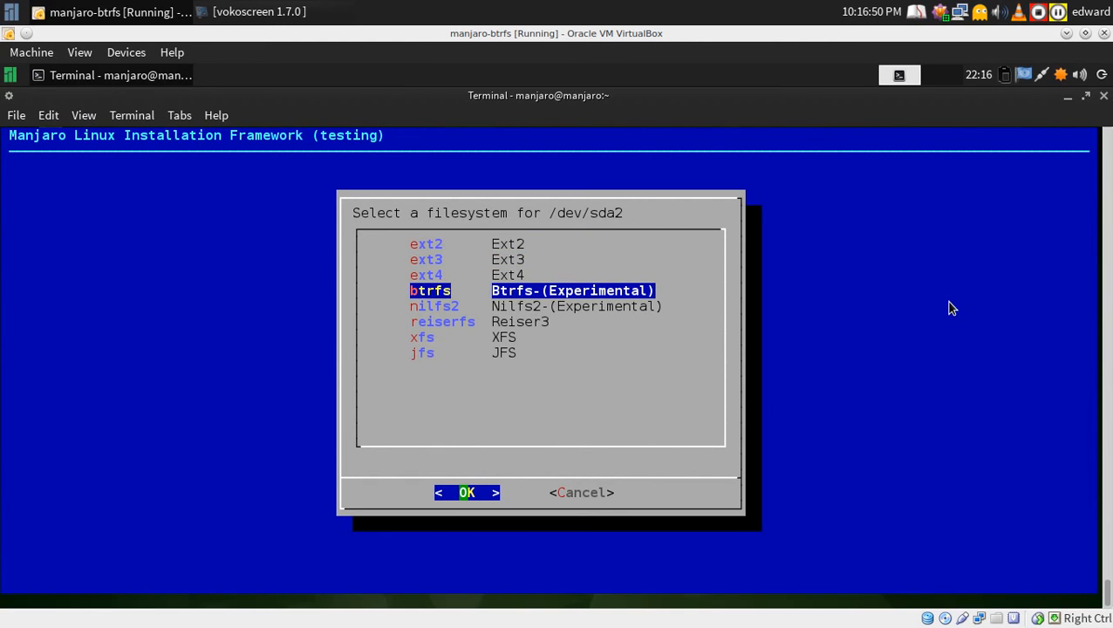
Step: Format root as Btrfs without a subvolume, lzo compression, and name devices by UUID
left_click(468, 492)
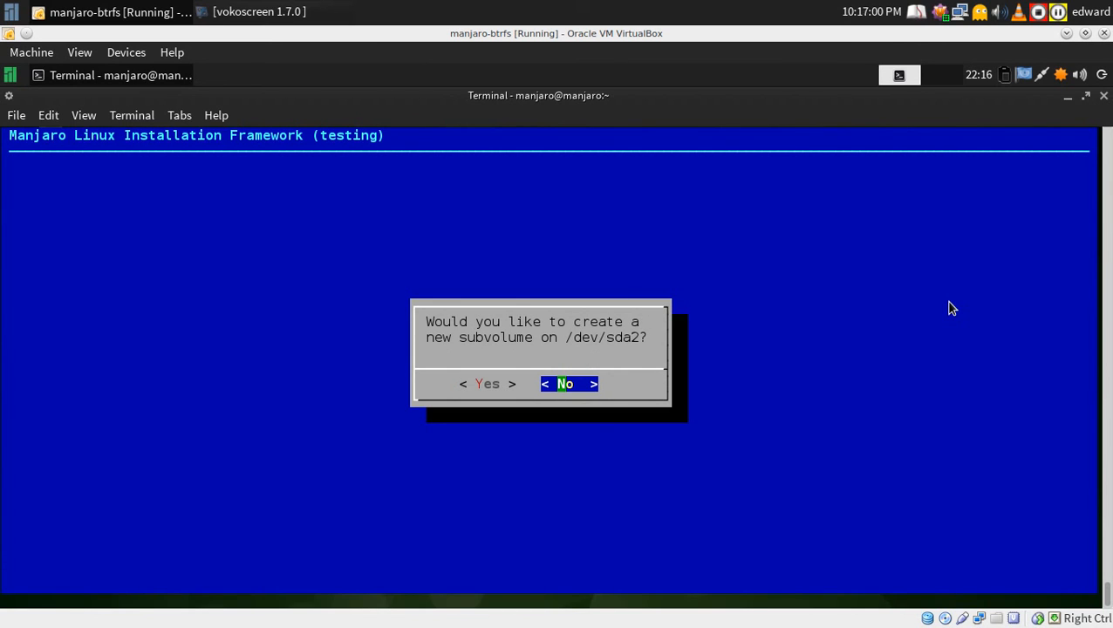
key("Left")
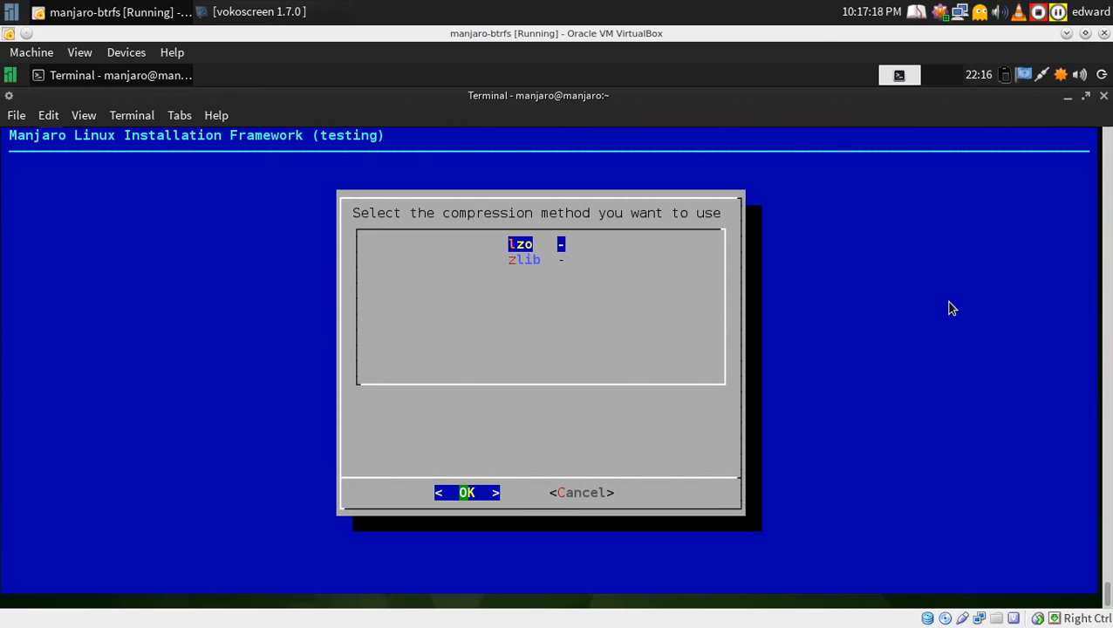
left_click(468, 492)
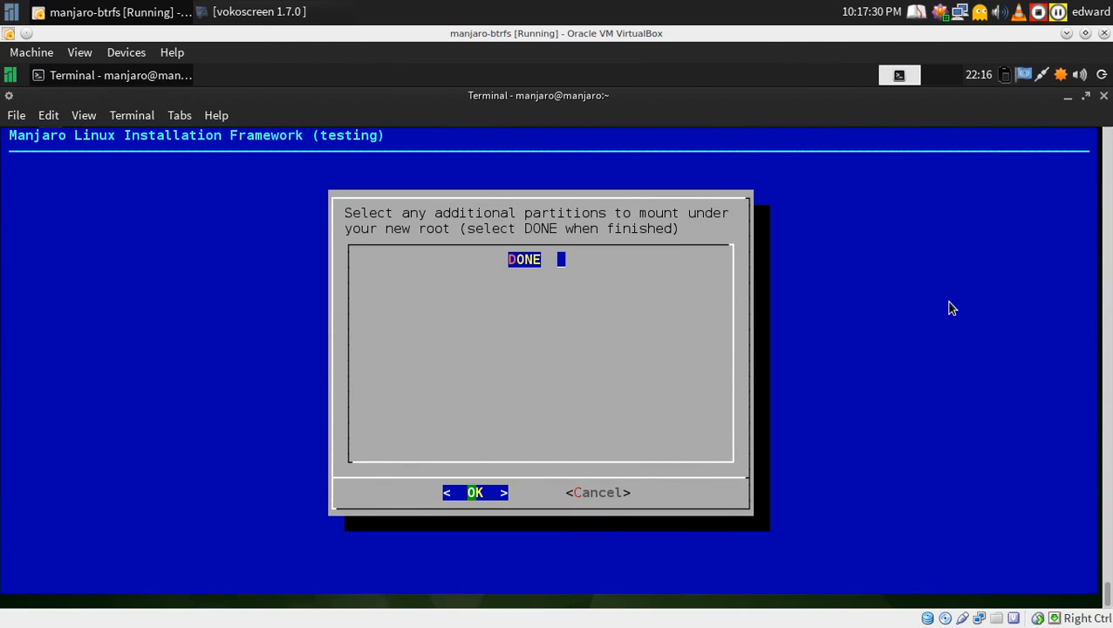
left_click(474, 492)
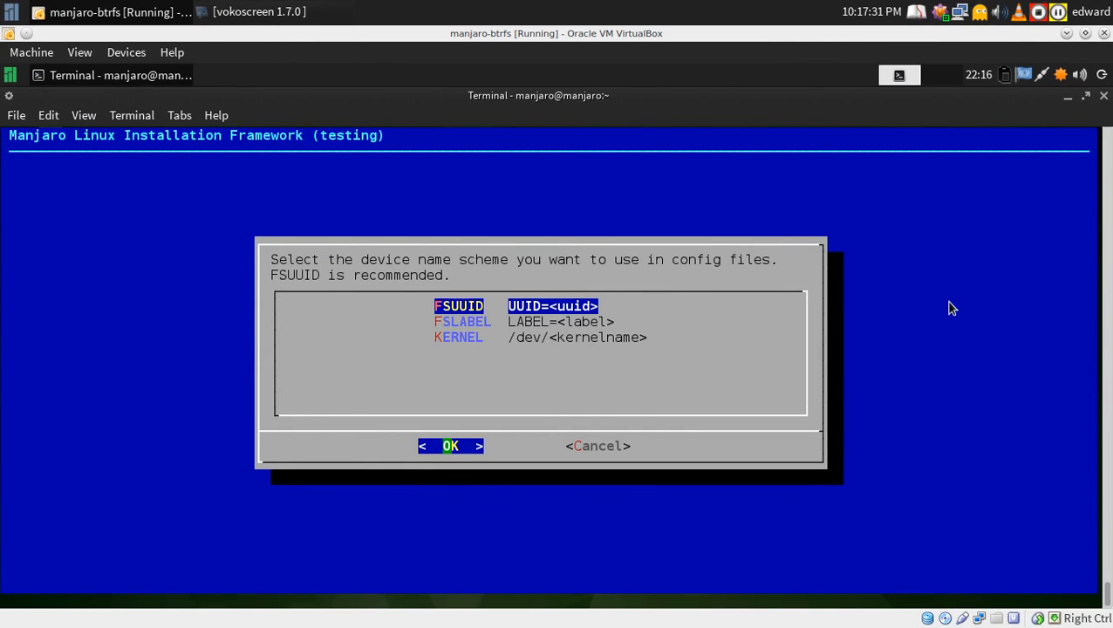
left_click(450, 447)
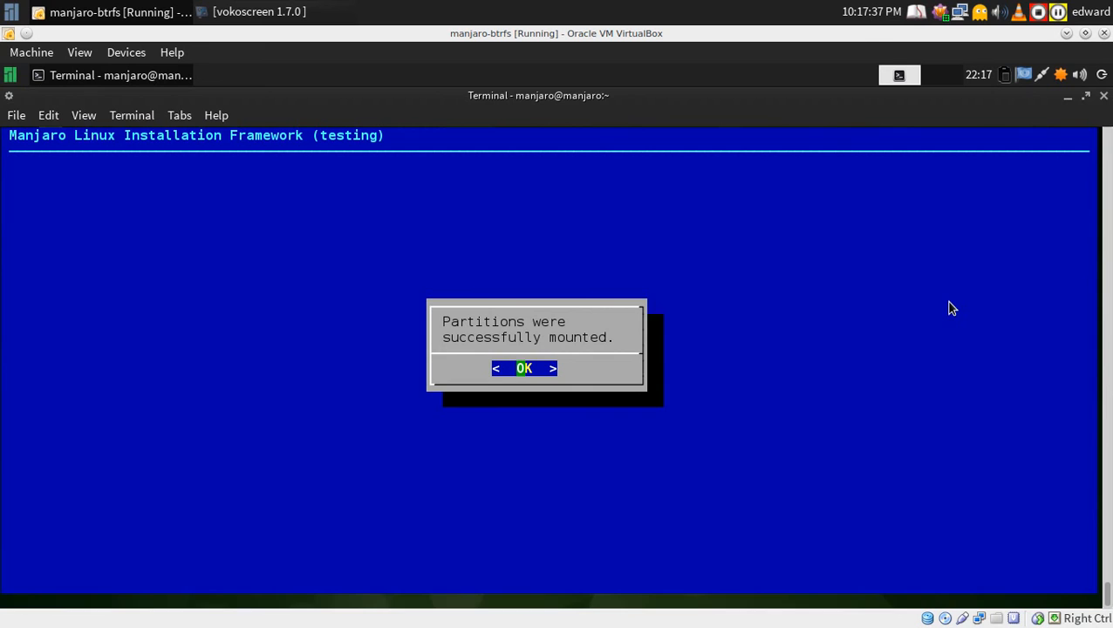
Step: Install the Root and XFCE images and continue past the success message
left_click(523, 366)
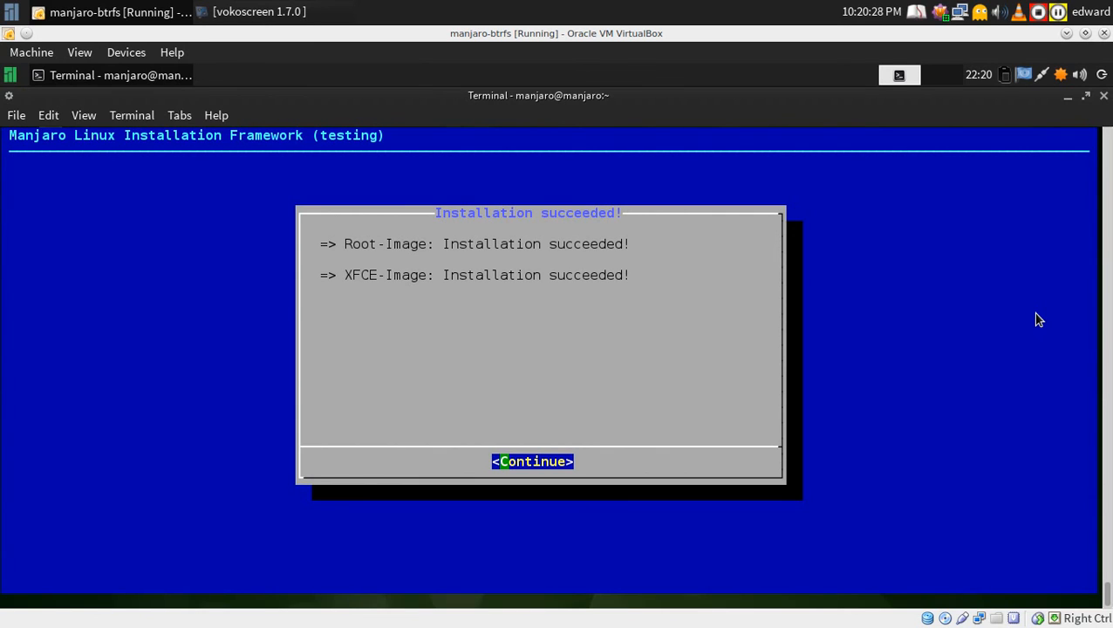
left_click(532, 461)
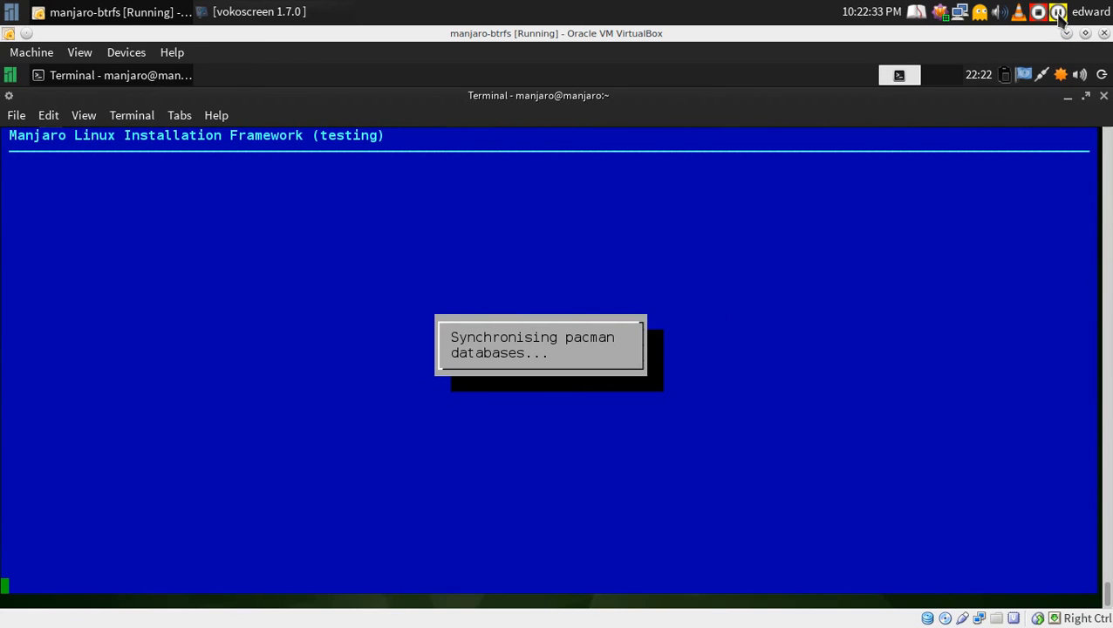
mouse_move(953, 282)
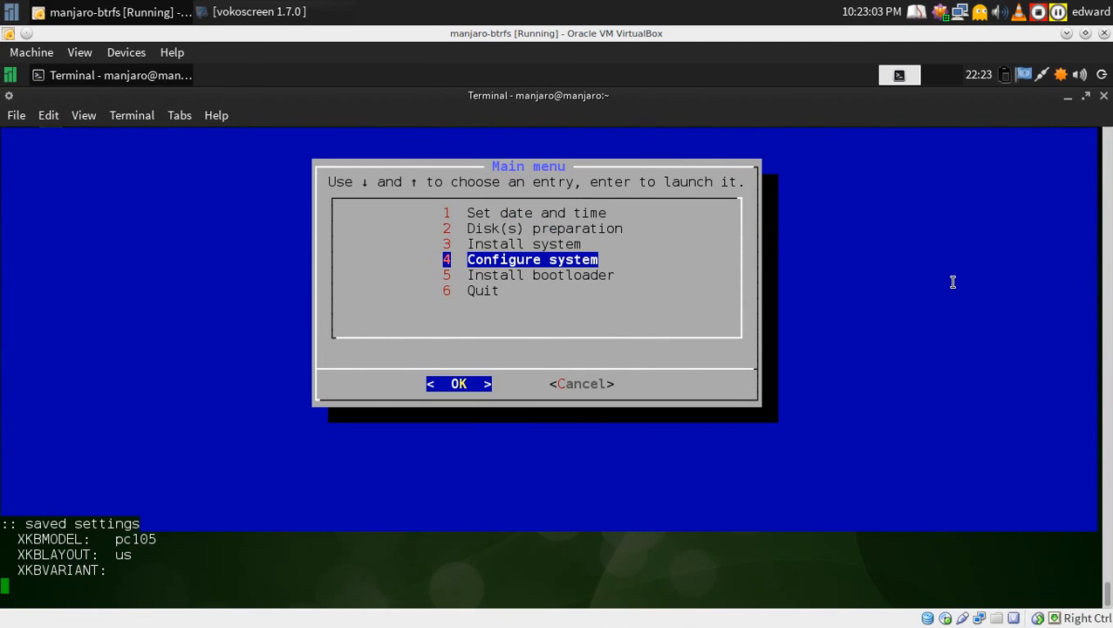
Step: In Configure system, set and confirm the root password
left_click(457, 384)
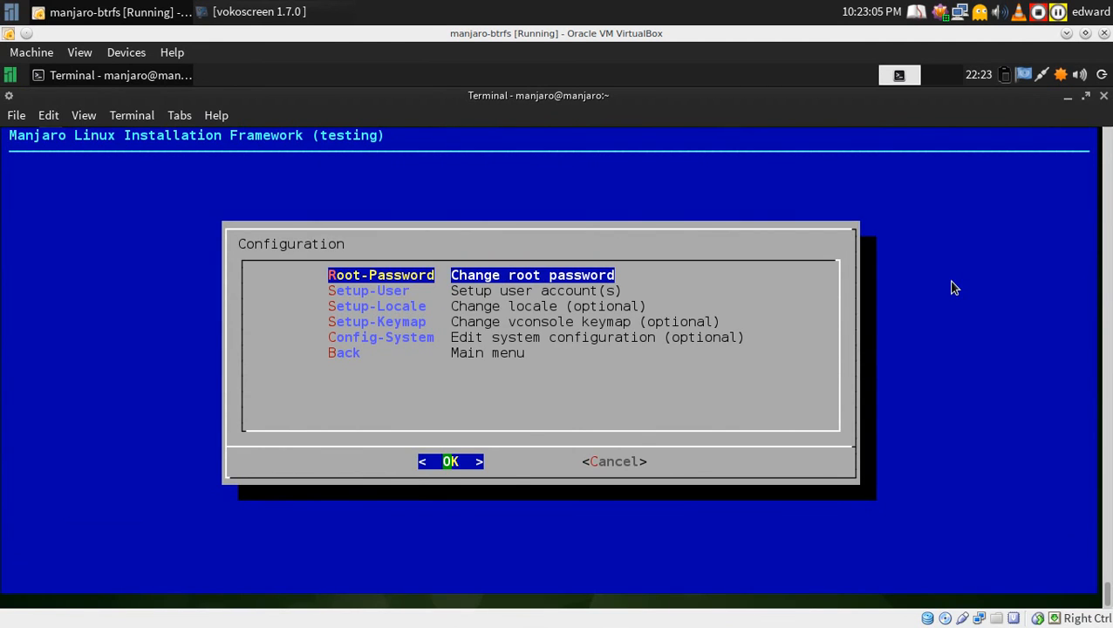
left_click(450, 461)
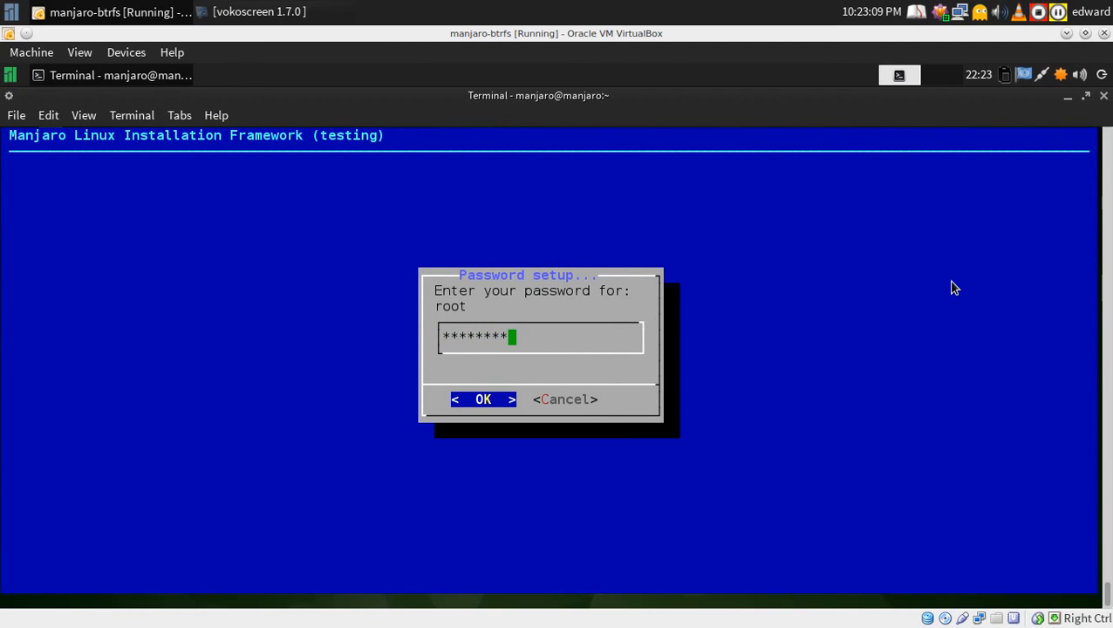
left_click(483, 397)
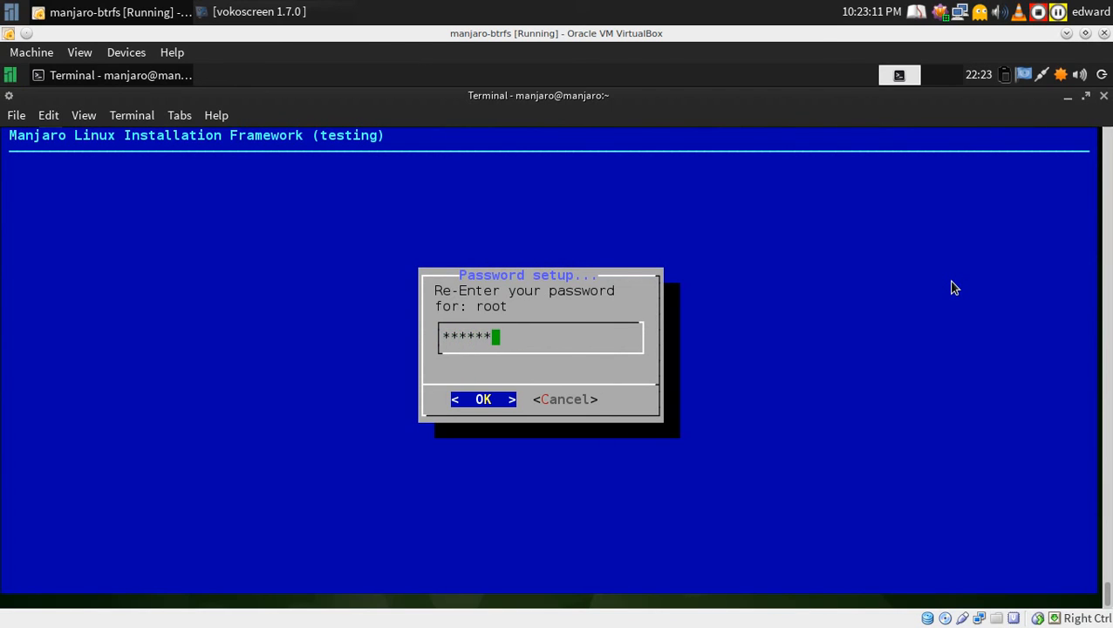
left_click(483, 397)
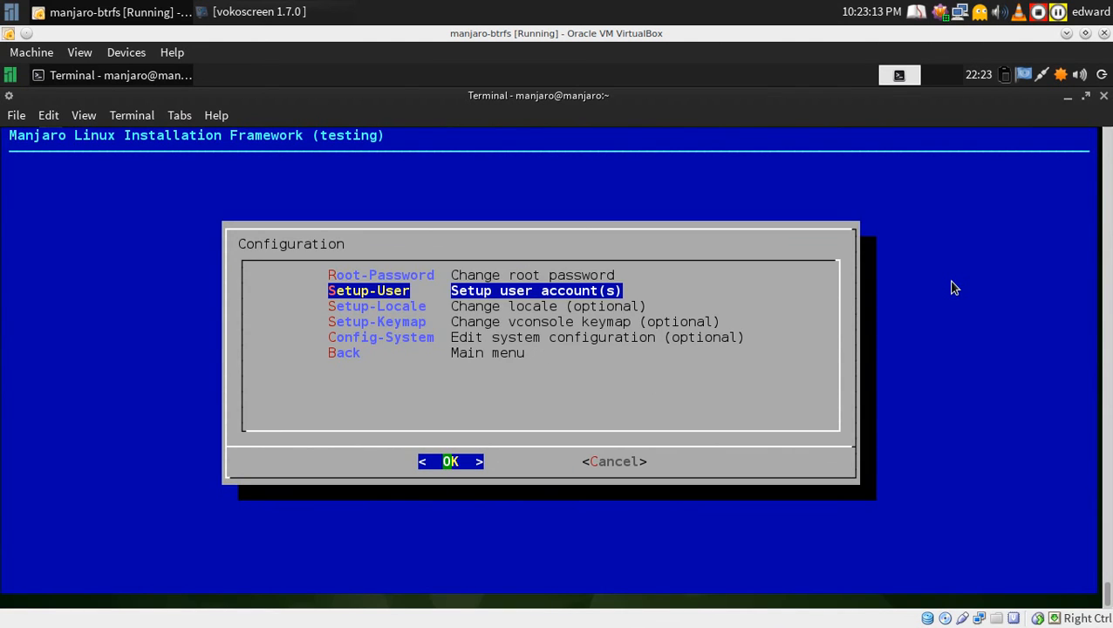
Step: Set and confirm the password for the manjaro user account
left_click(450, 461)
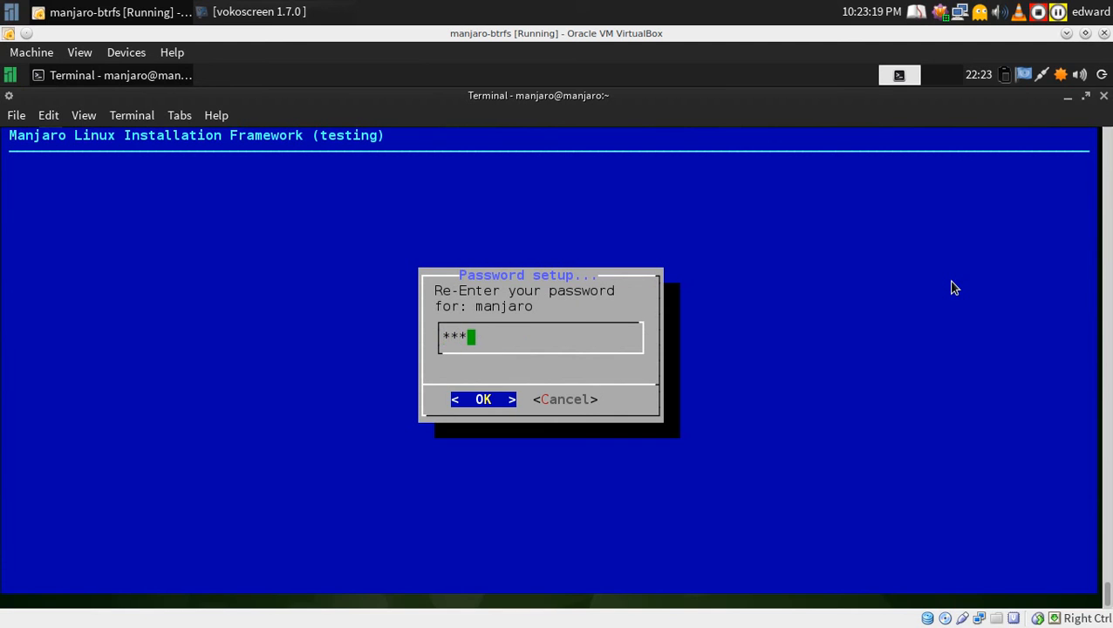
left_click(484, 398)
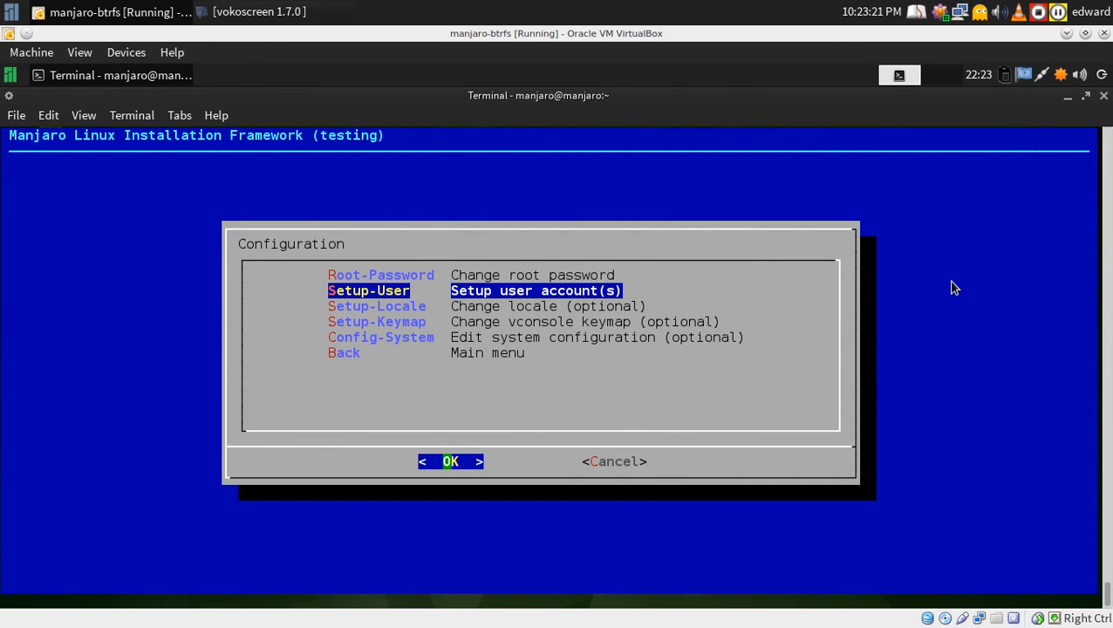
Step: Edit /etc/mkinitcpio.conf to add btrfs to the HOOKS line and save it
left_click(450, 460)
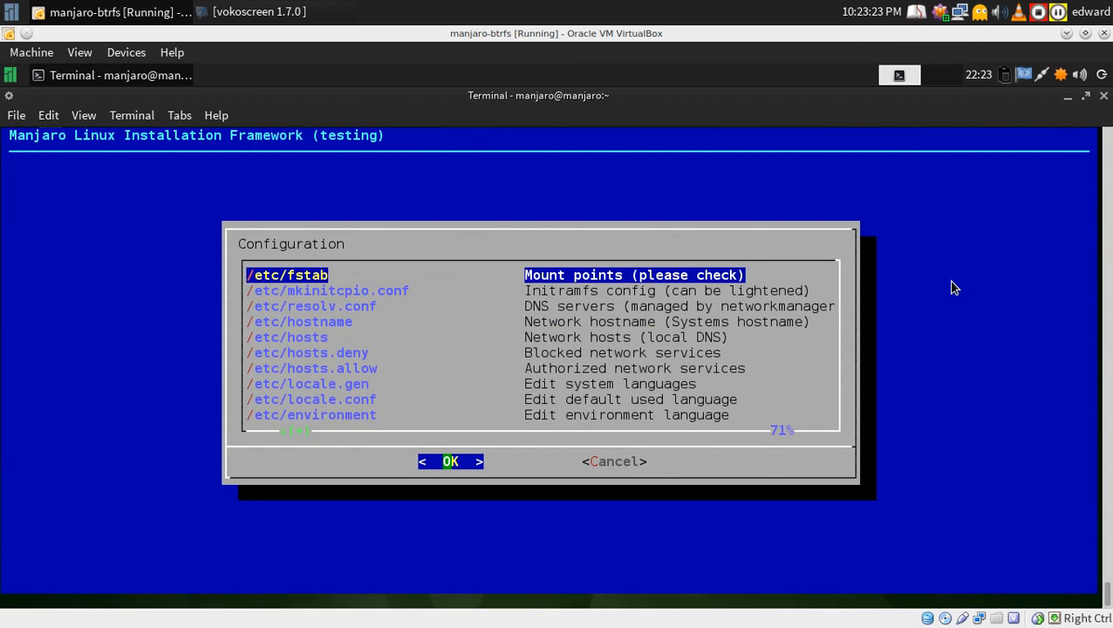
key("Down")
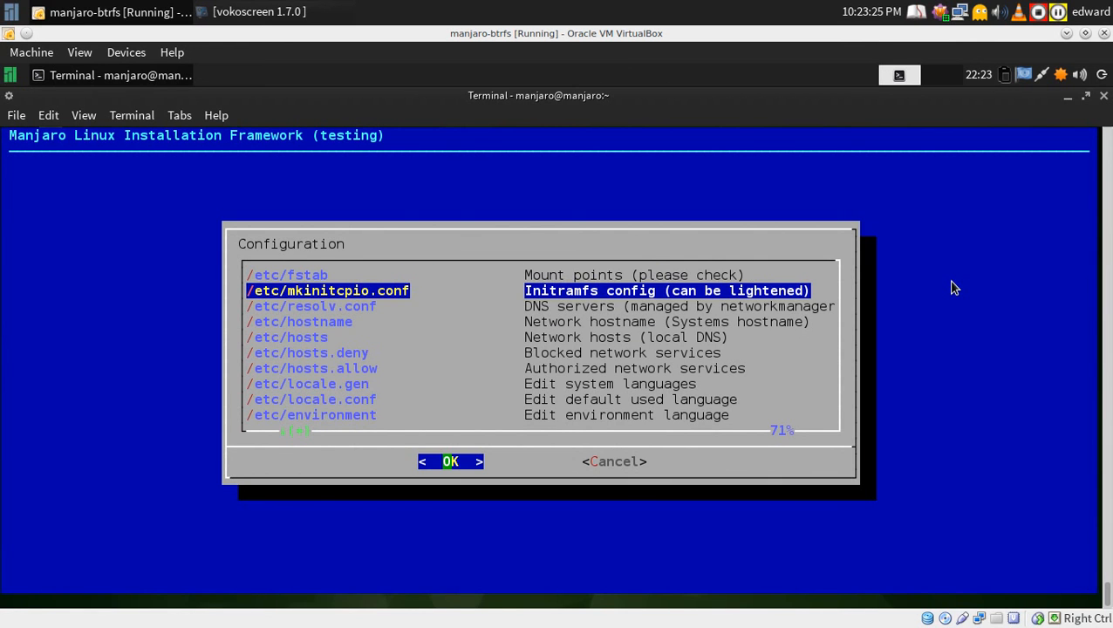
left_click(450, 460)
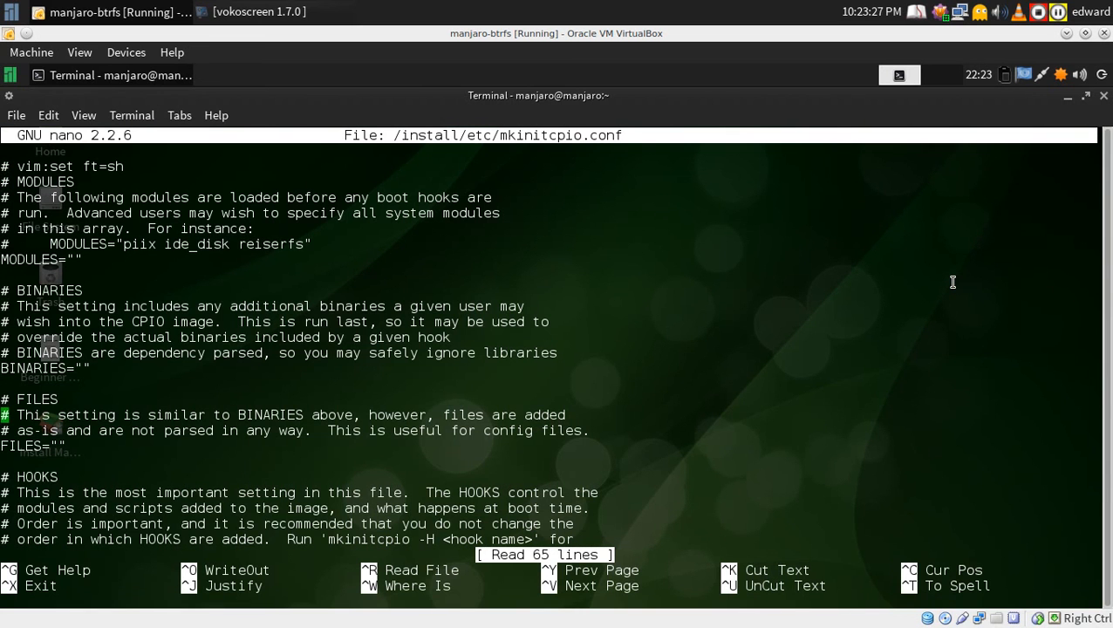
scroll("down", 3)
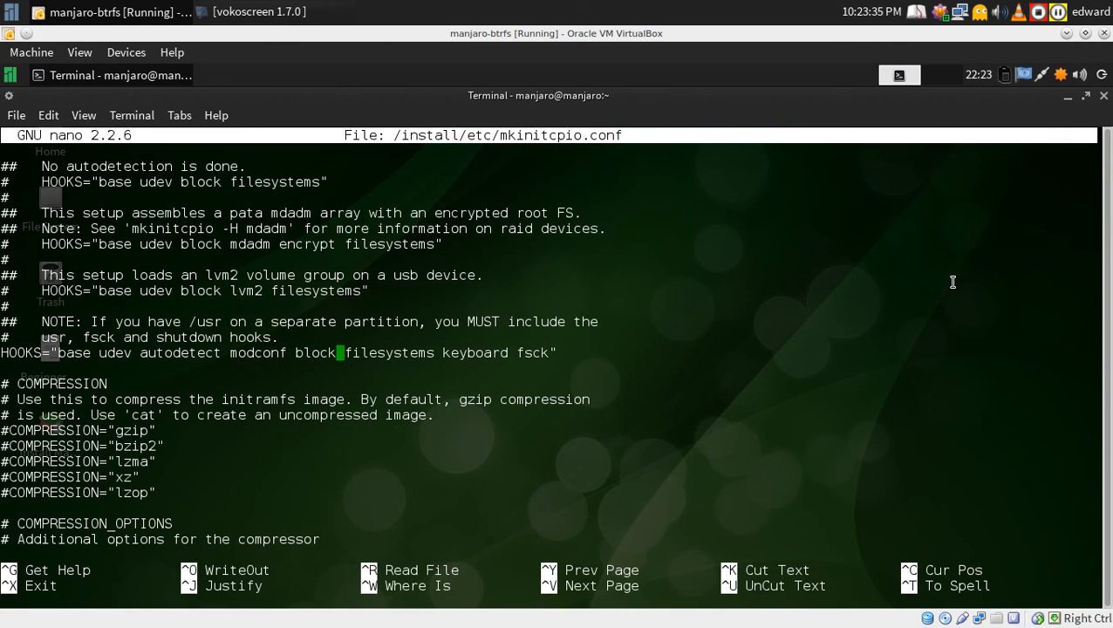
type("b")
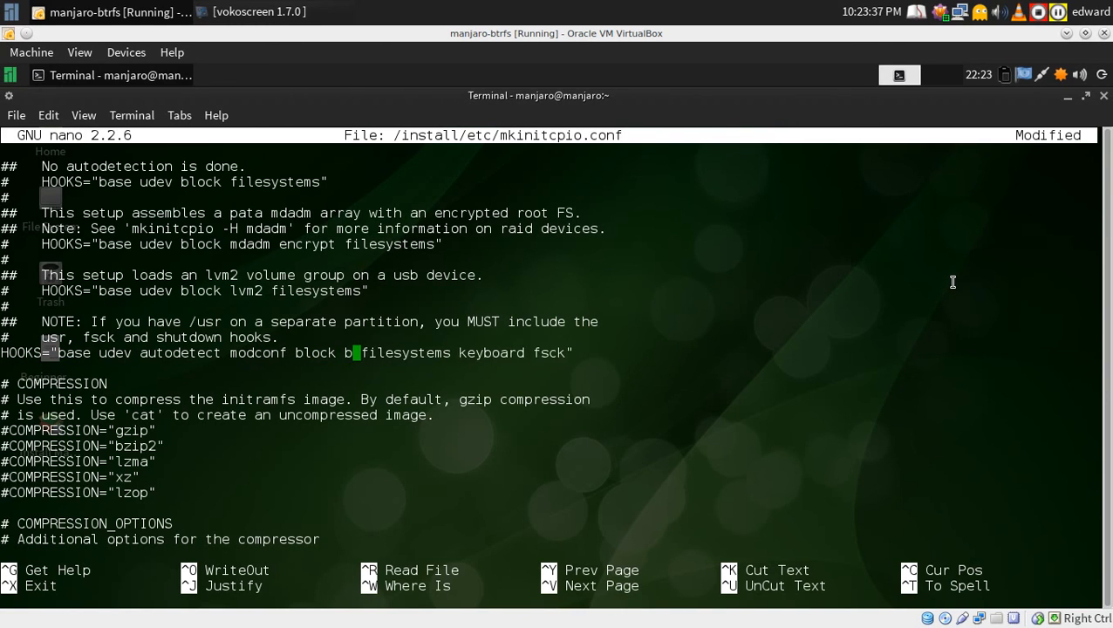
type("trfs")
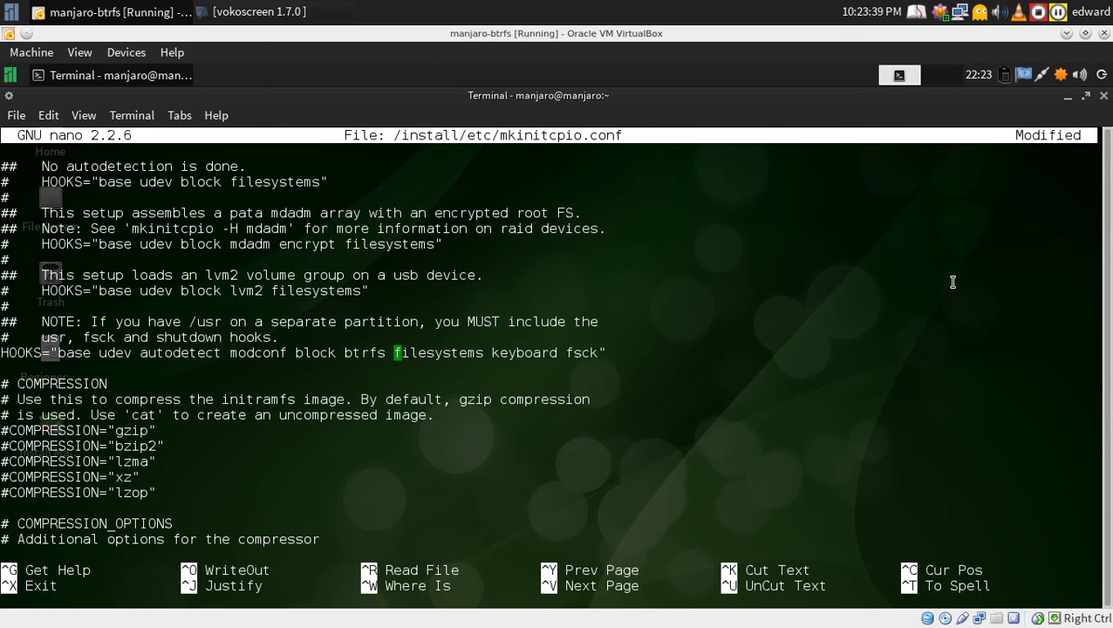
key("ctrl+o")
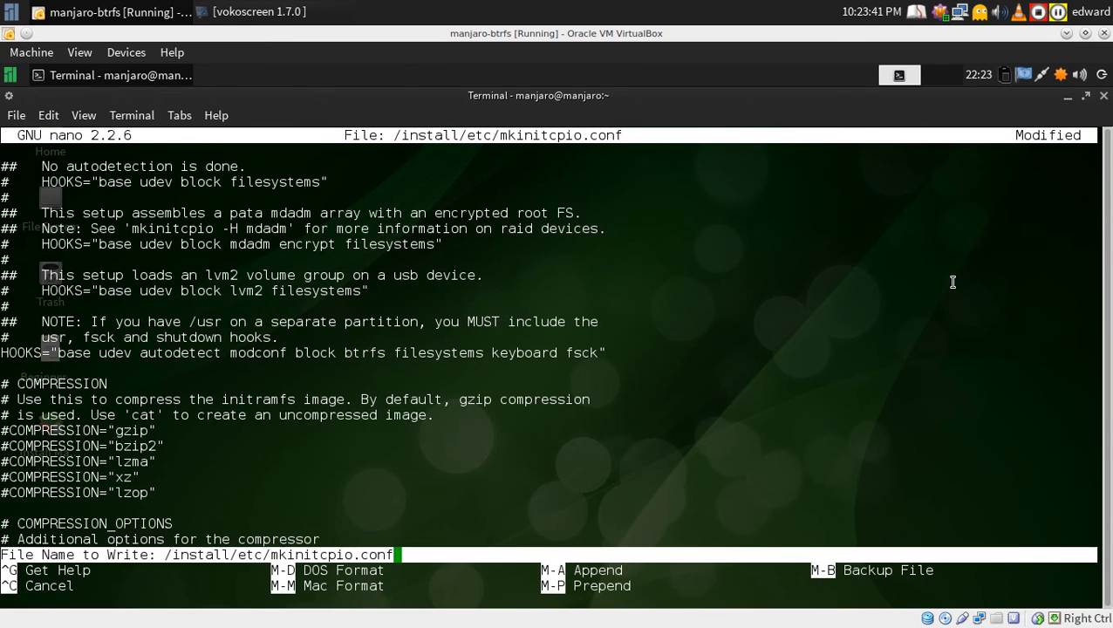
key("Return")
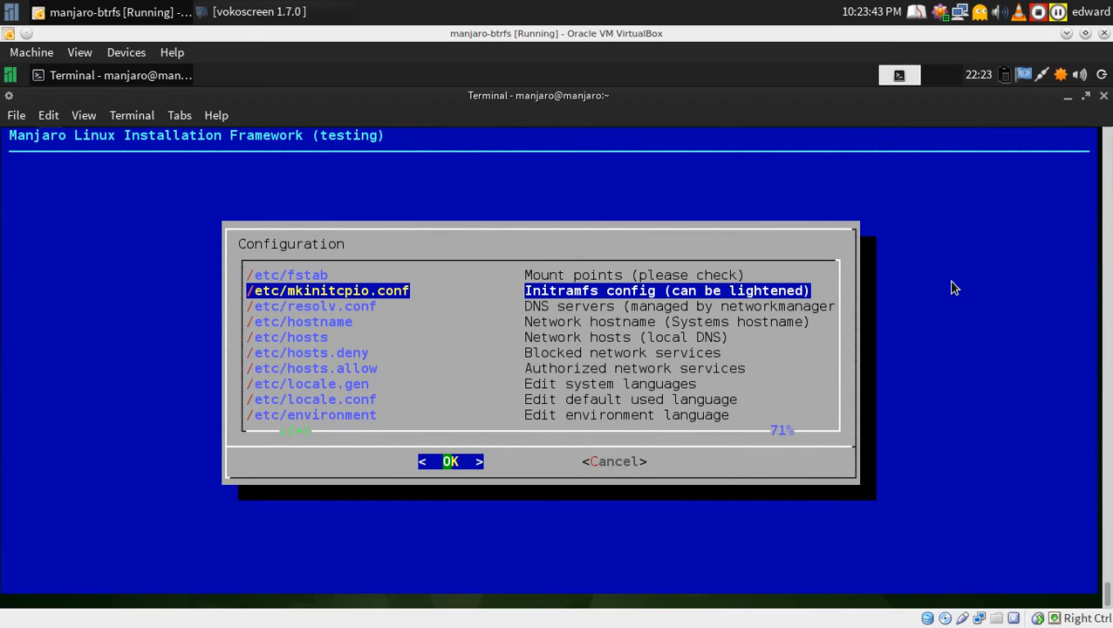
Step: Leave the configuration files menu toward the bootloader setup
scroll("down", 3)
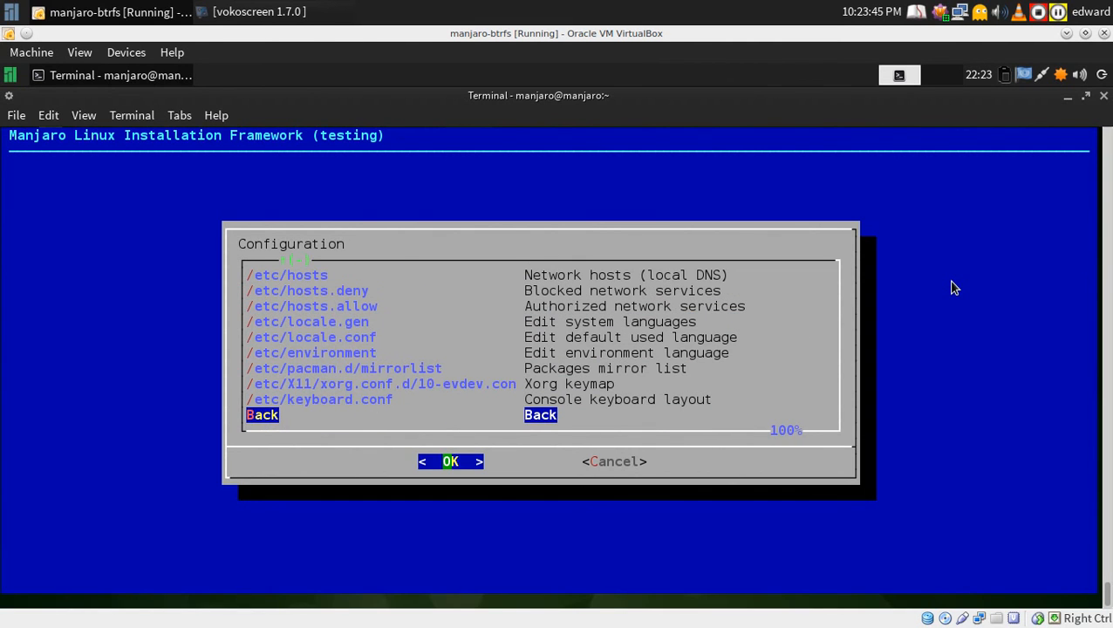
left_click(450, 461)
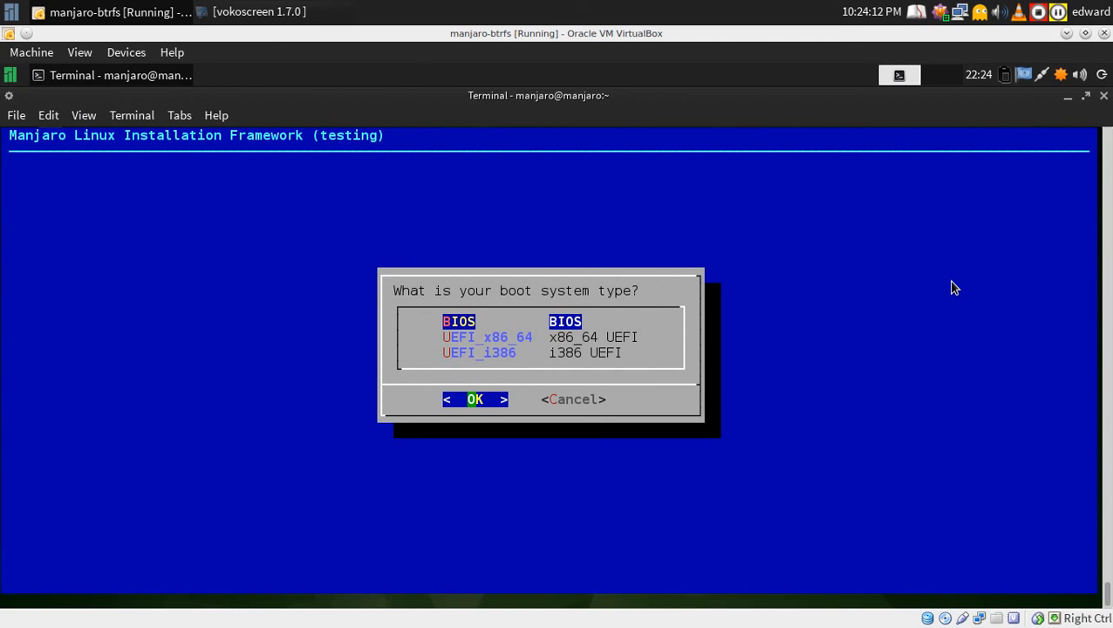
Step: Install the GRUB(2) BIOS bootloader on /dev/sda and exit the finished installer
left_click(475, 398)
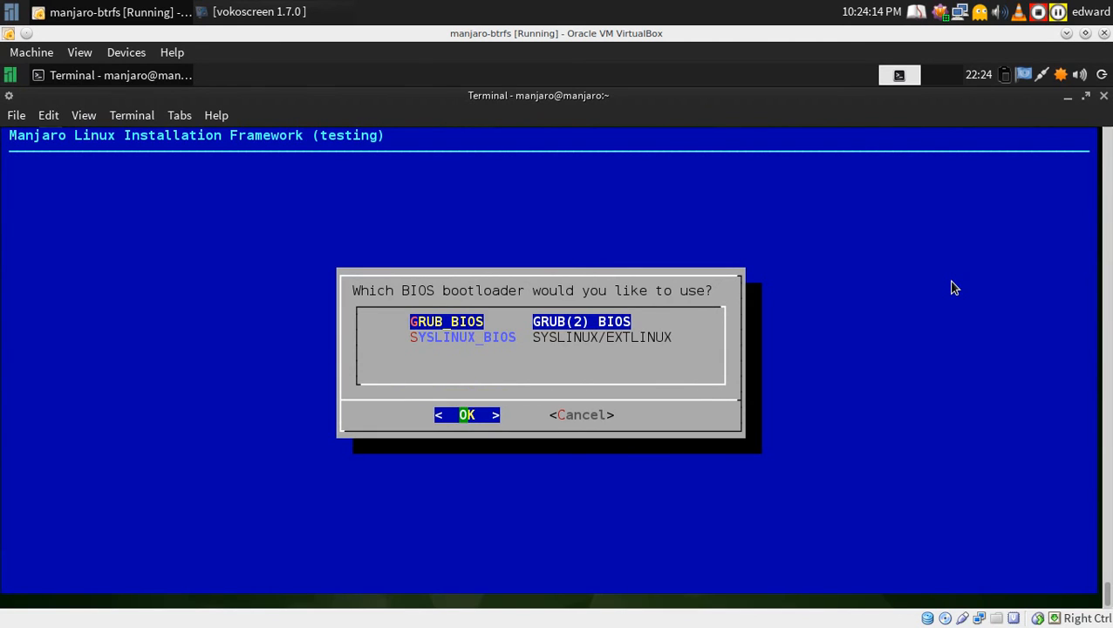
left_click(468, 415)
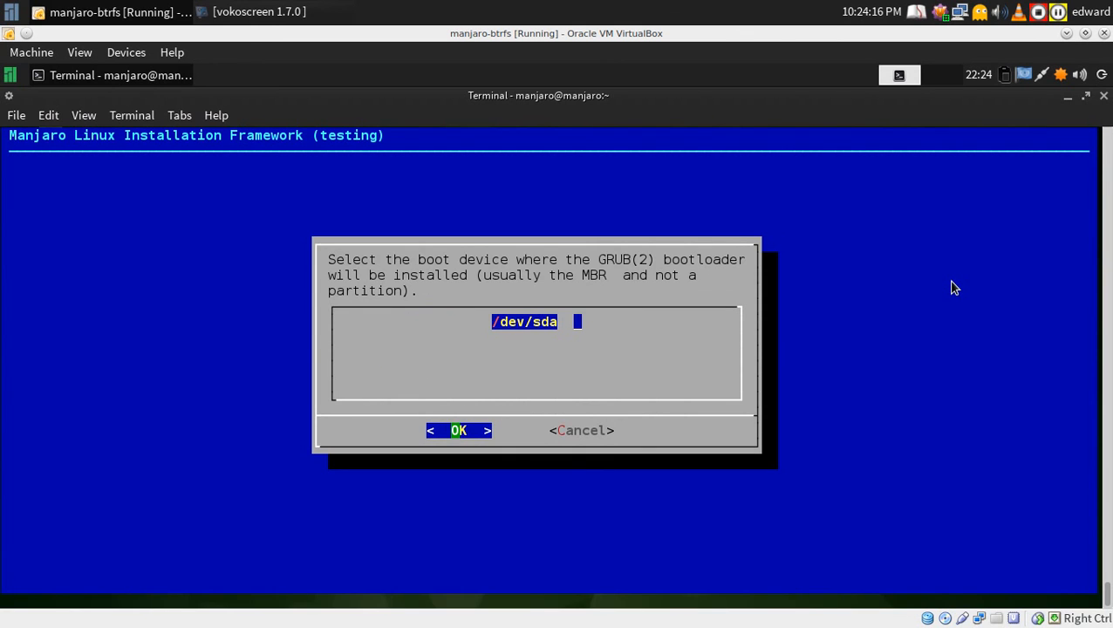
left_click(457, 430)
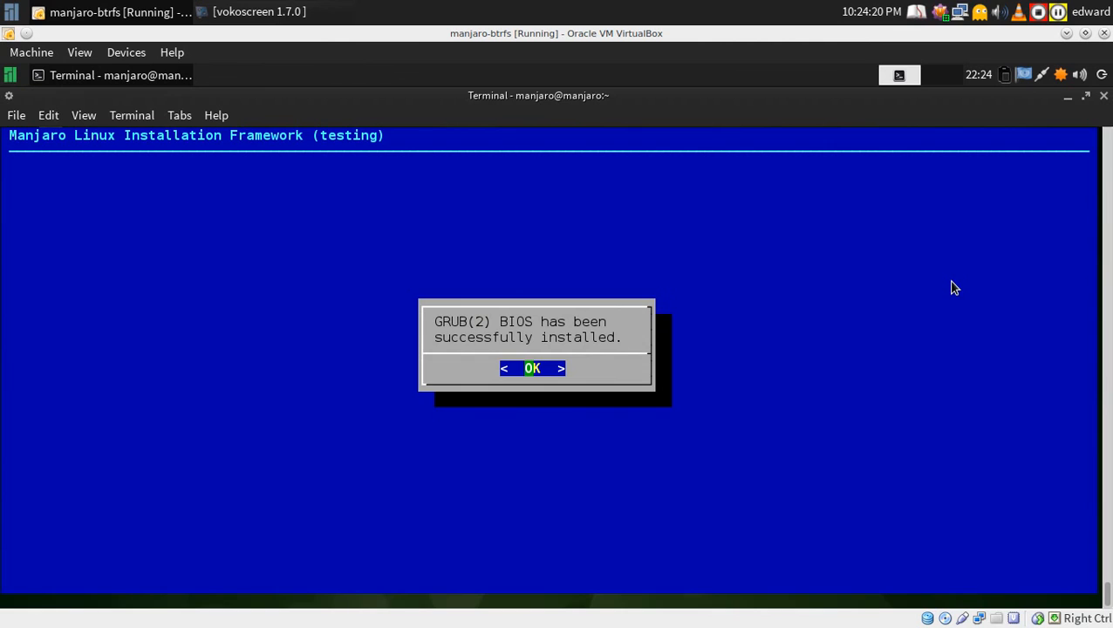
left_click(532, 366)
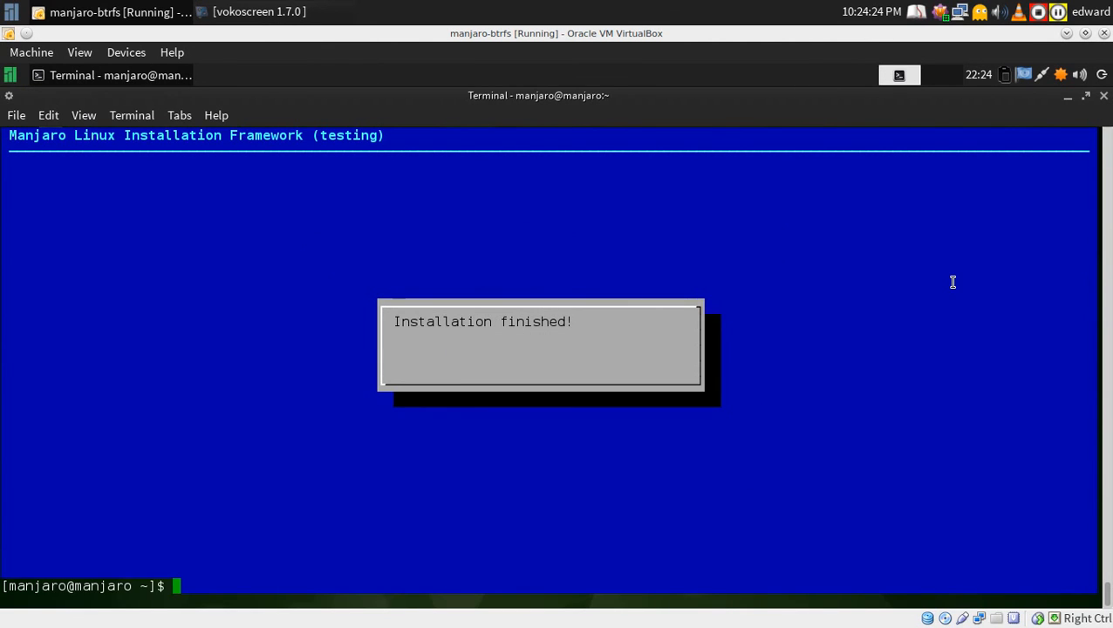
mouse_move(1034, 147)
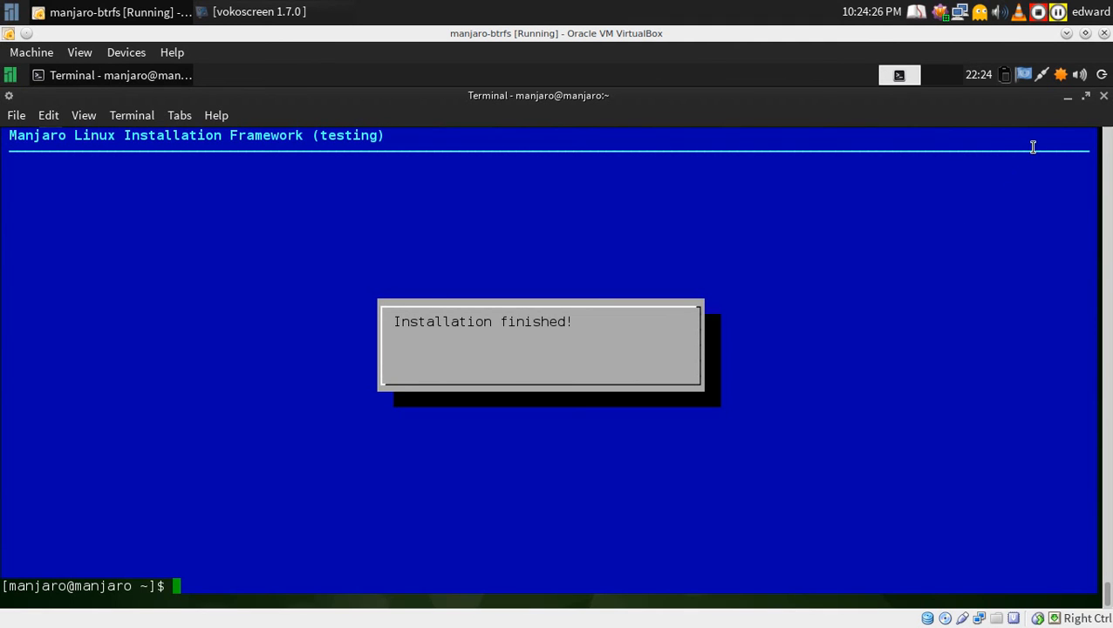
type("exit")
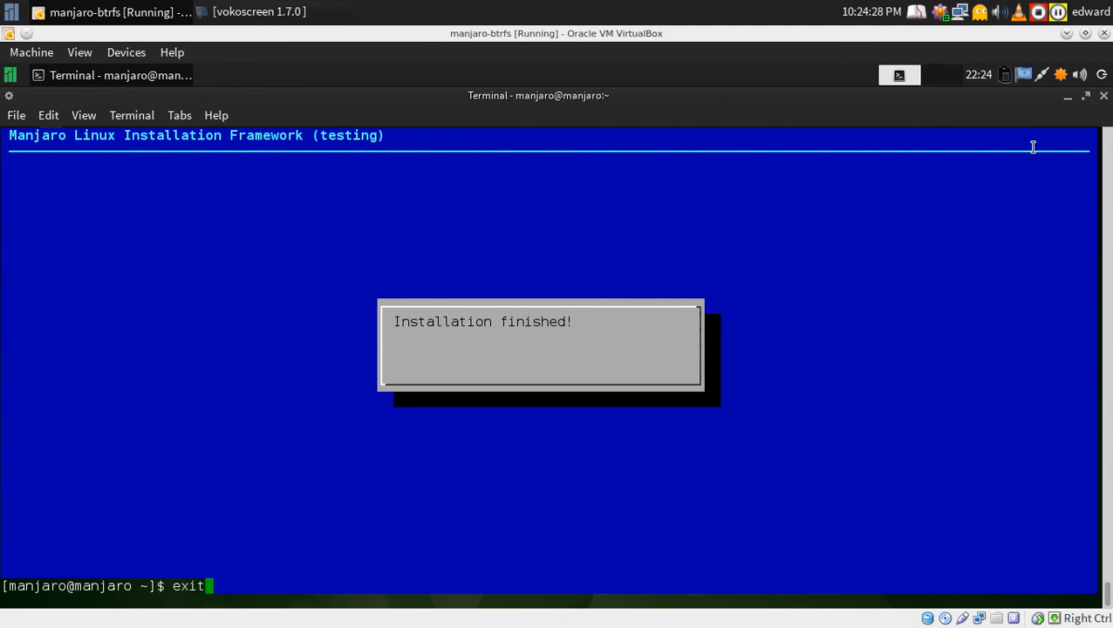
Step: Exit the terminal, restart the guest via Log Out, and select the manjaro user at login
key("Return")
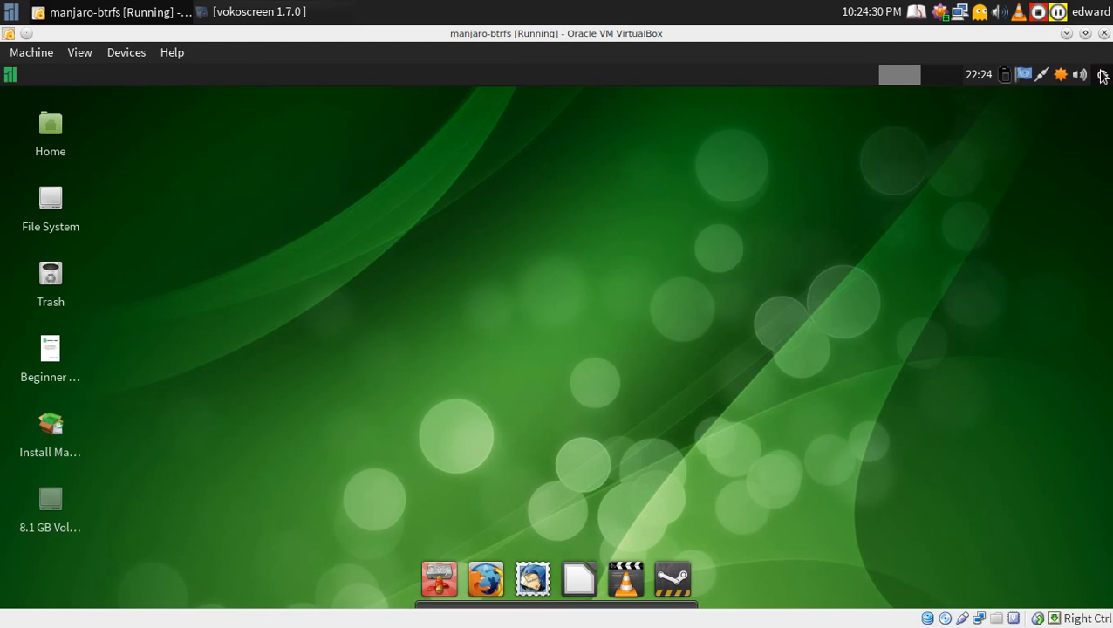
left_click(1101, 73)
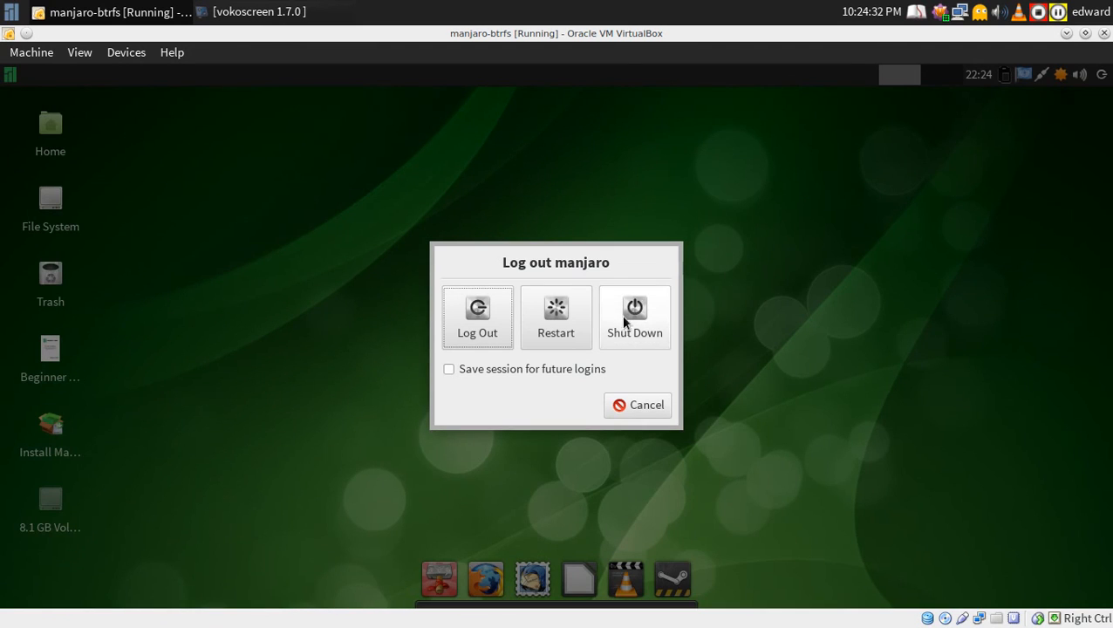
mouse_move(555, 318)
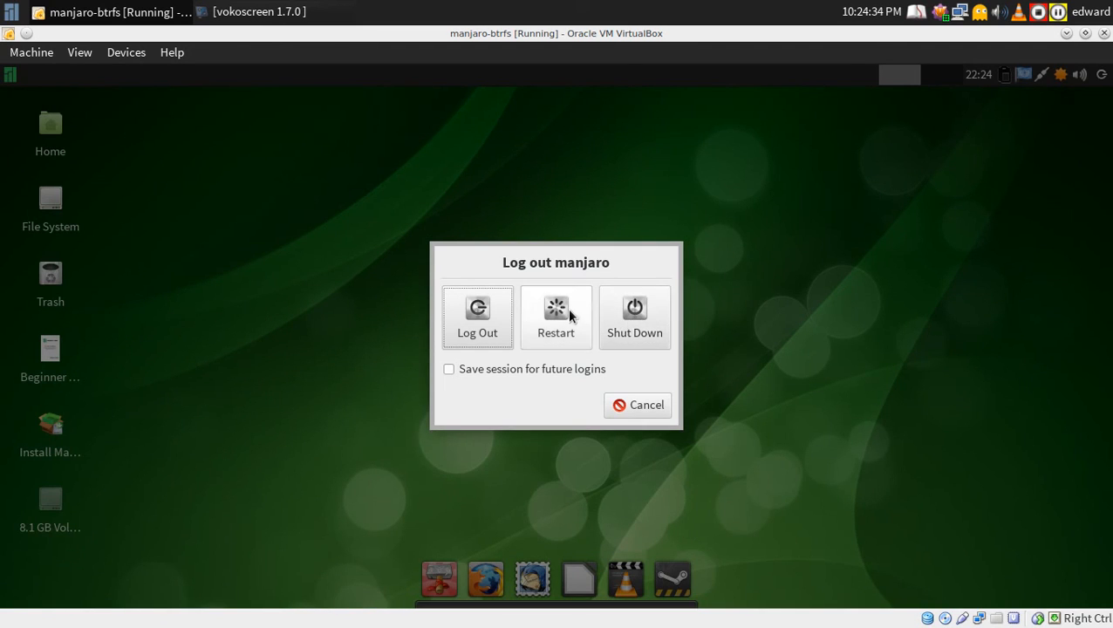
left_click(555, 318)
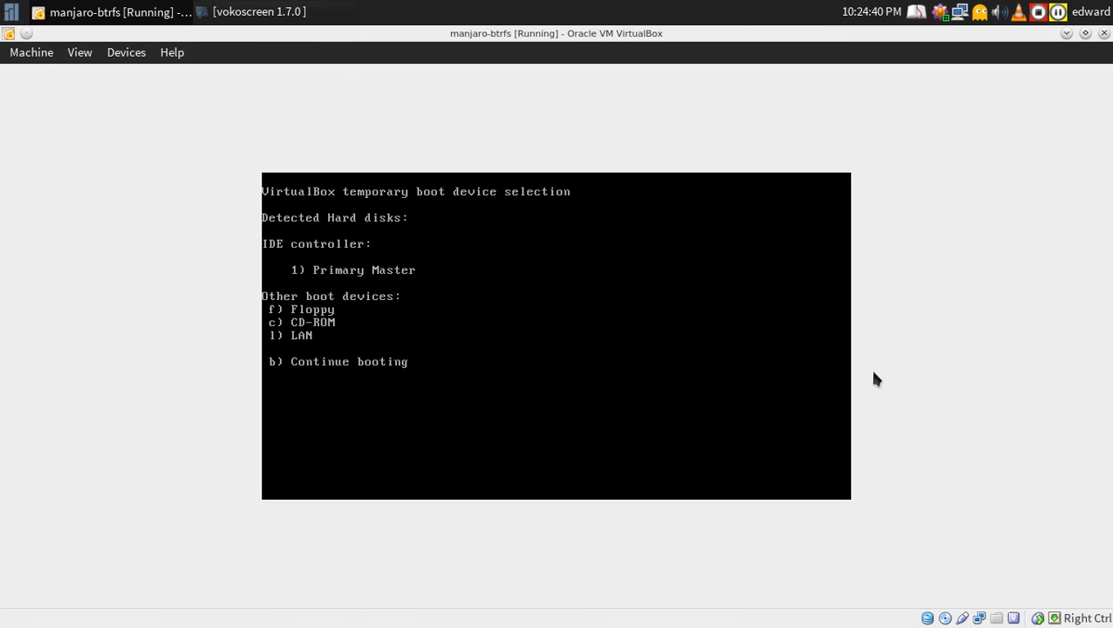
left_click(125, 52)
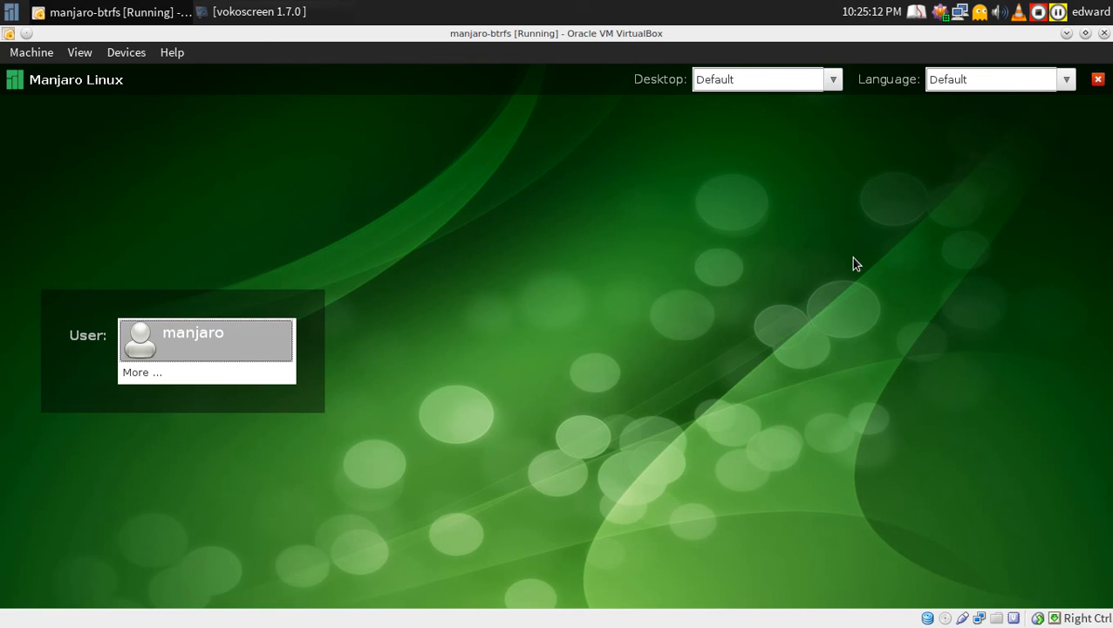
left_click(206, 338)
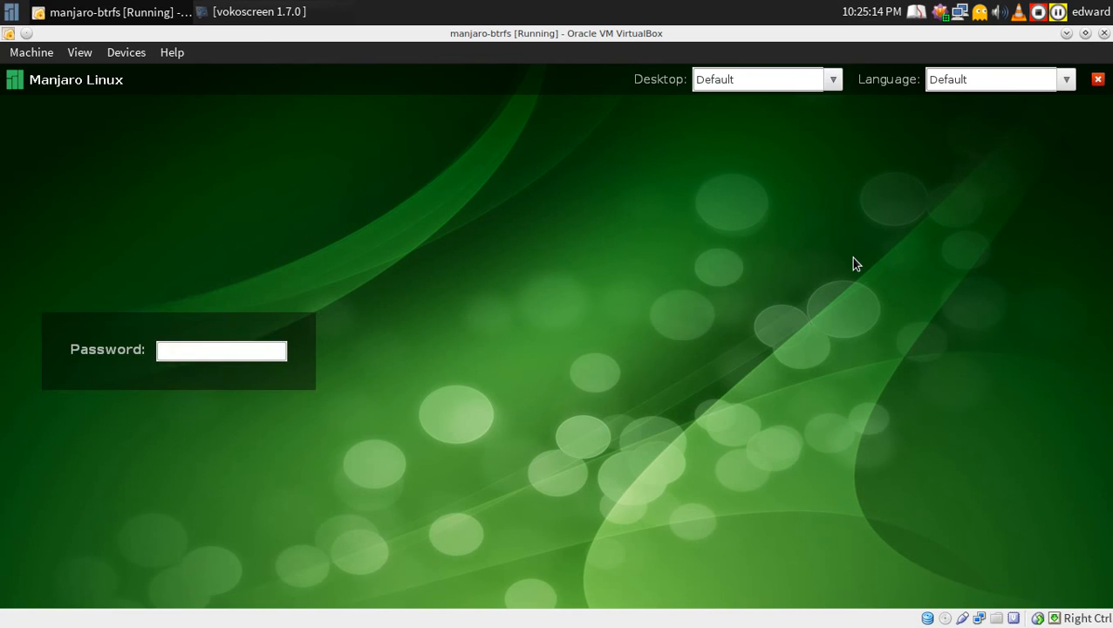
Step: Log in with the password and launch a Terminal Emulator from the Applications menu
type("password")
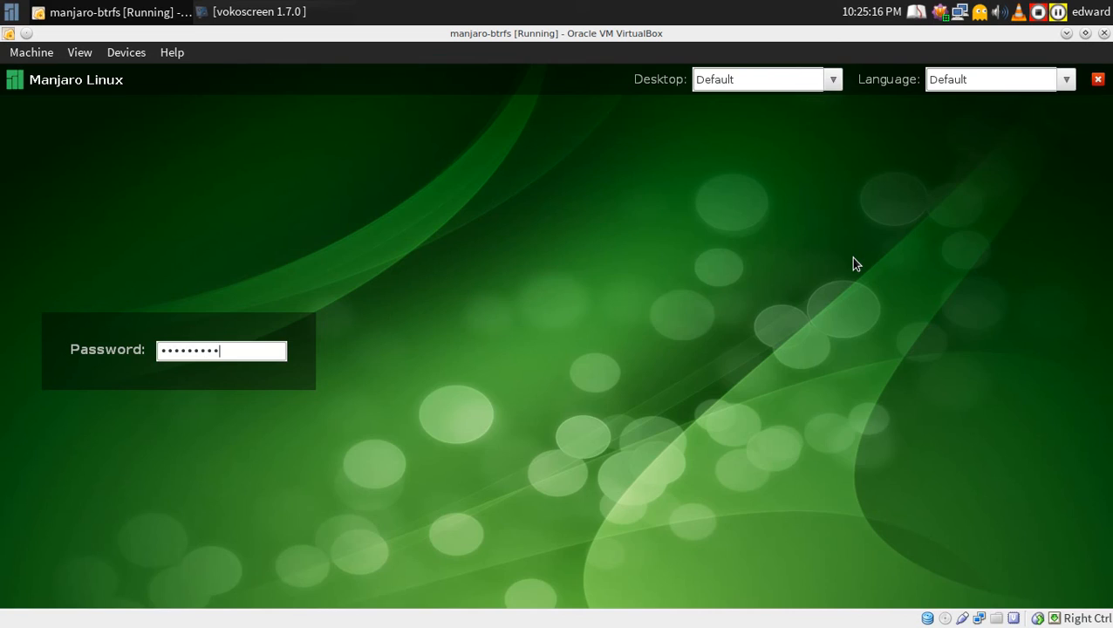
key("Return")
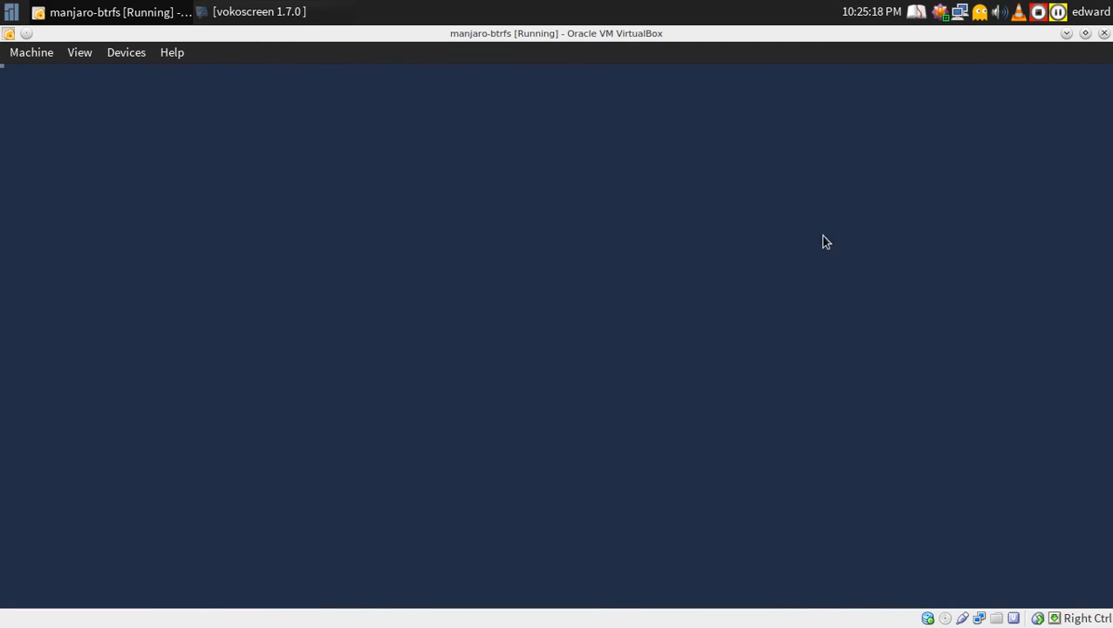
mouse_move(586, 237)
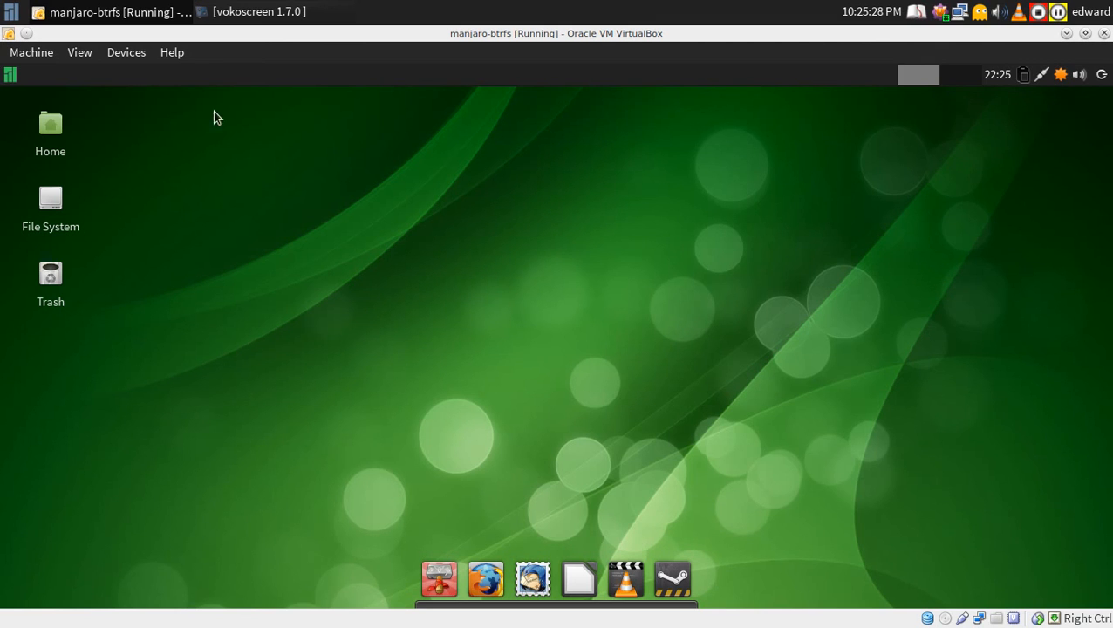
left_click(10, 73)
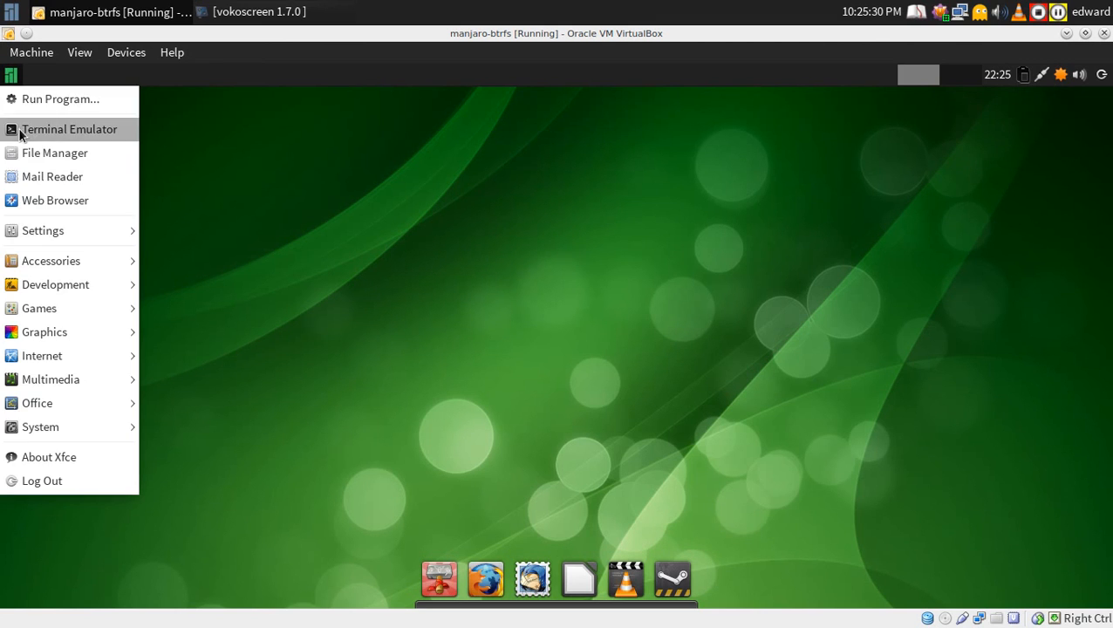
left_click(70, 129)
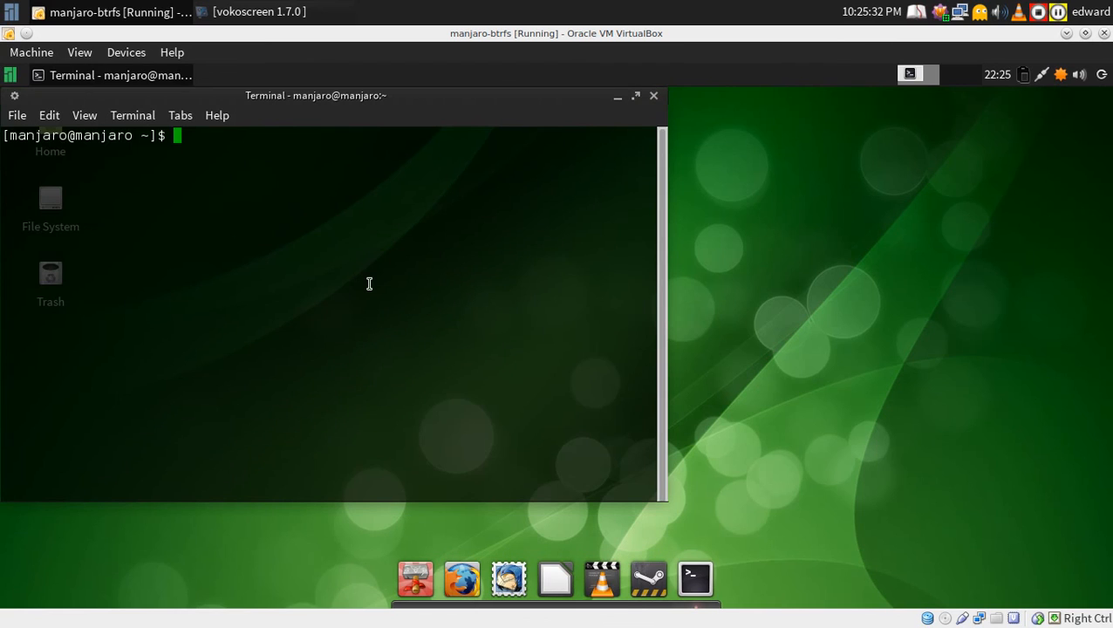
Step: Run the mhwd-kernel -- kernel management command in the terminal
type("m")
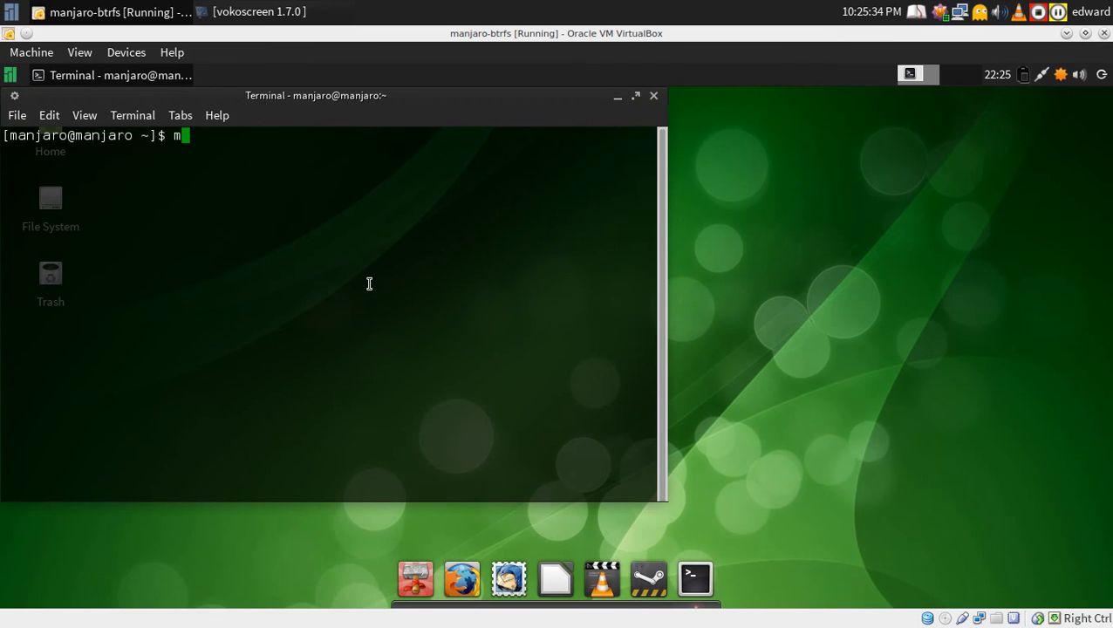
type("hwd-ke")
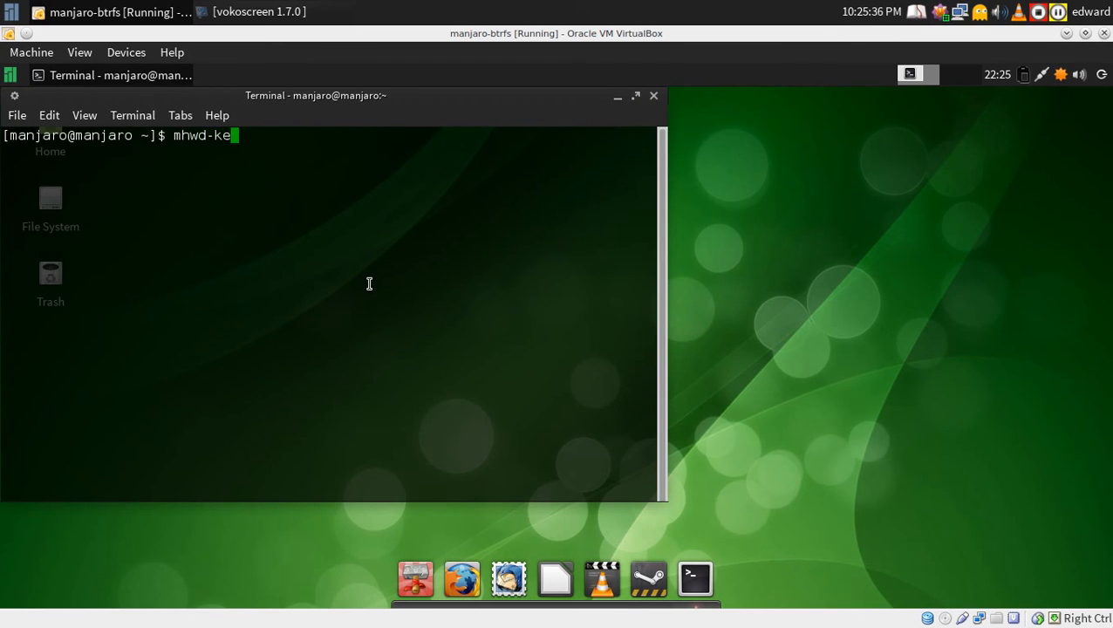
type("rnel")
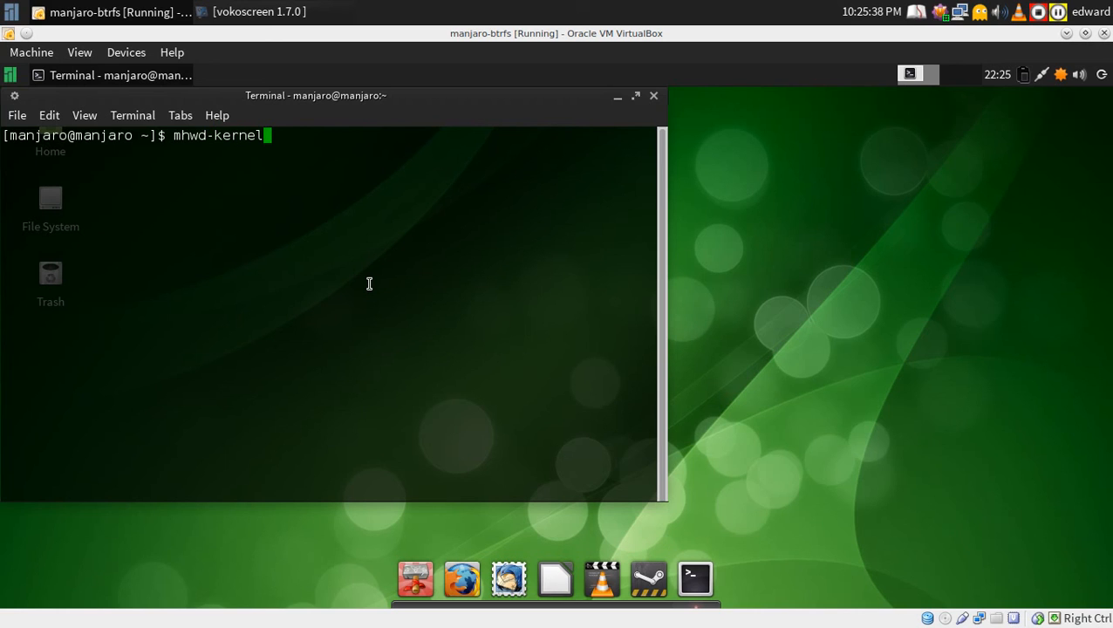
type("--")
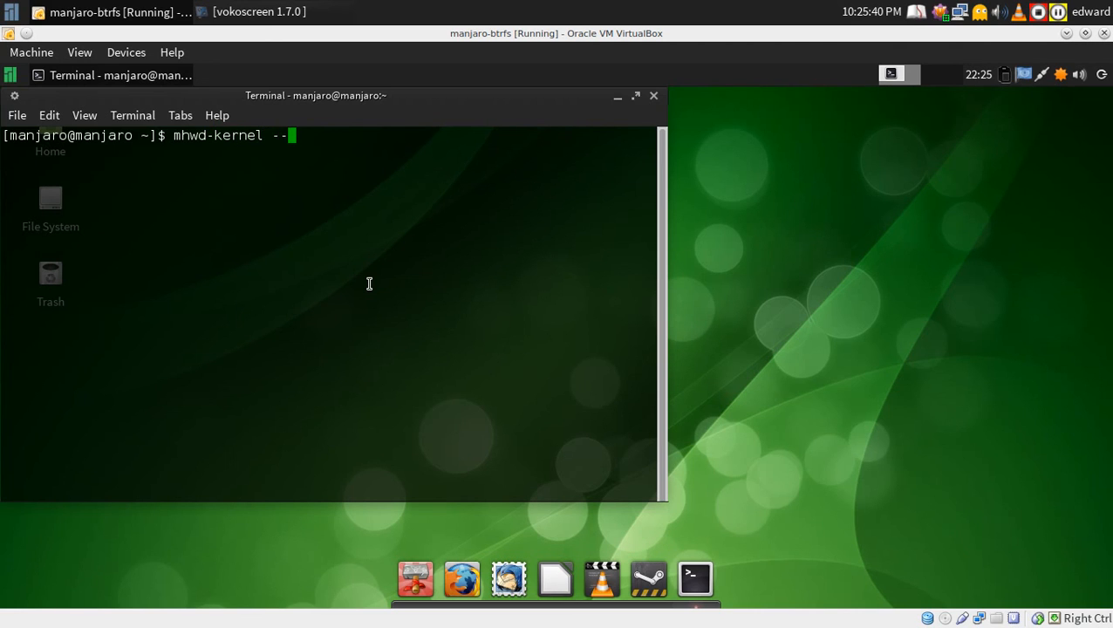
key("Return")
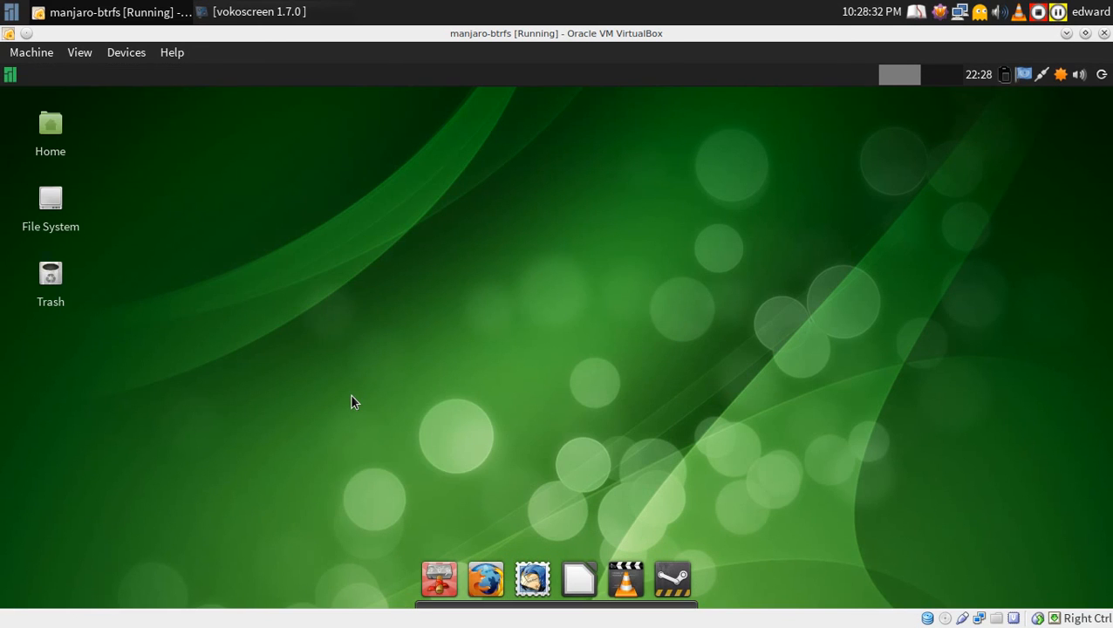
Step: Start a full system upgrade with sudo pacman -Syu in a new terminal
left_click(10, 74)
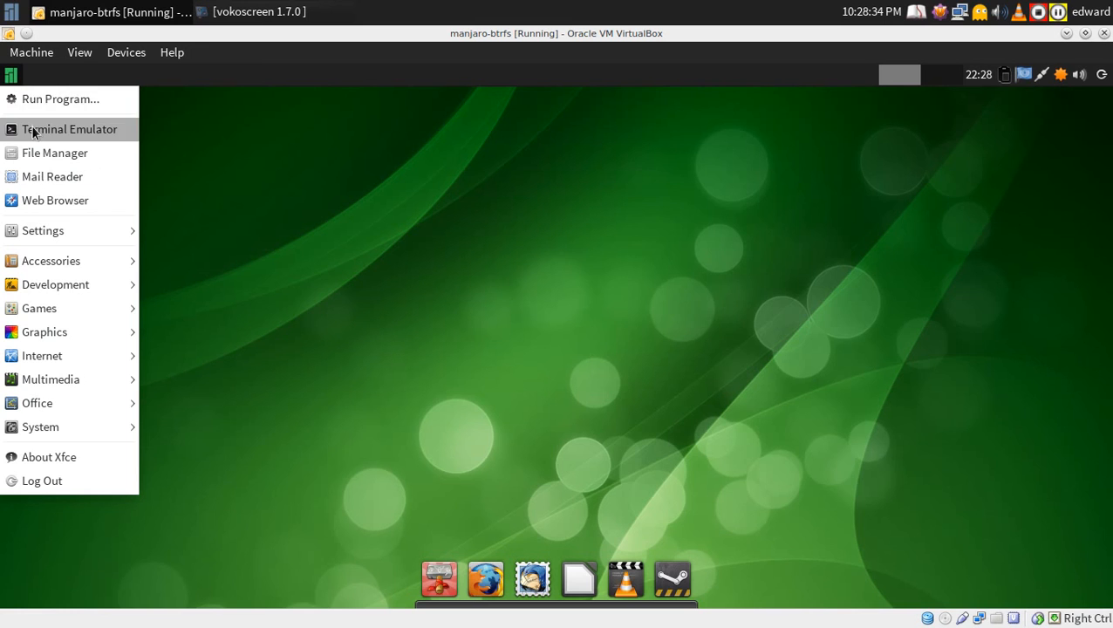
left_click(70, 129)
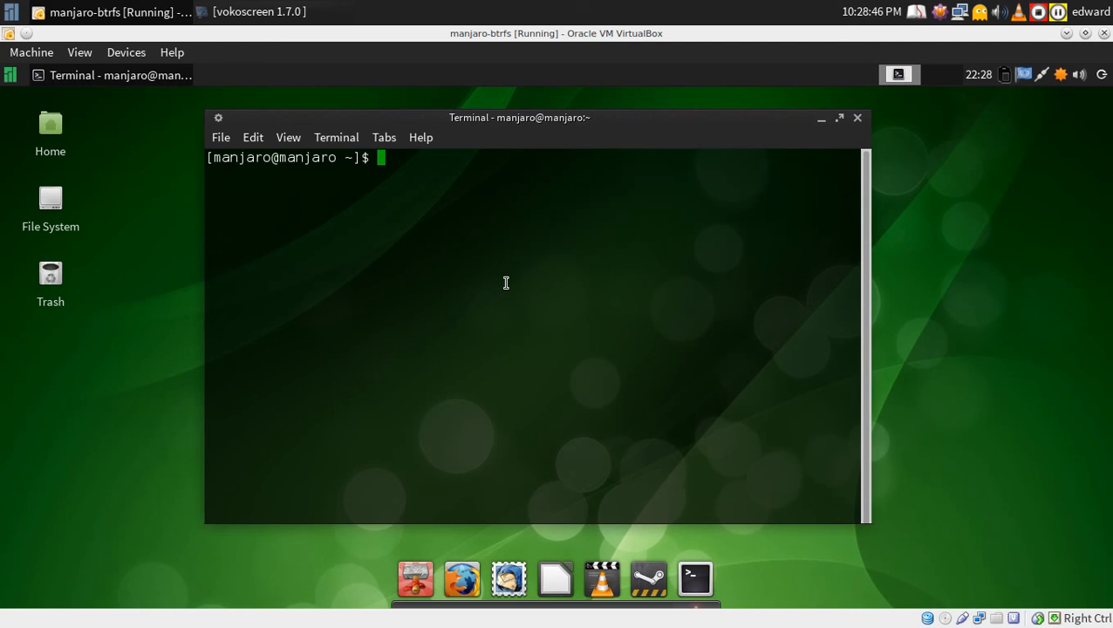
type("sudo pacman -S")
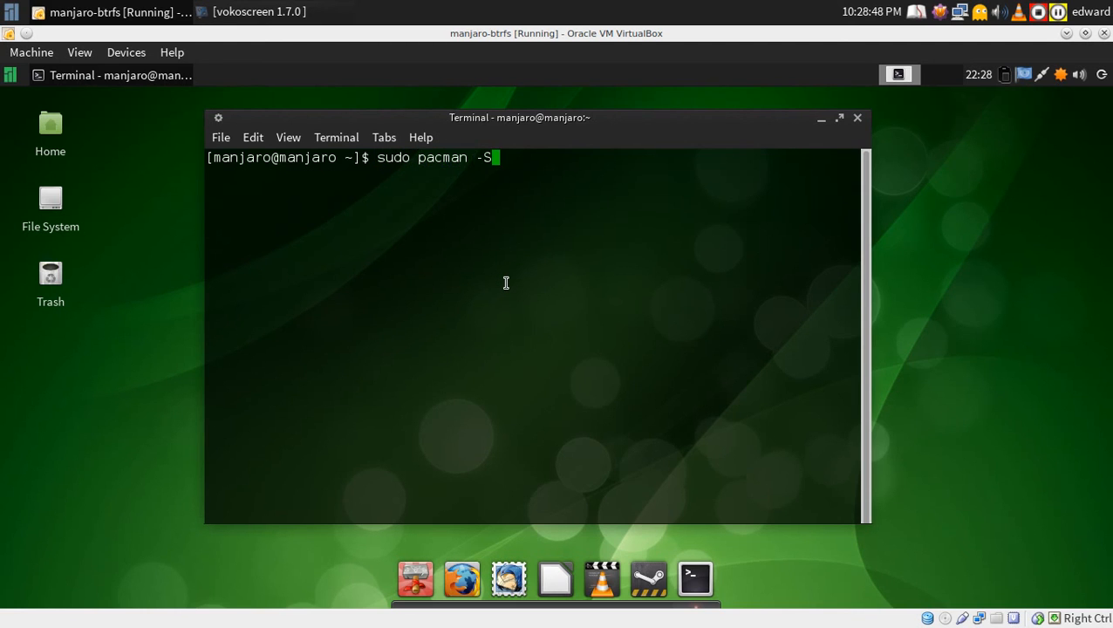
key("Return")
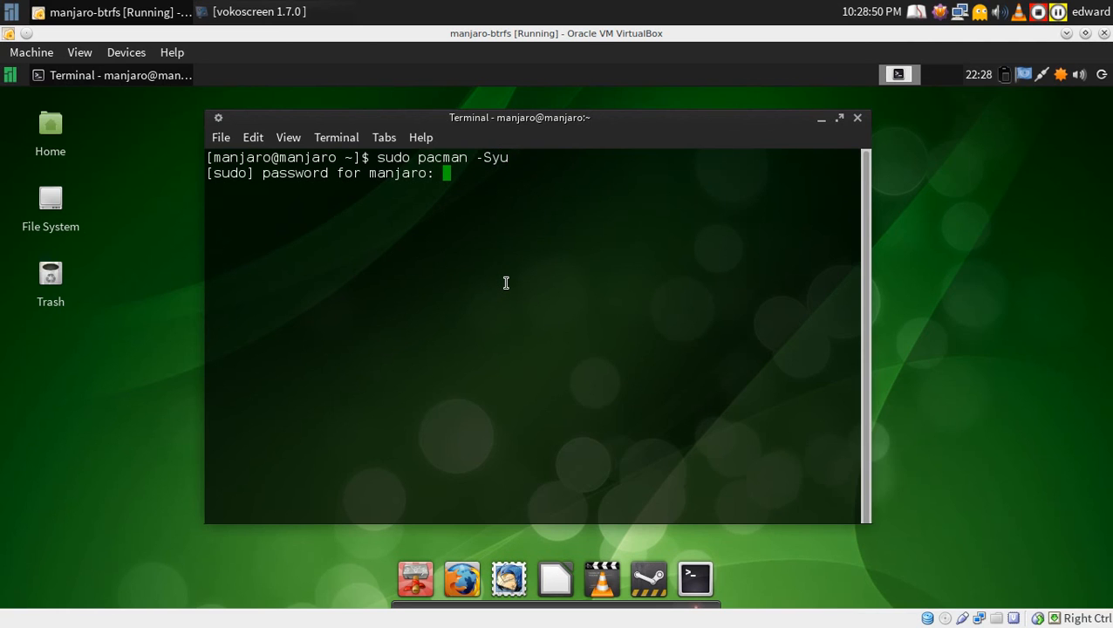
key("Return")
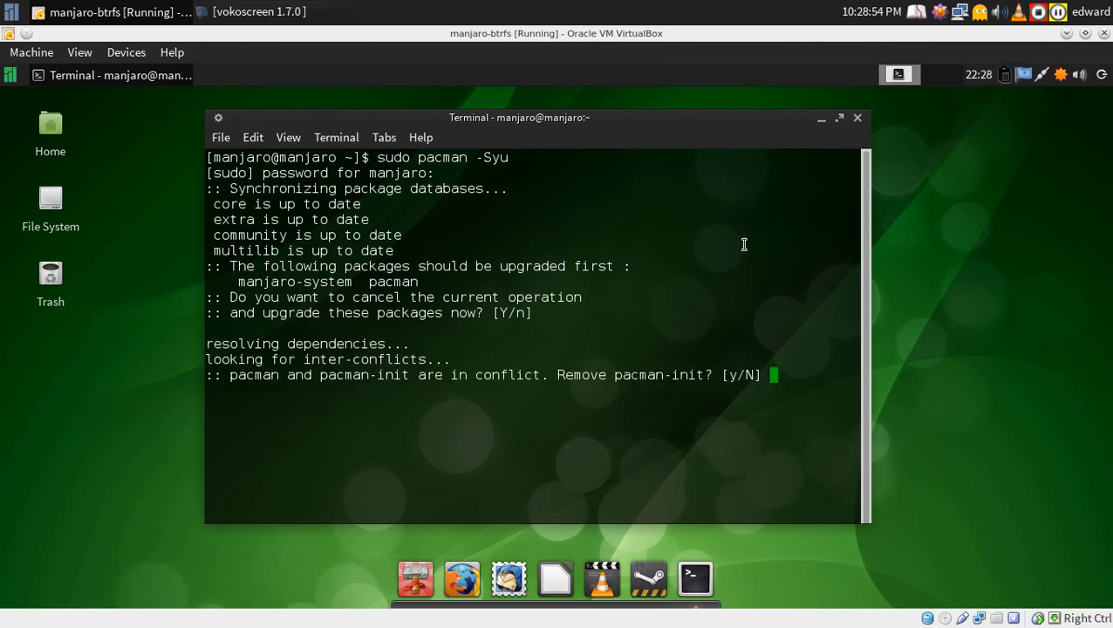
Step: Answer y to remove the conflicting pacman-init package
type("y")
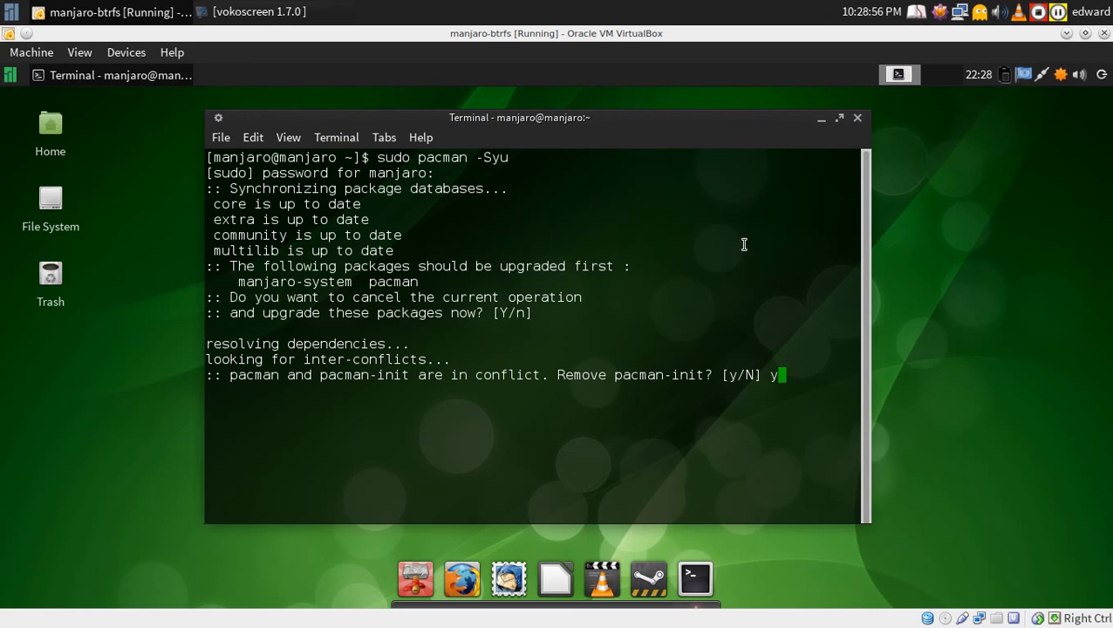
key("Return")
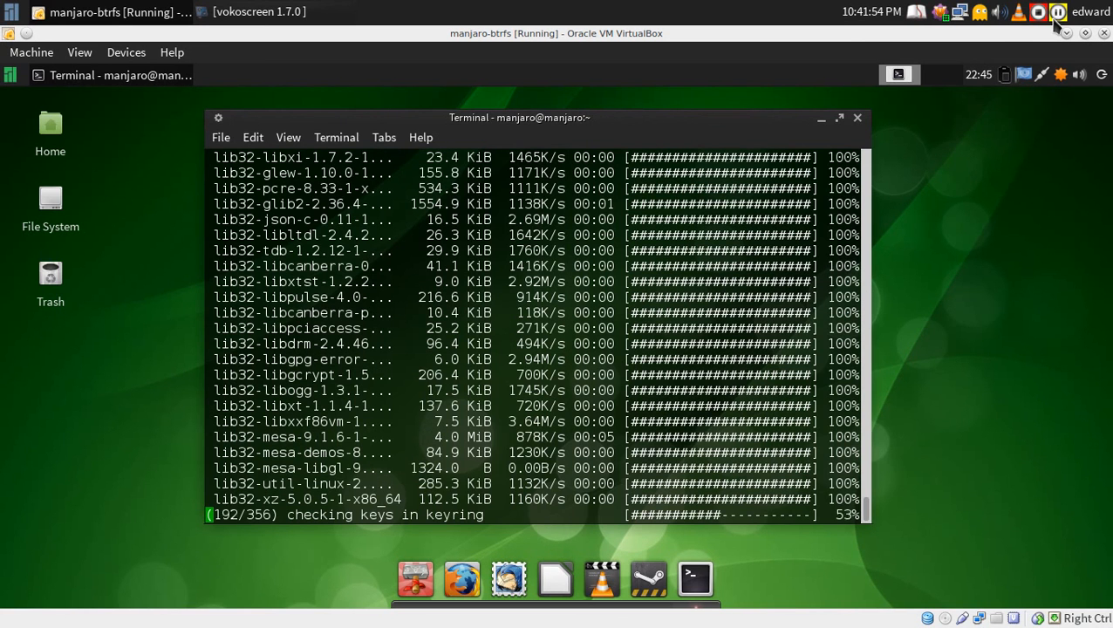
mouse_move(1016, 286)
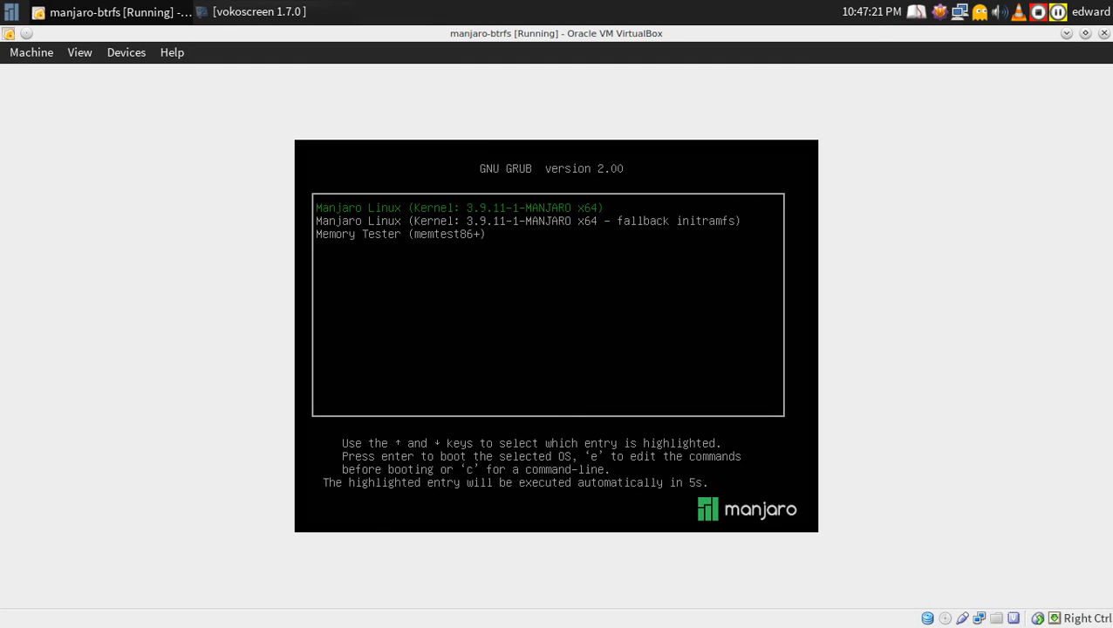
Step: Boot the default Manjaro Linux GRUB entry with the 3.9.11 kernel
key("Return")
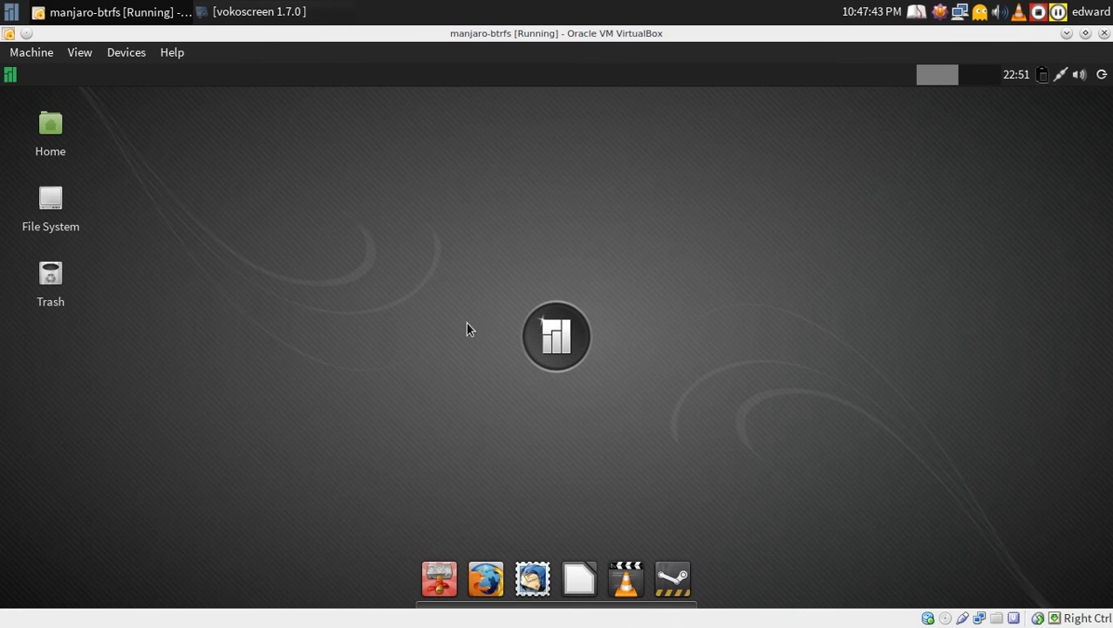
Step: Open a terminal from the desktop and edit mkinitcpio.conf with sudo nano
right_click(472, 330)
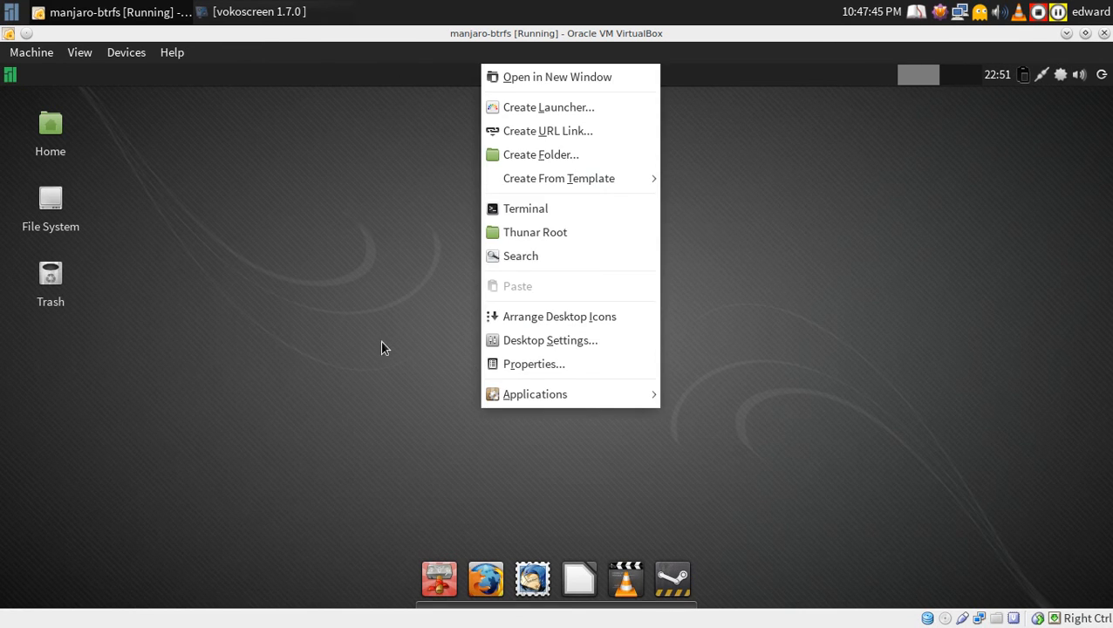
left_click(525, 208)
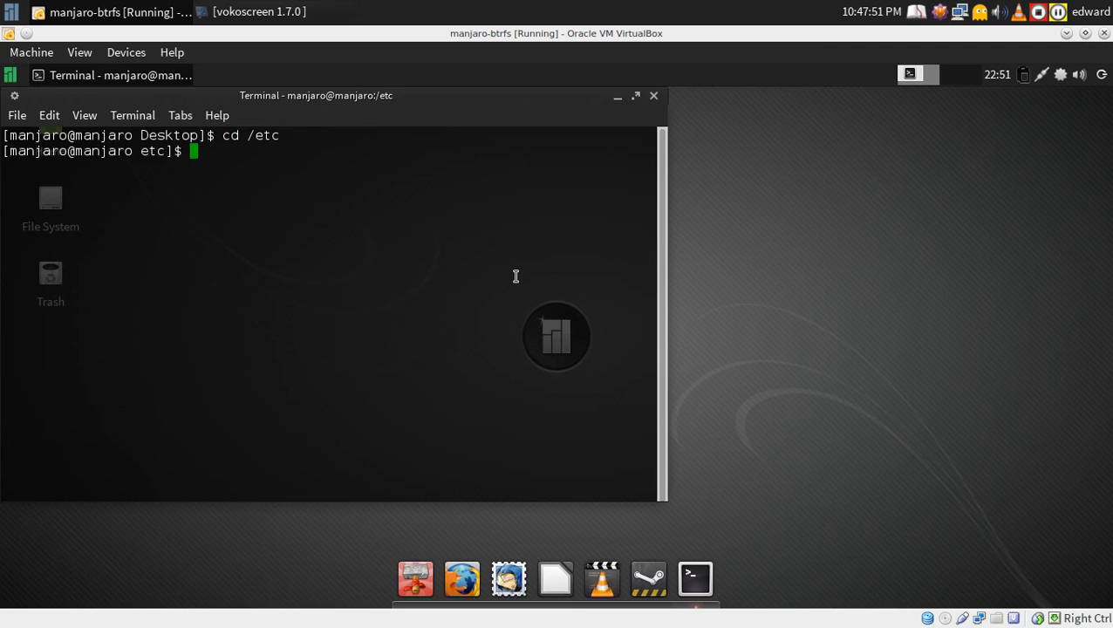
type("sudo nano m")
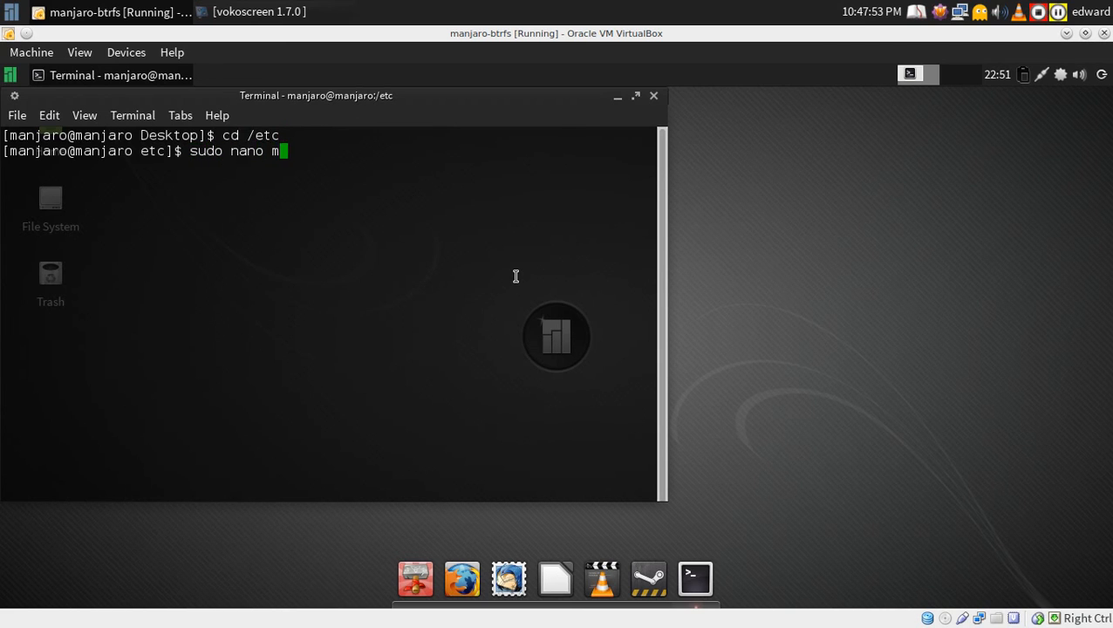
type("kinitcpio")
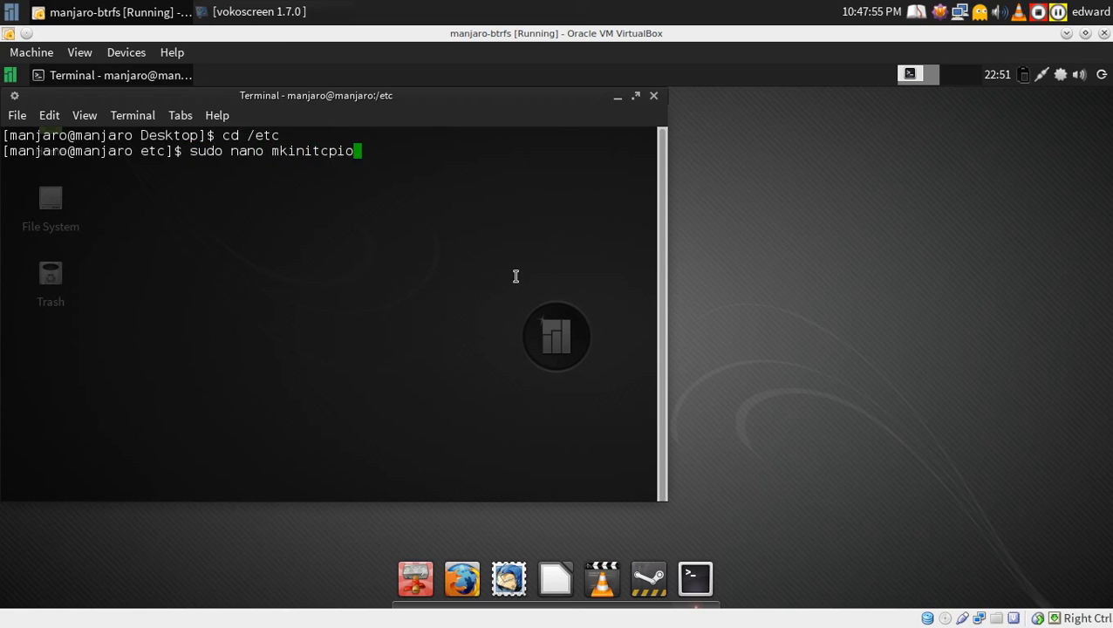
type(".conf")
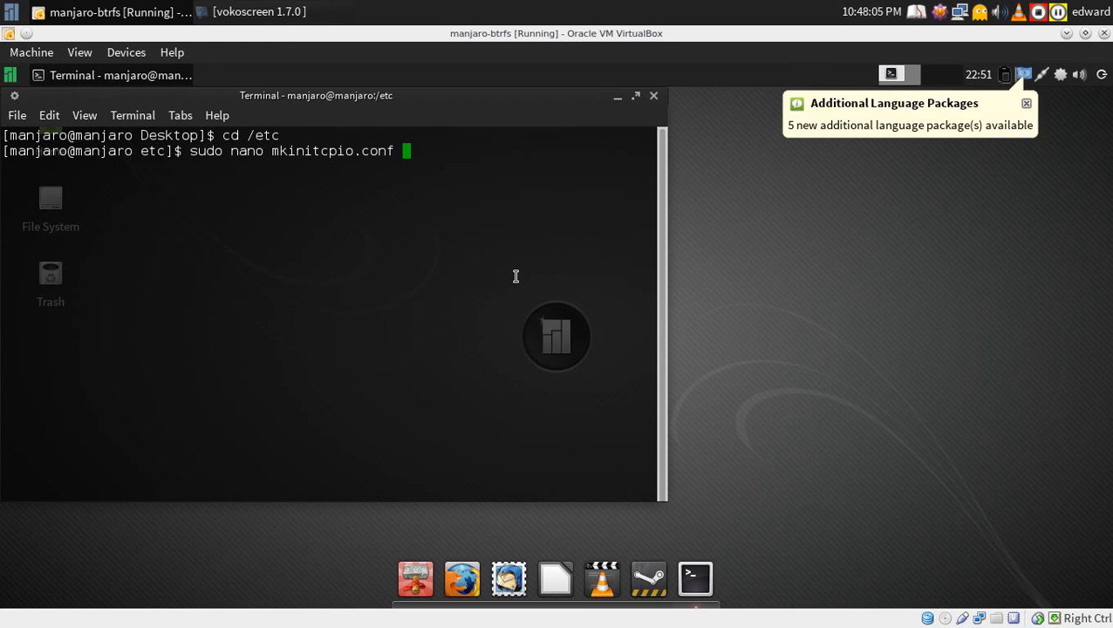
key("Return")
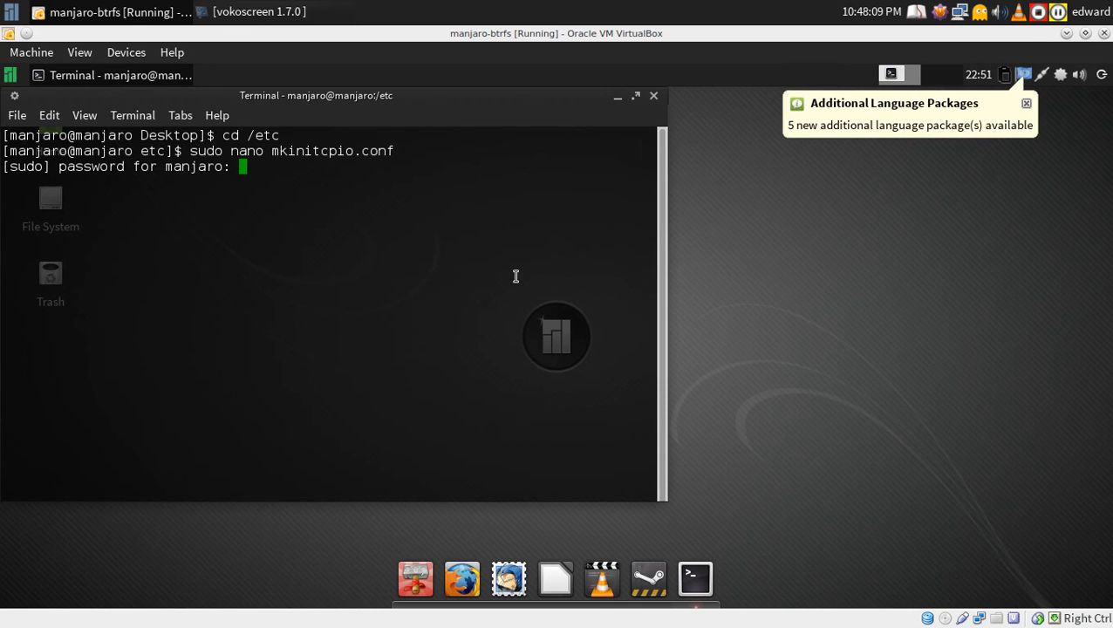
key("Return")
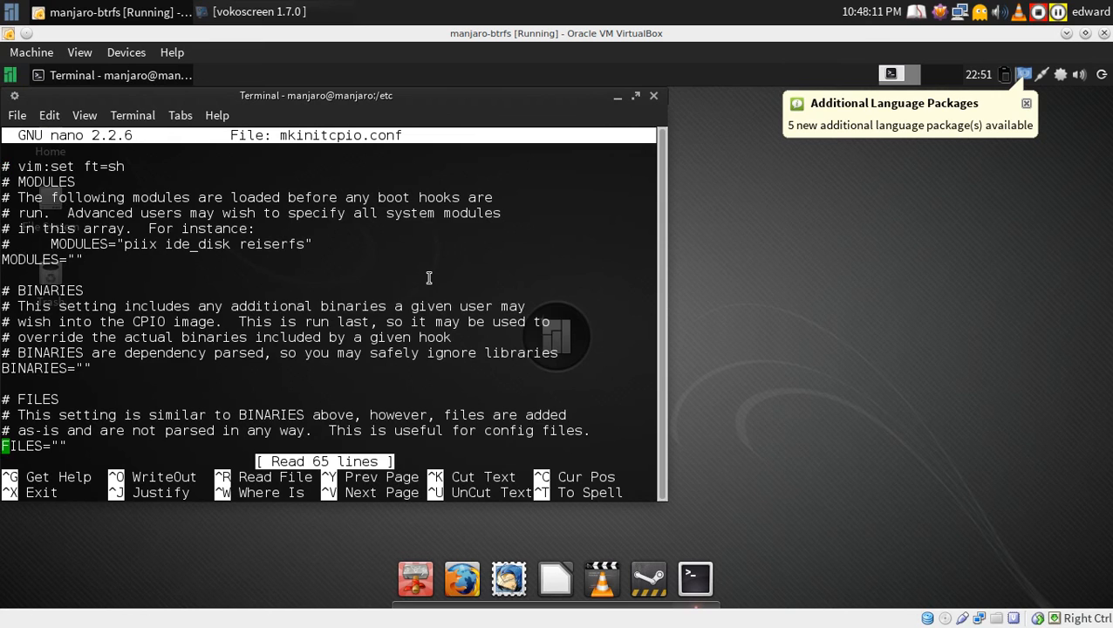
Step: Add btrfs to the HOOKS line, then save and exit nano
scroll("down", 3)
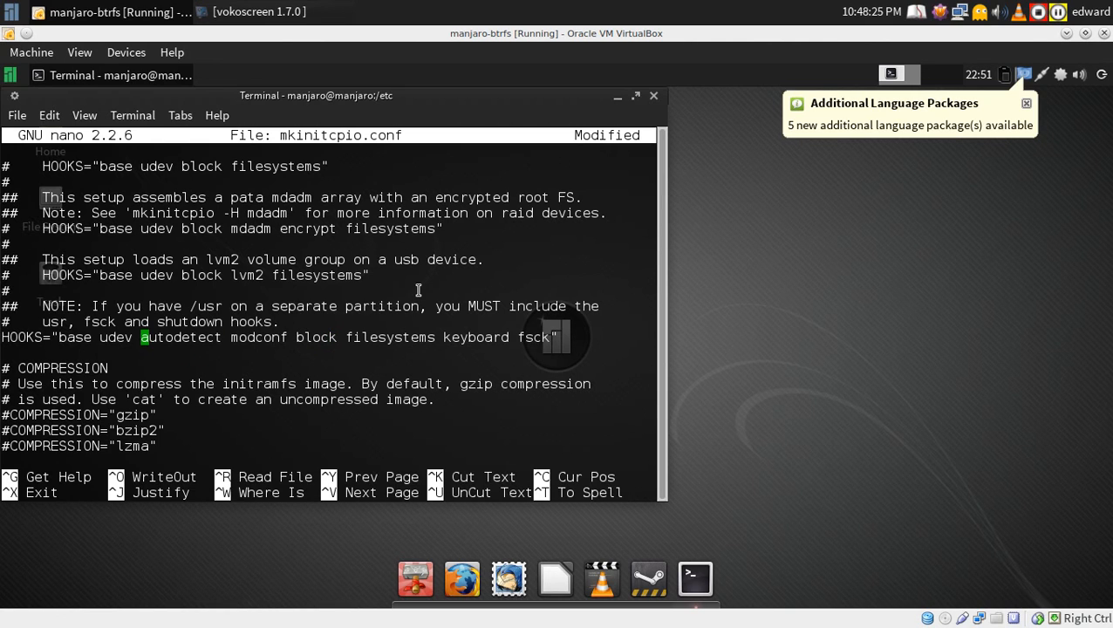
type("bt")
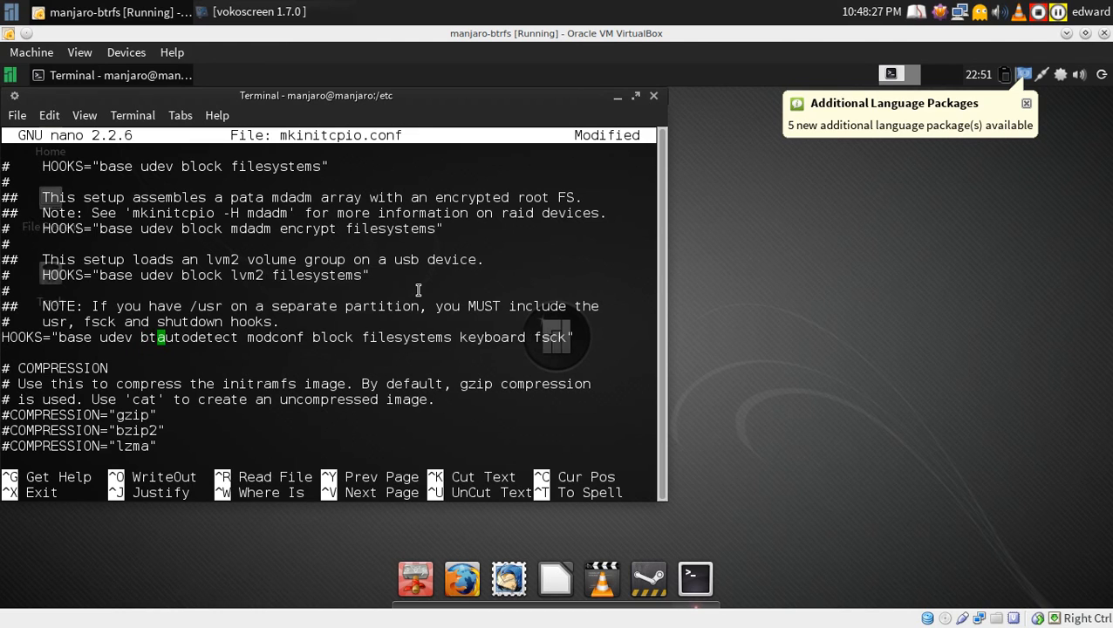
key("ctrl+x")
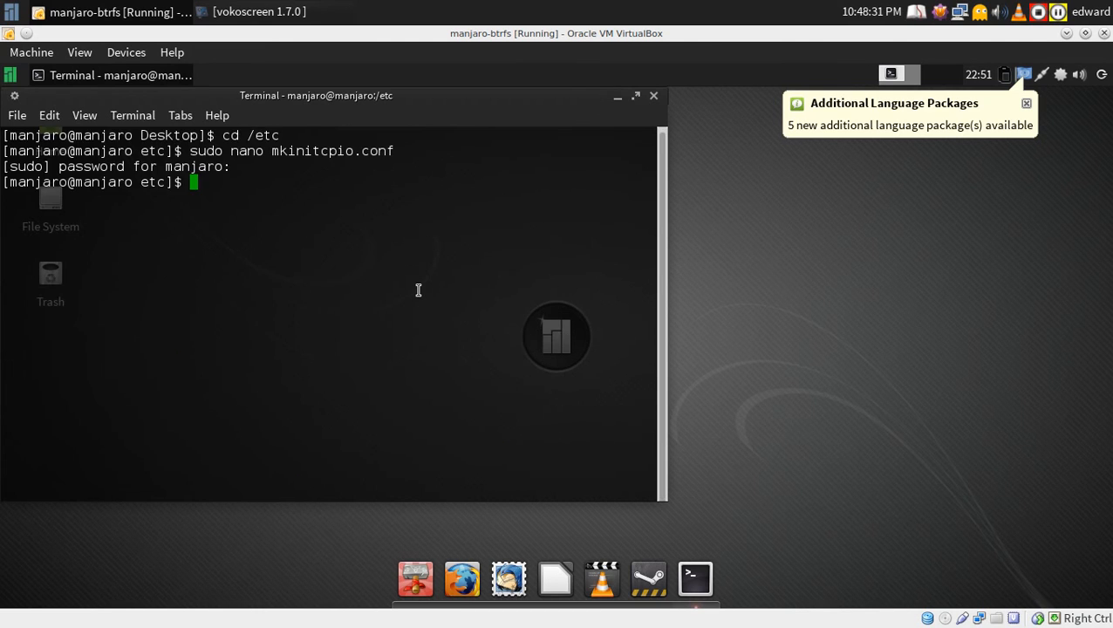
Step: Run mkinitcpio as a dry run and confirm the btrfs hook is listed
type("mkinitcpio")
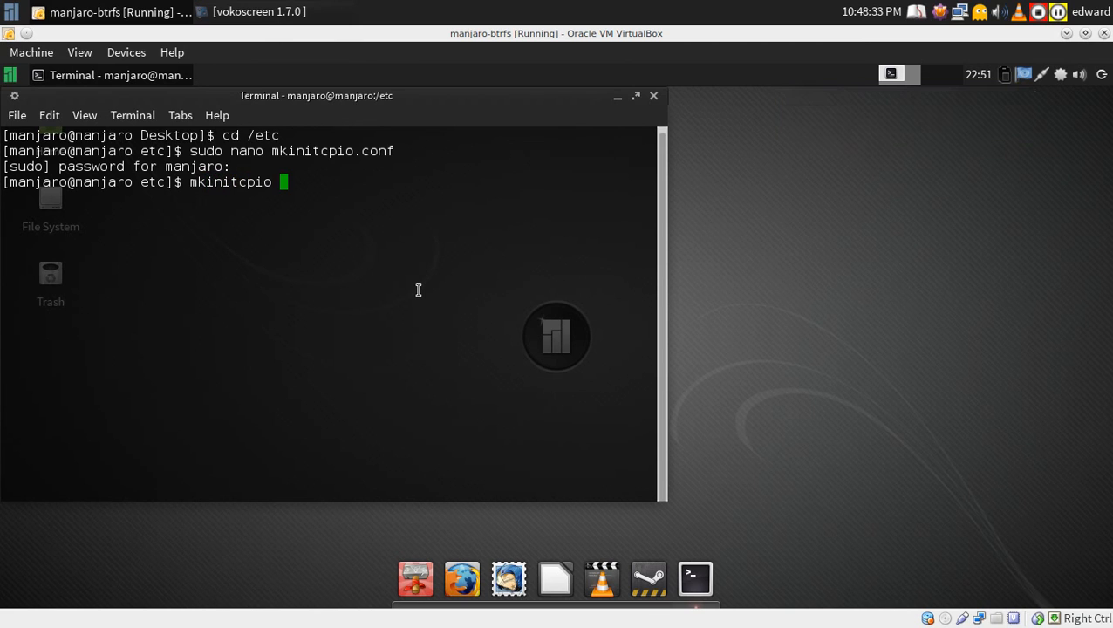
key("Return")
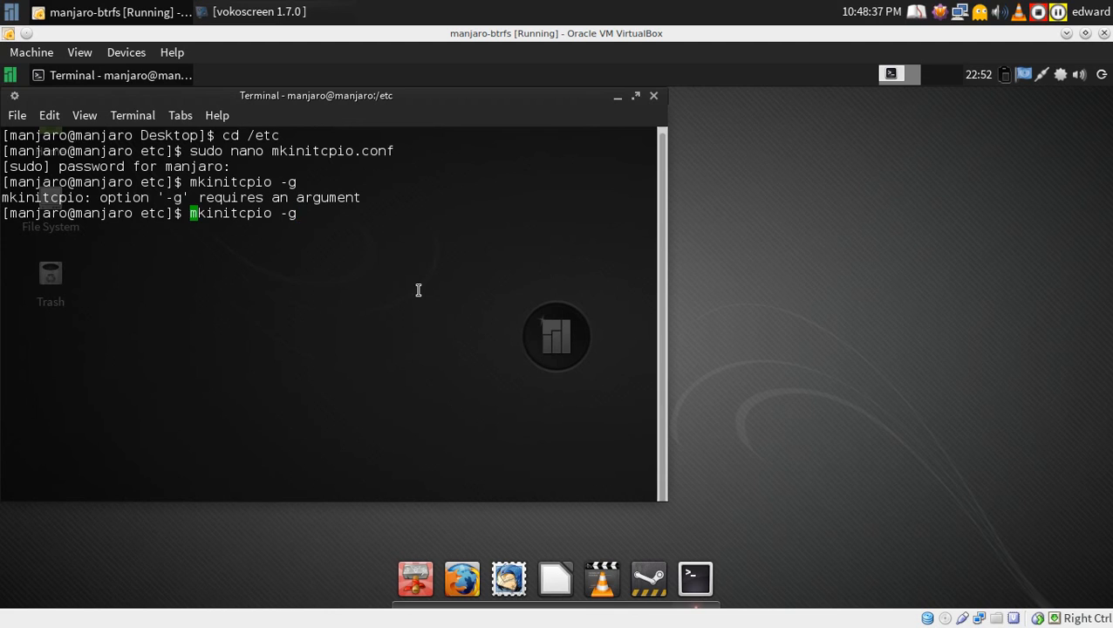
type("sudo")
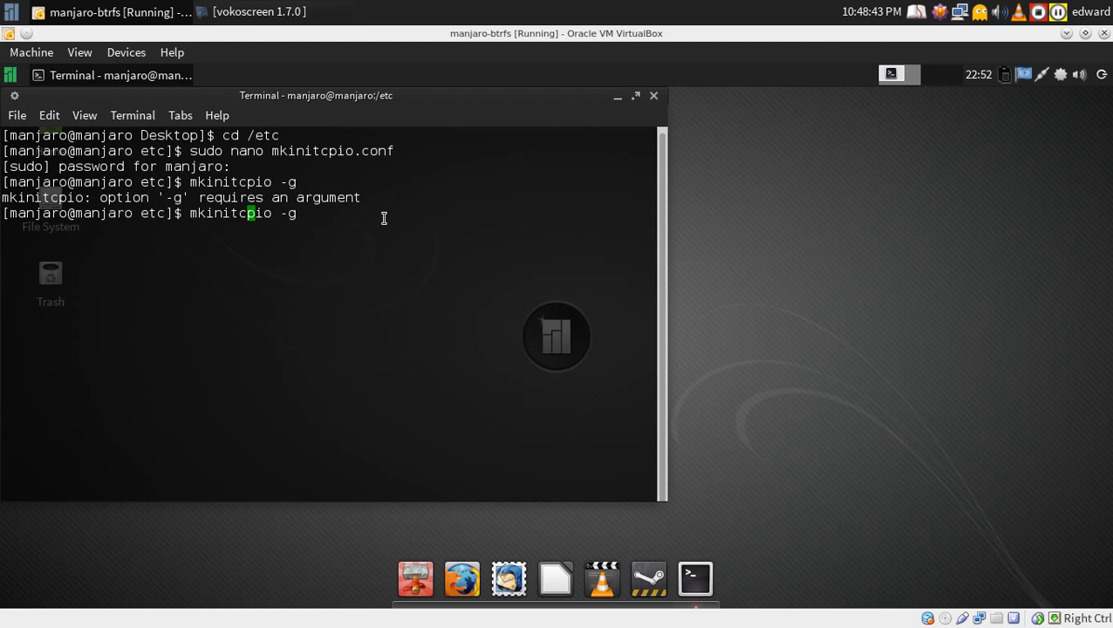
key("Return")
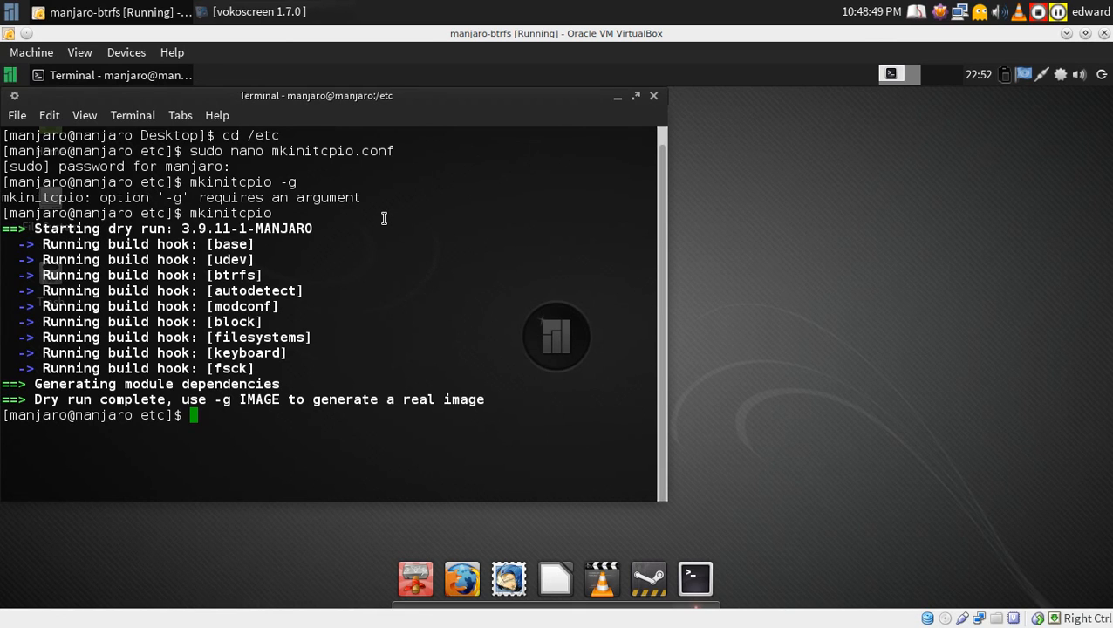
Step: Read man mkinitcpio, scrolling through OPTIONS down to the -p preset option
type("man")
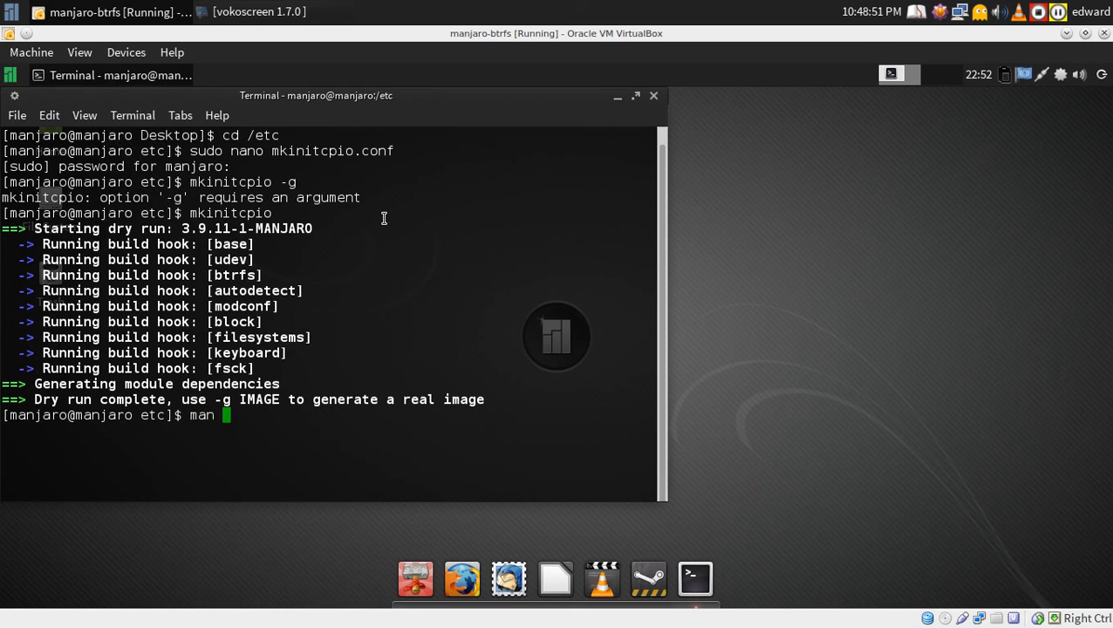
type("mkiniti")
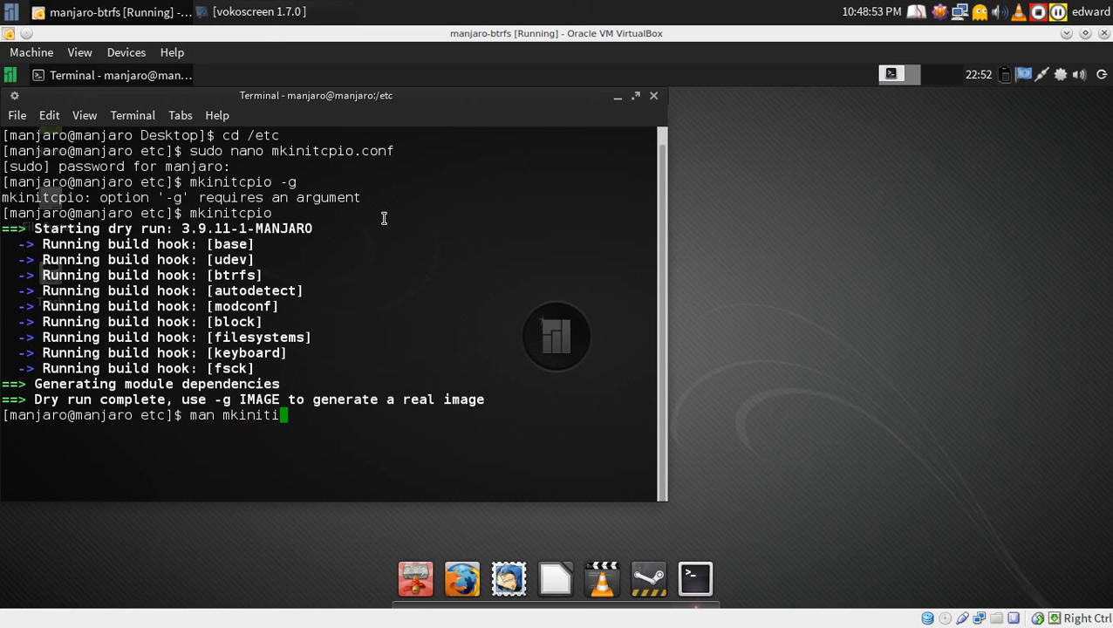
key("Return")
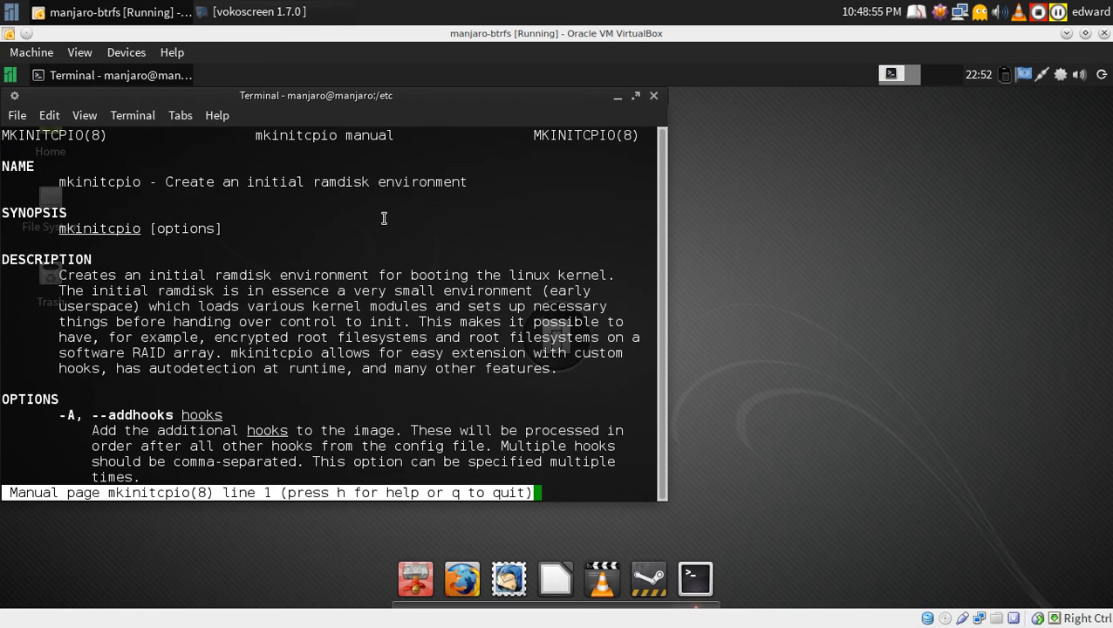
scroll("down", 3)
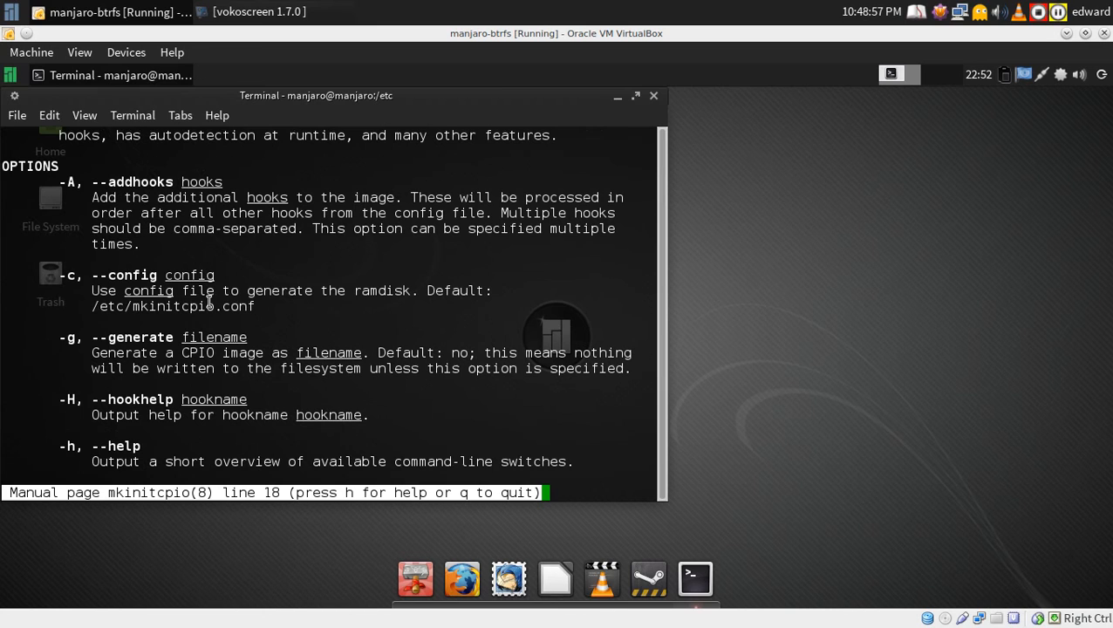
mouse_move(206, 323)
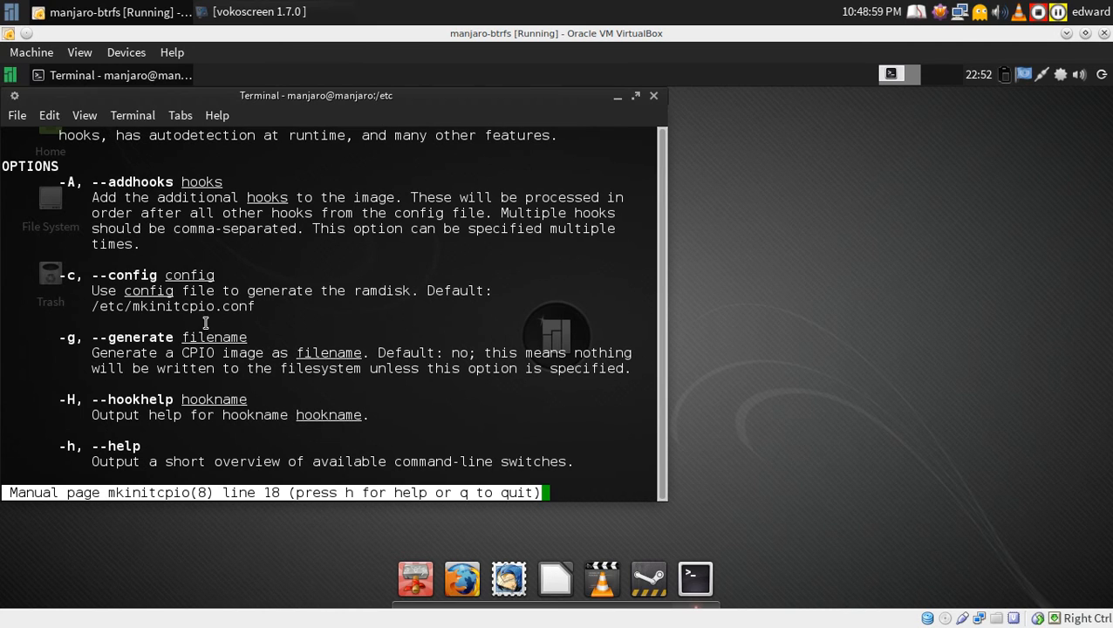
mouse_move(262, 358)
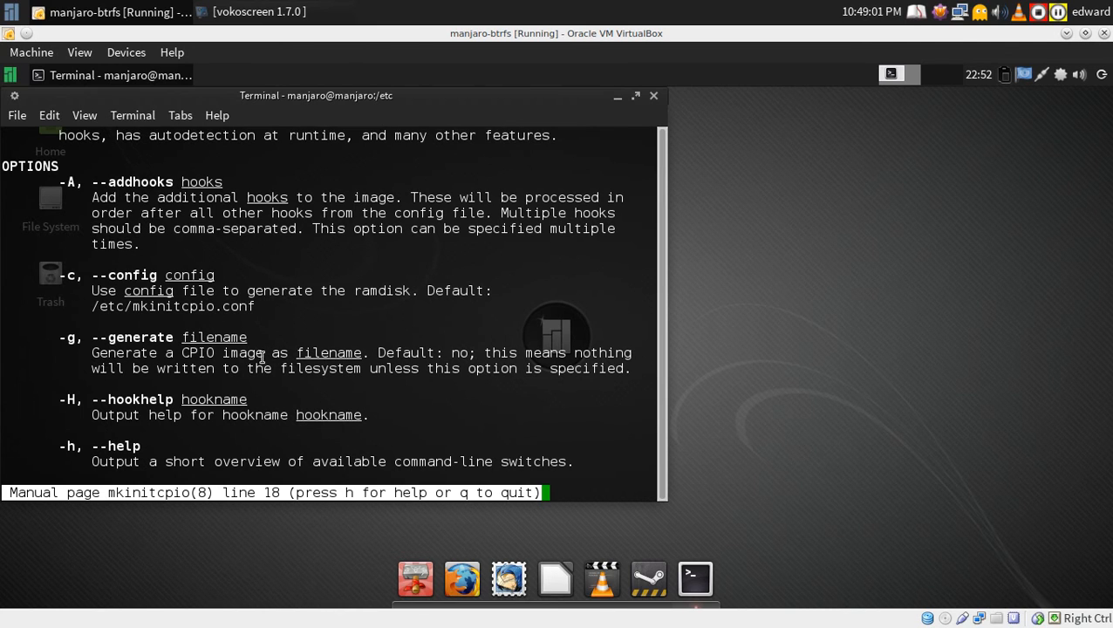
scroll("down", 3)
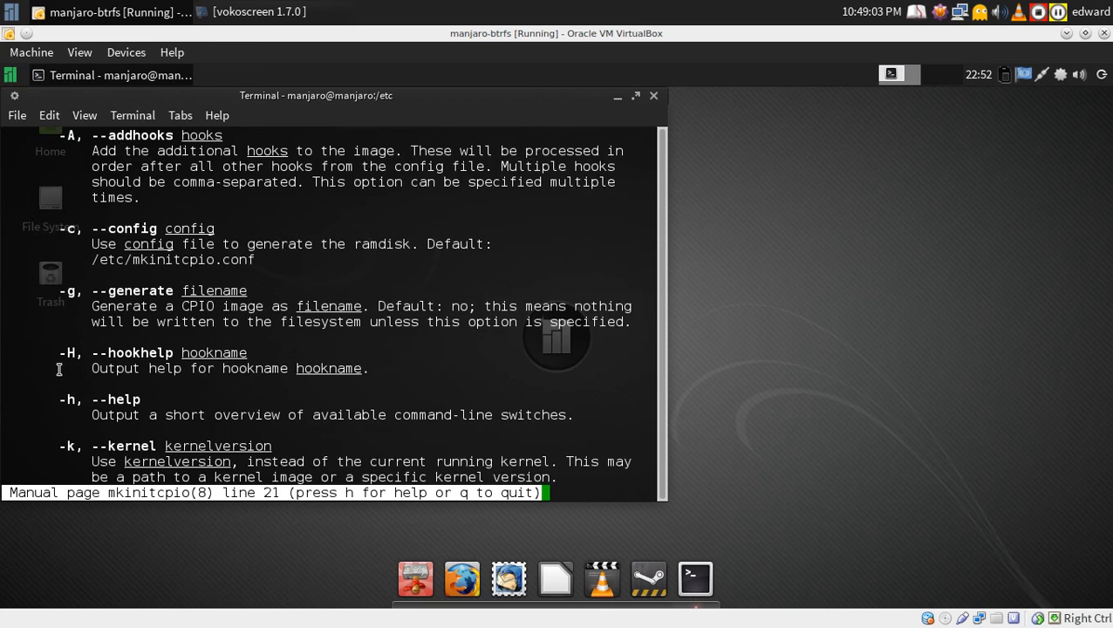
scroll("down", 3)
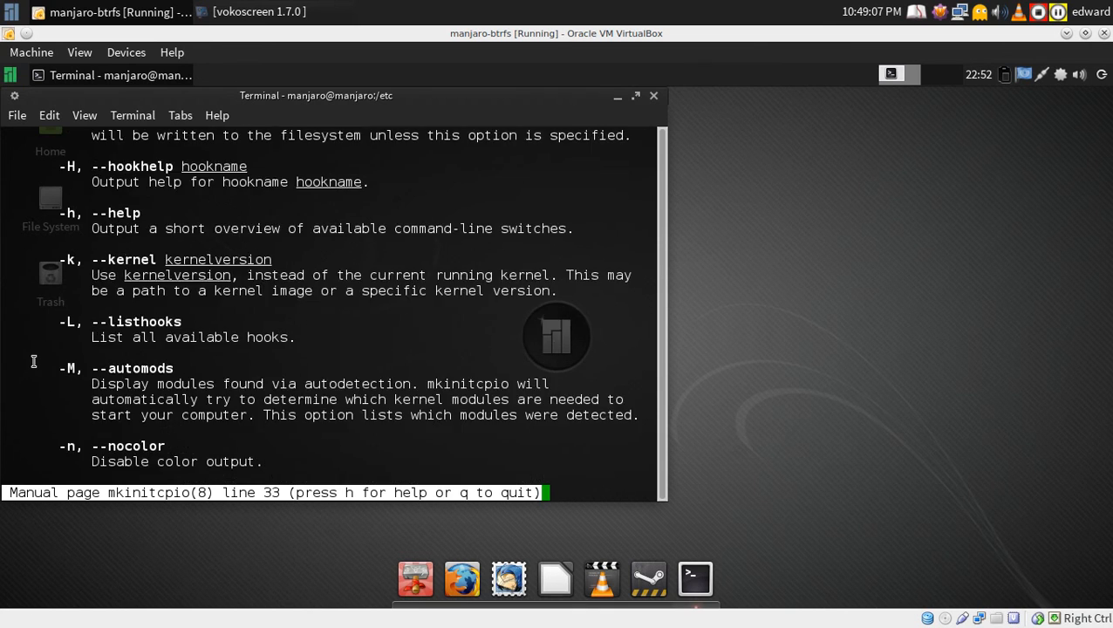
scroll("down", 3)
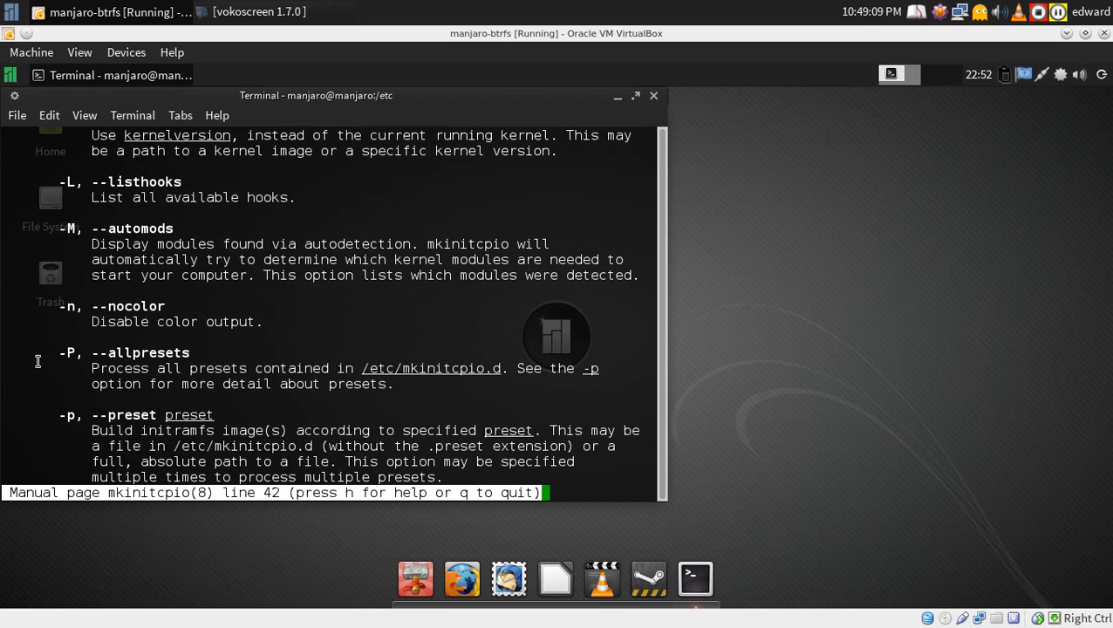
scroll("down", 3)
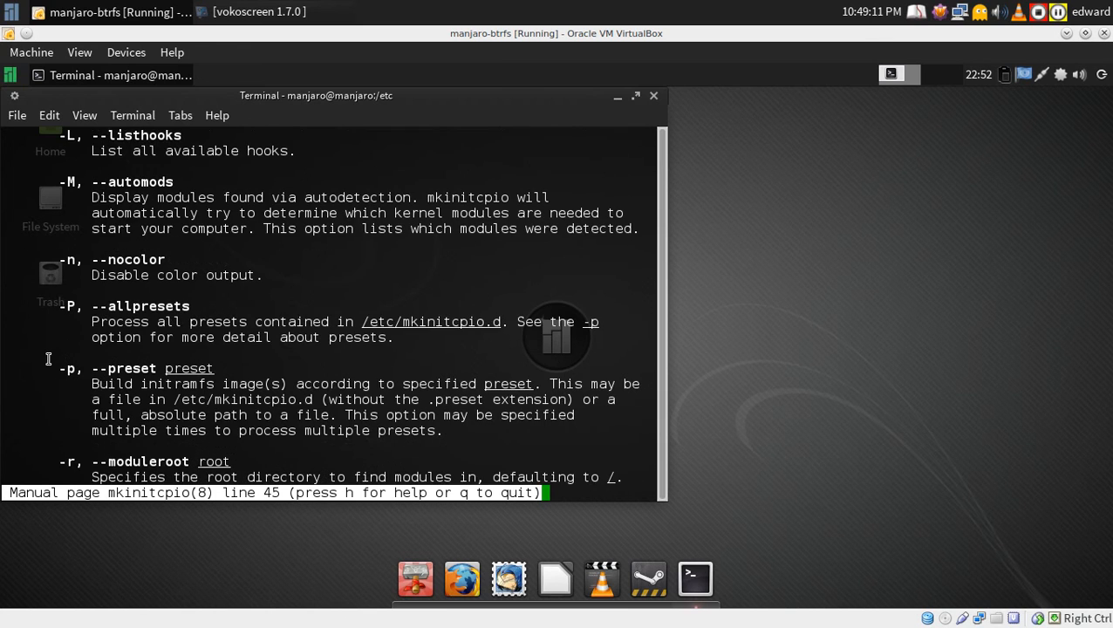
Step: Quit the manual and build the linux39 preset images with sudo mkinitcpio -p linux39
key("q")
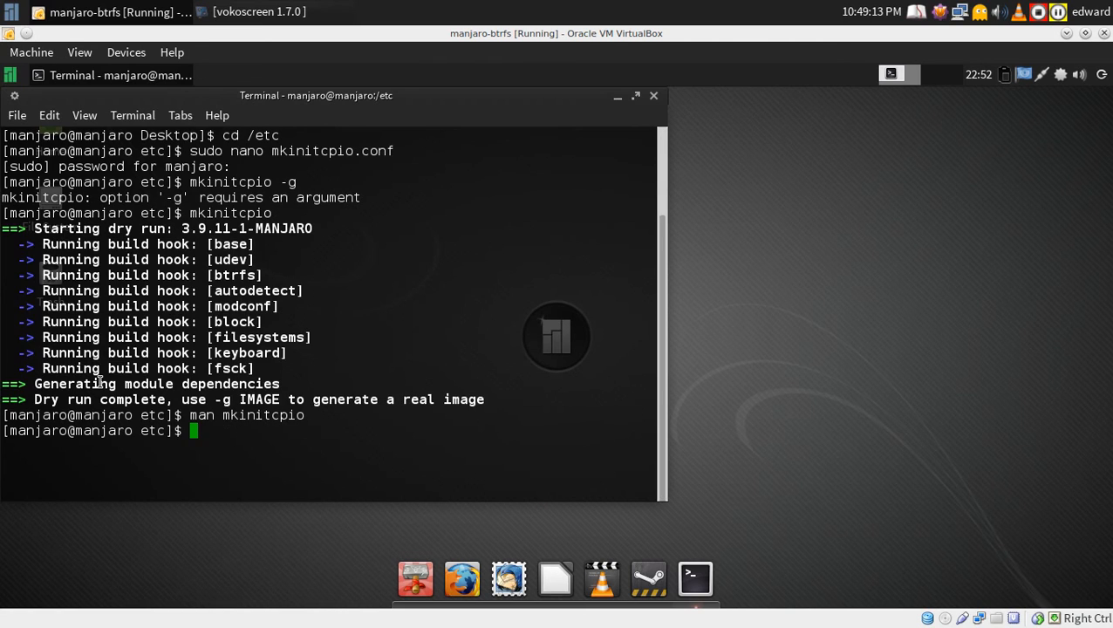
type("mkinitcpio")
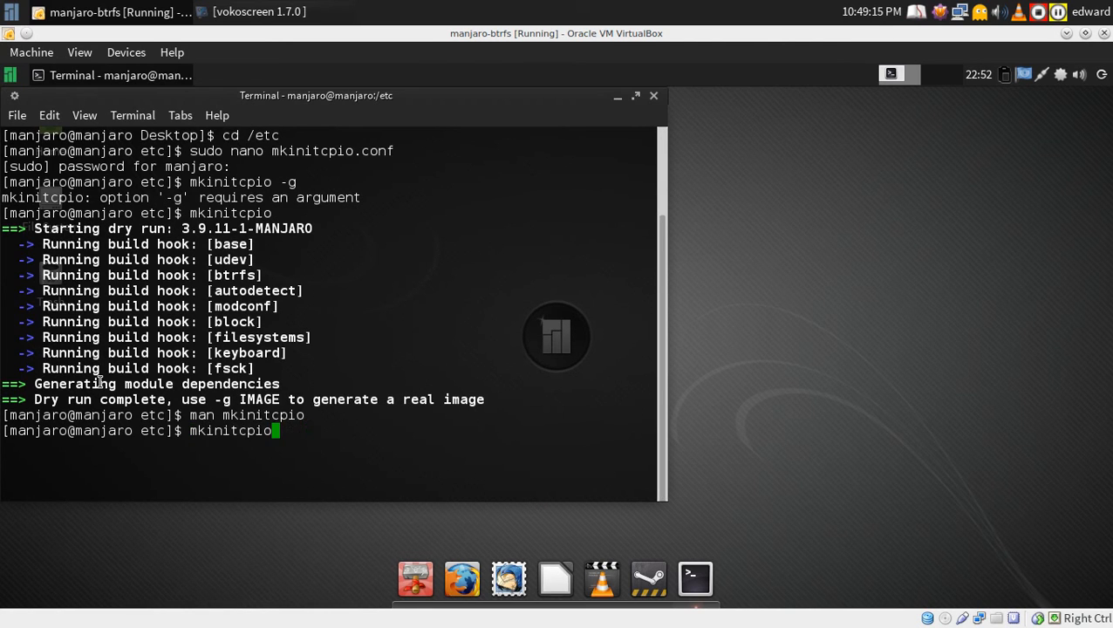
type("-p")
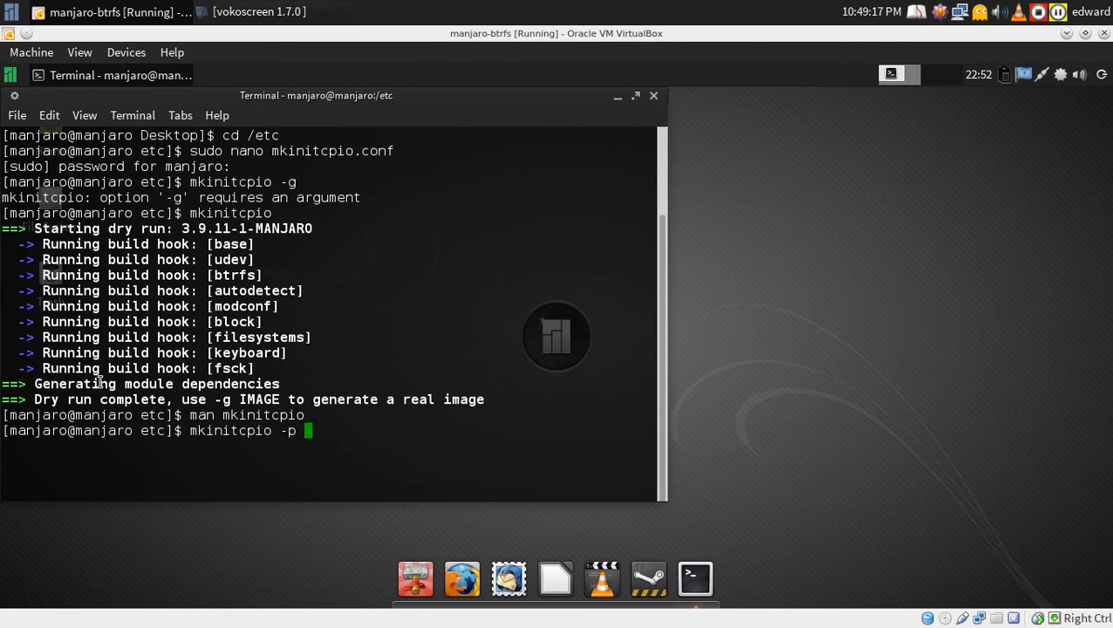
type("l")
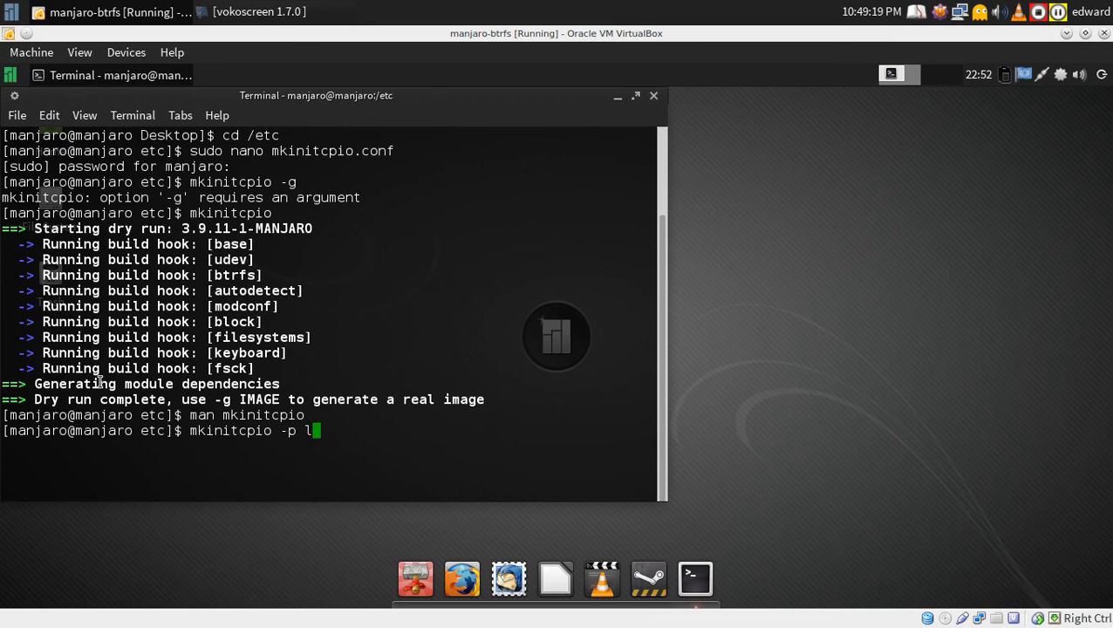
type("inux39")
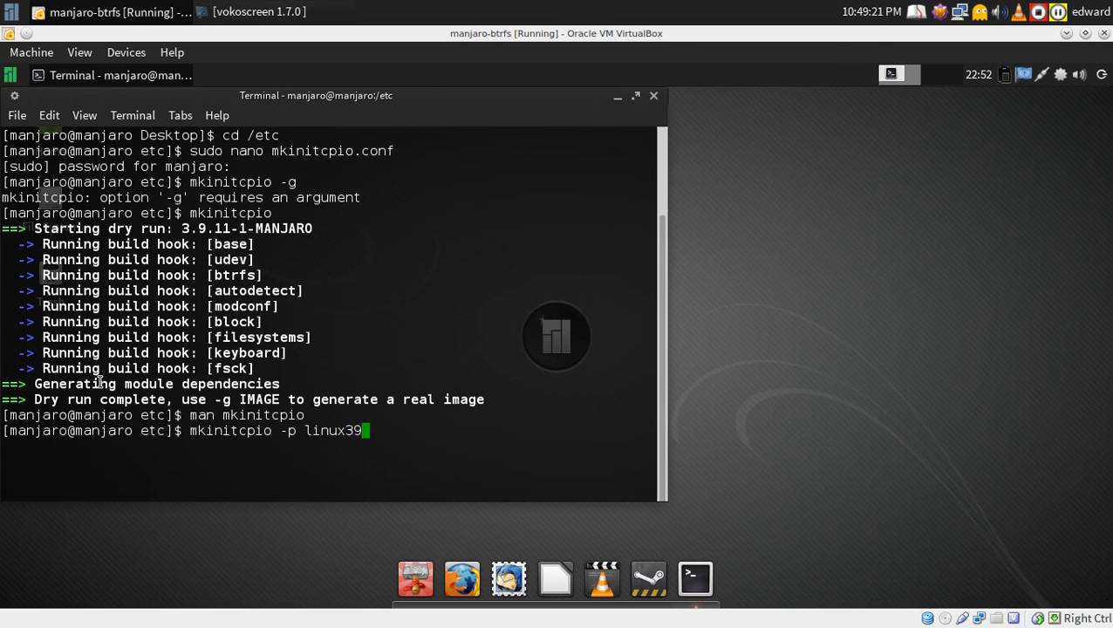
key("Return")
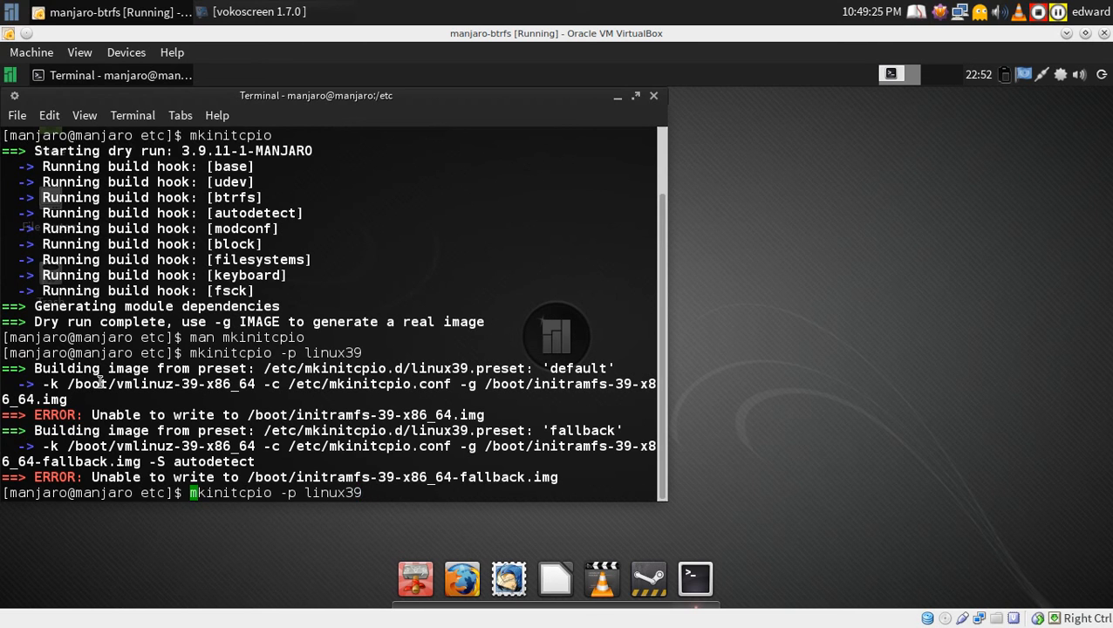
key("Return")
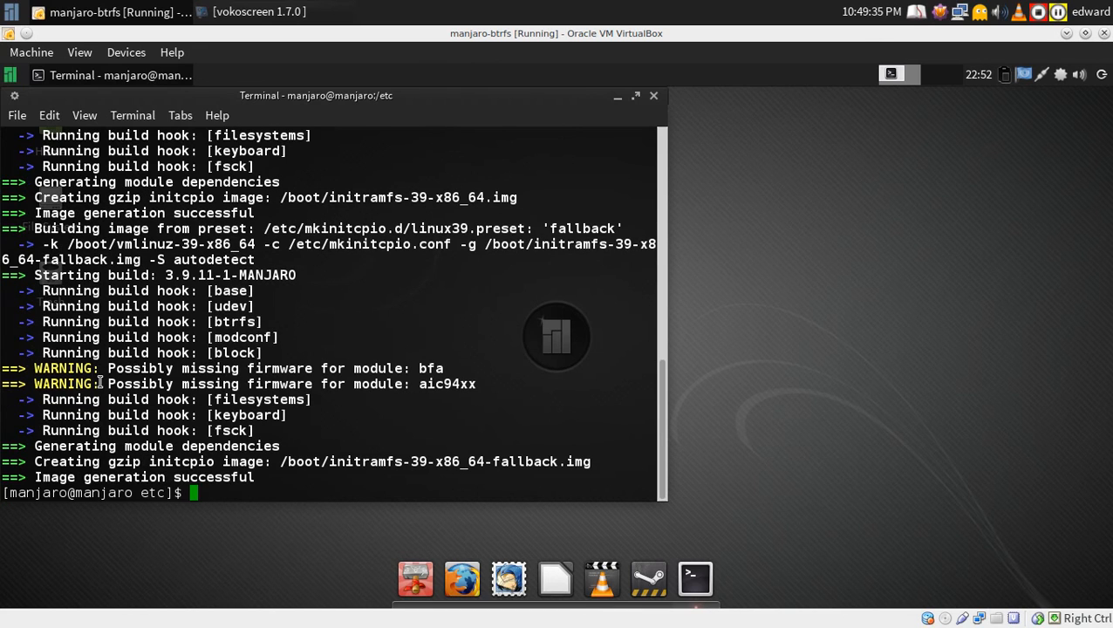
mouse_move(969, 158)
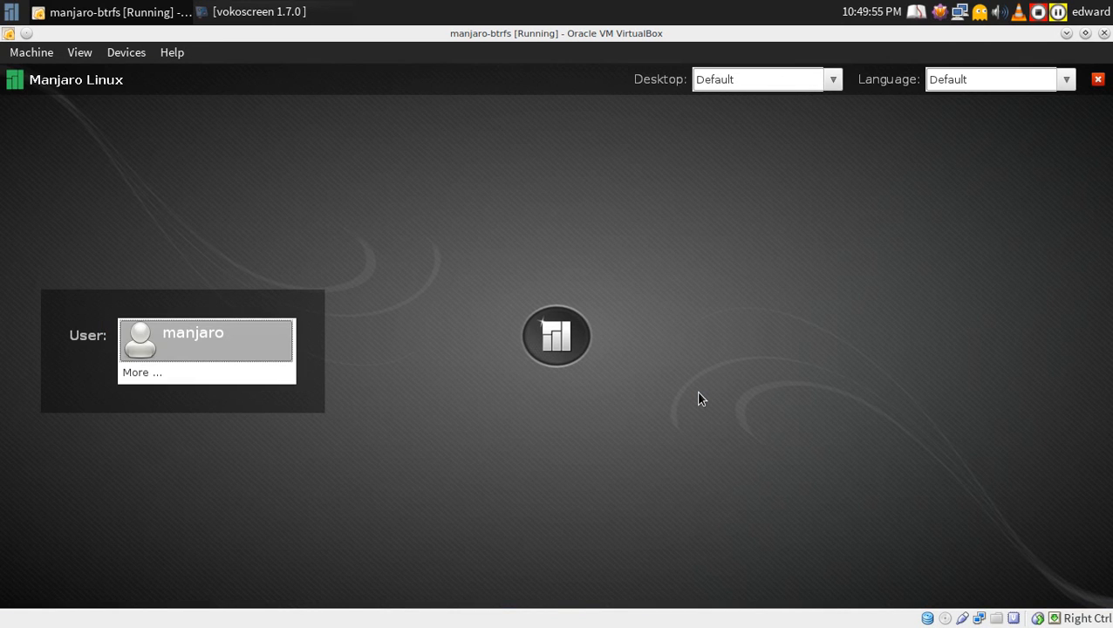
Step: Select the manjaro user and submit the password to reach the Xfce desktop
left_click(206, 338)
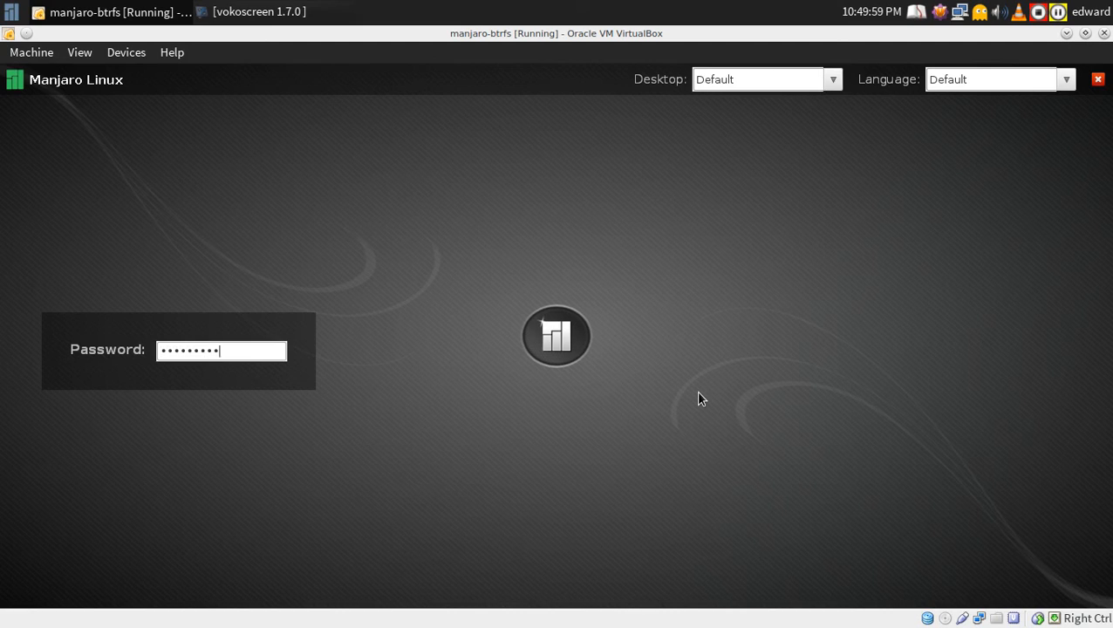
key("Return")
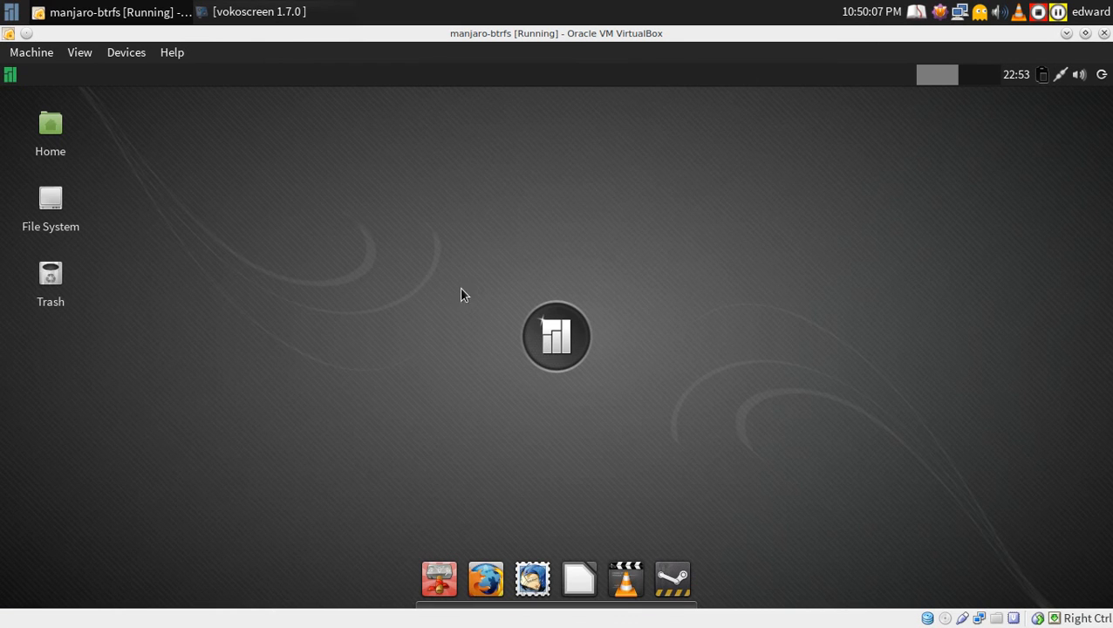
Step: Open a terminal and check mhwd-kernel usage with the -h help option
right_click(462, 293)
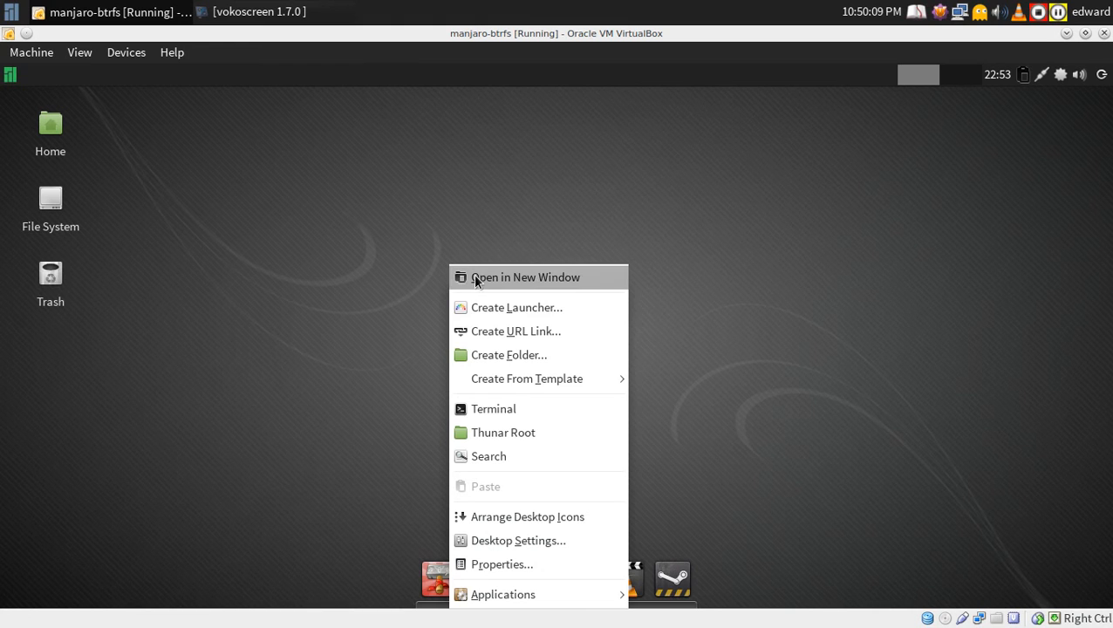
left_click(492, 409)
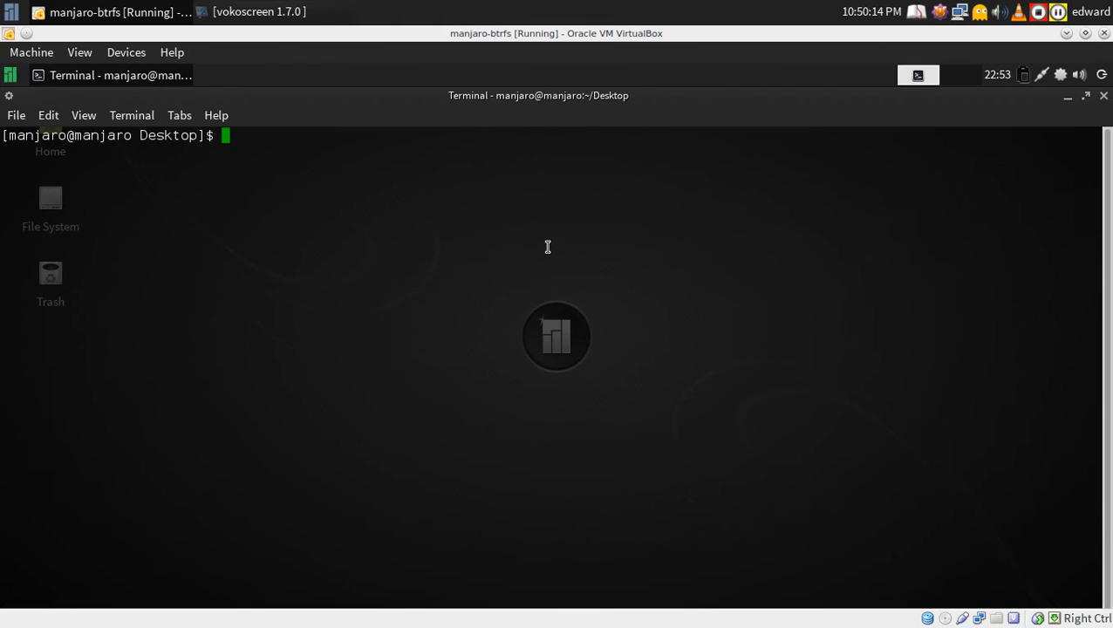
type("mhwd-kernel linux")
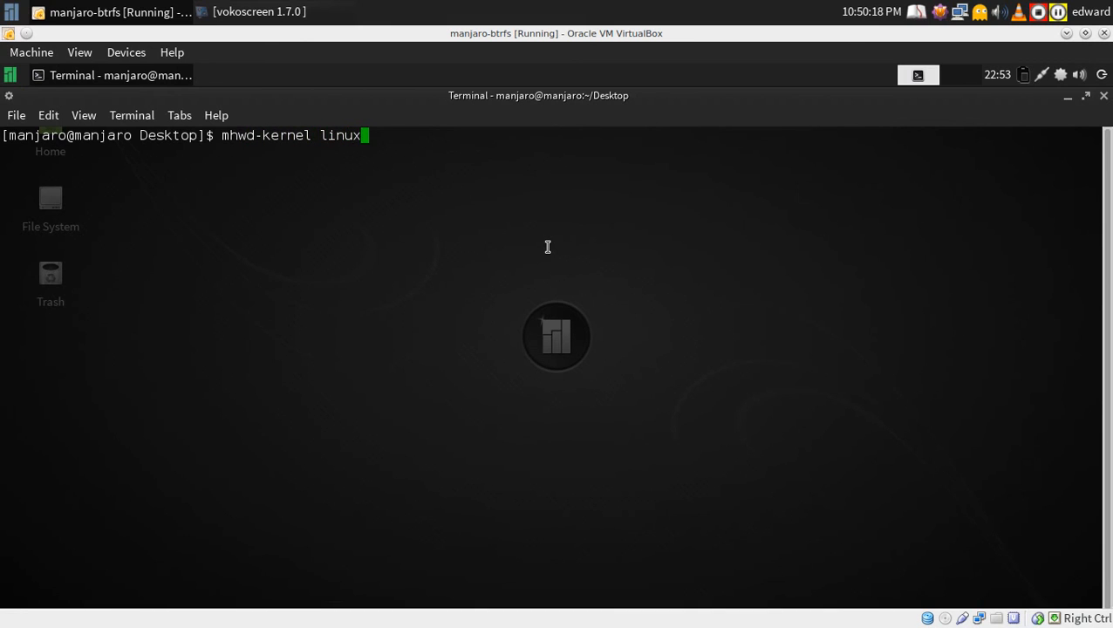
key("Return")
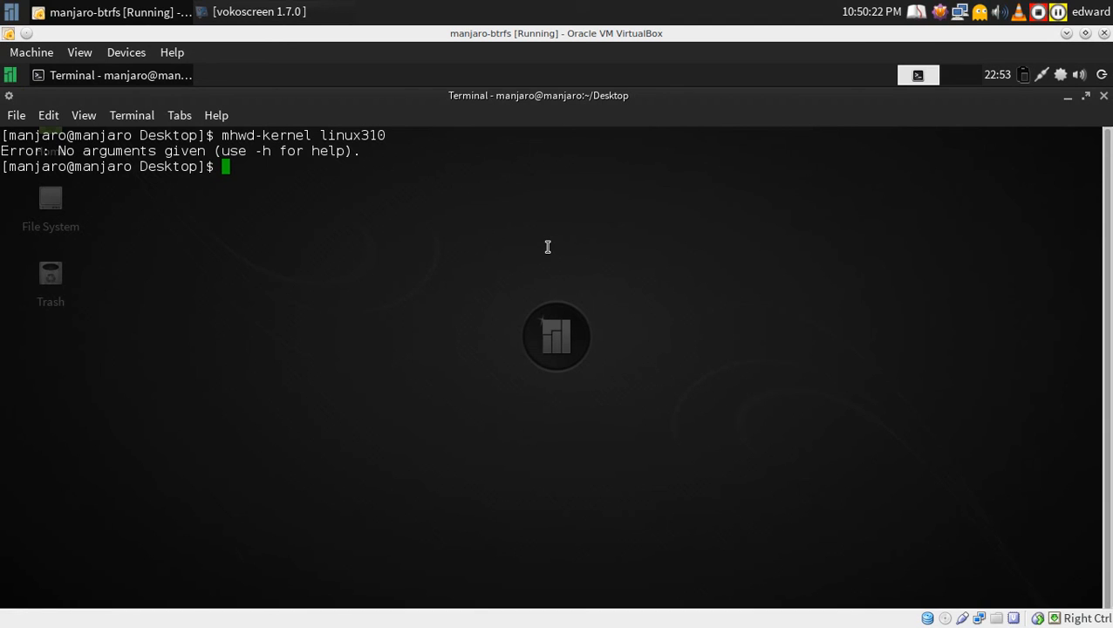
type("mhwd-kernel linux310")
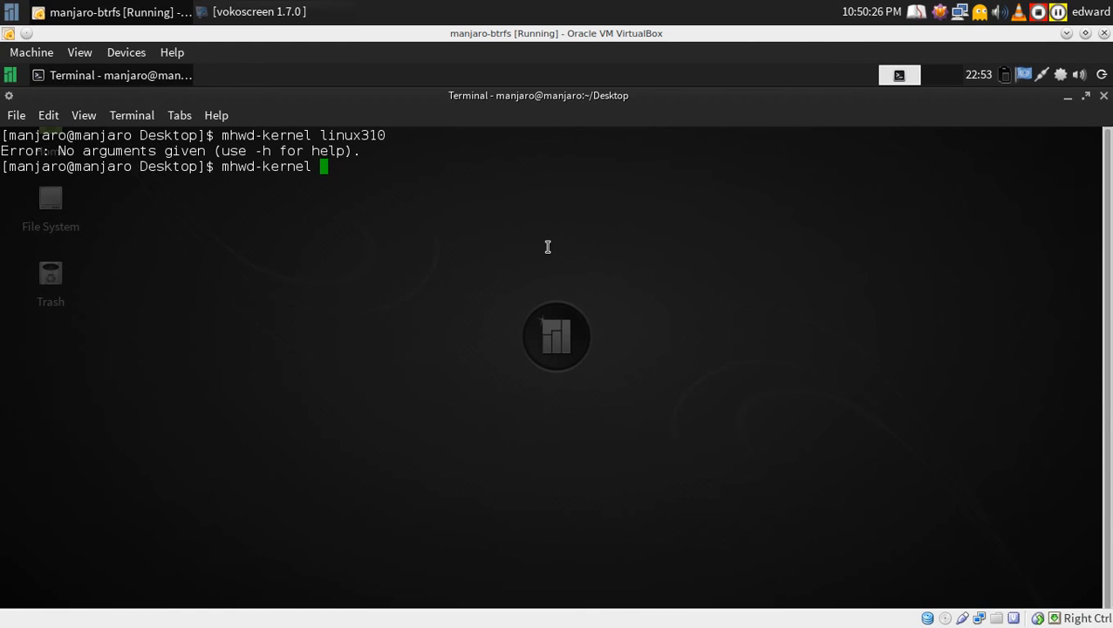
type("-h")
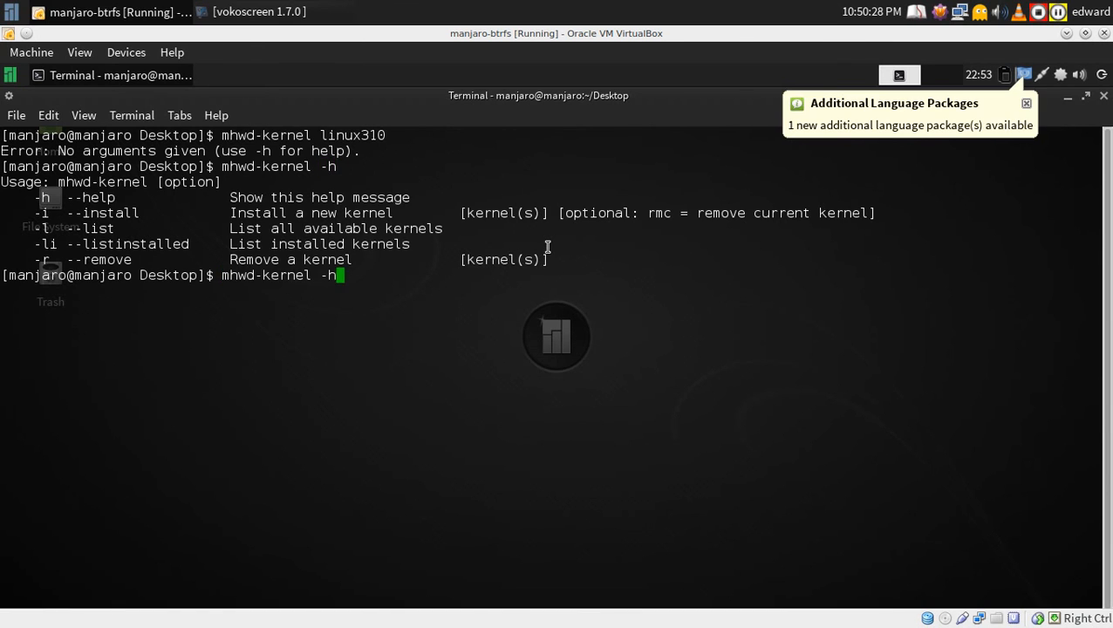
Step: Run sudo mhwd-kernel -i linux310, enter the password and answer Y to install
type("linux310")
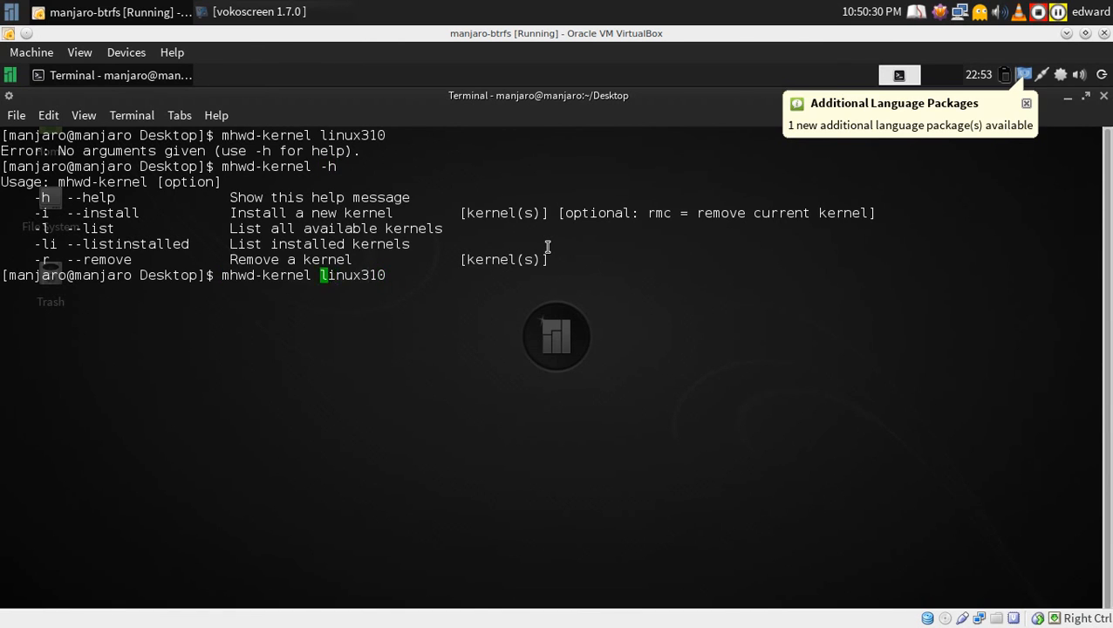
type("-i")
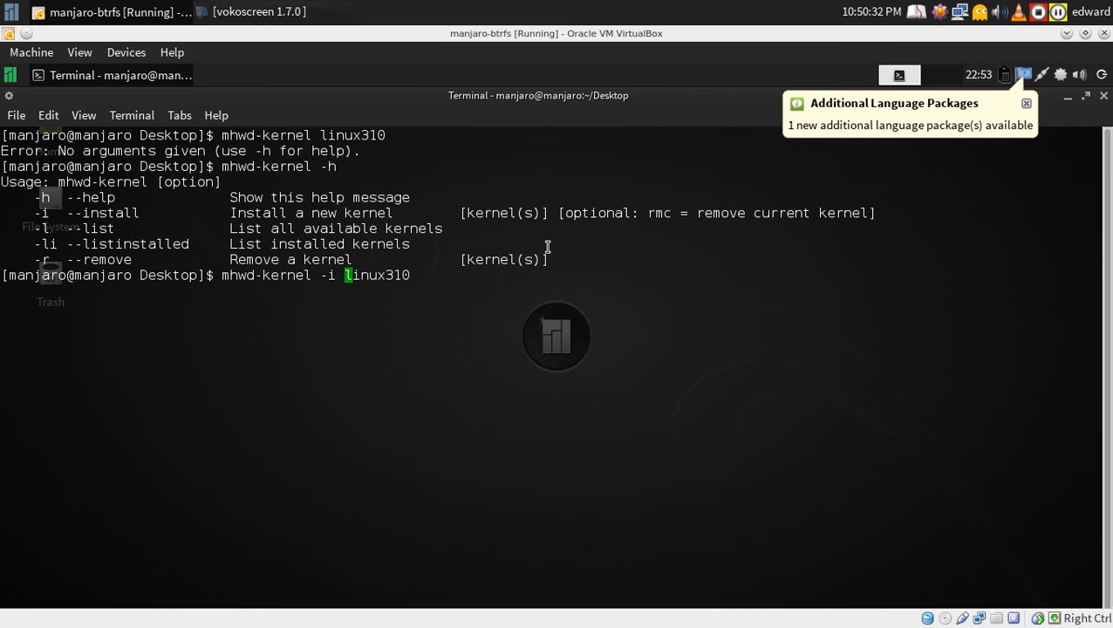
key("Return")
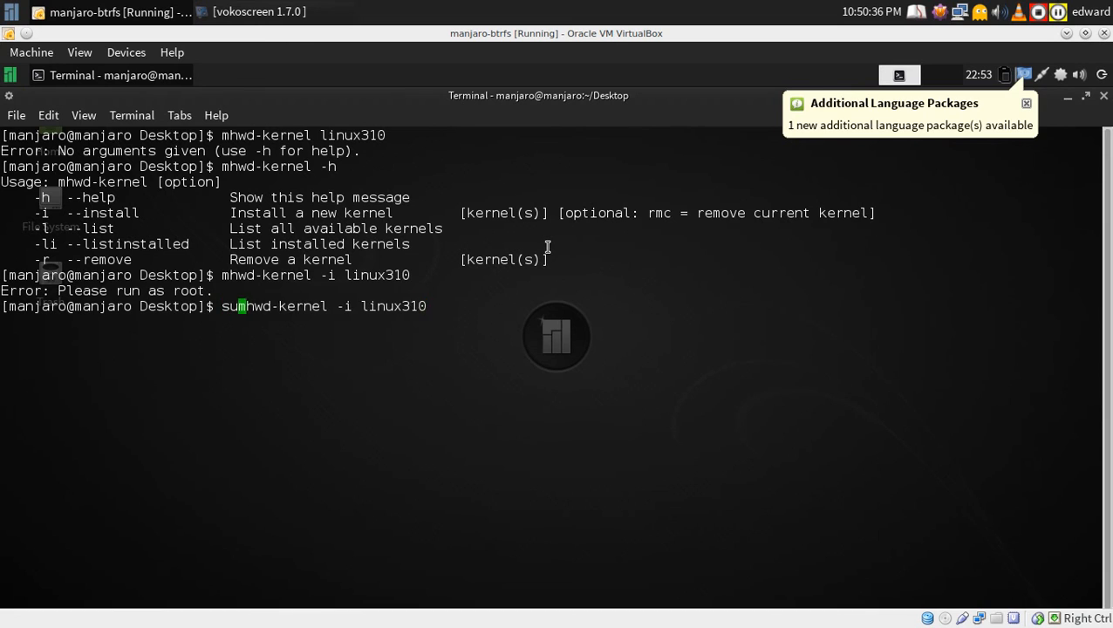
key("Return")
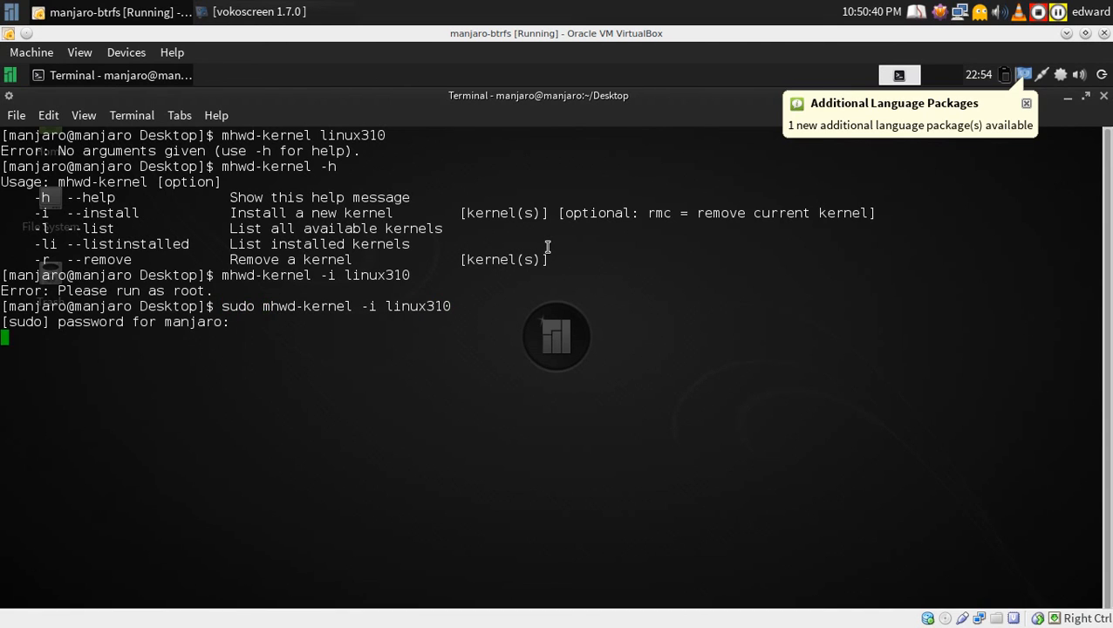
key("Return")
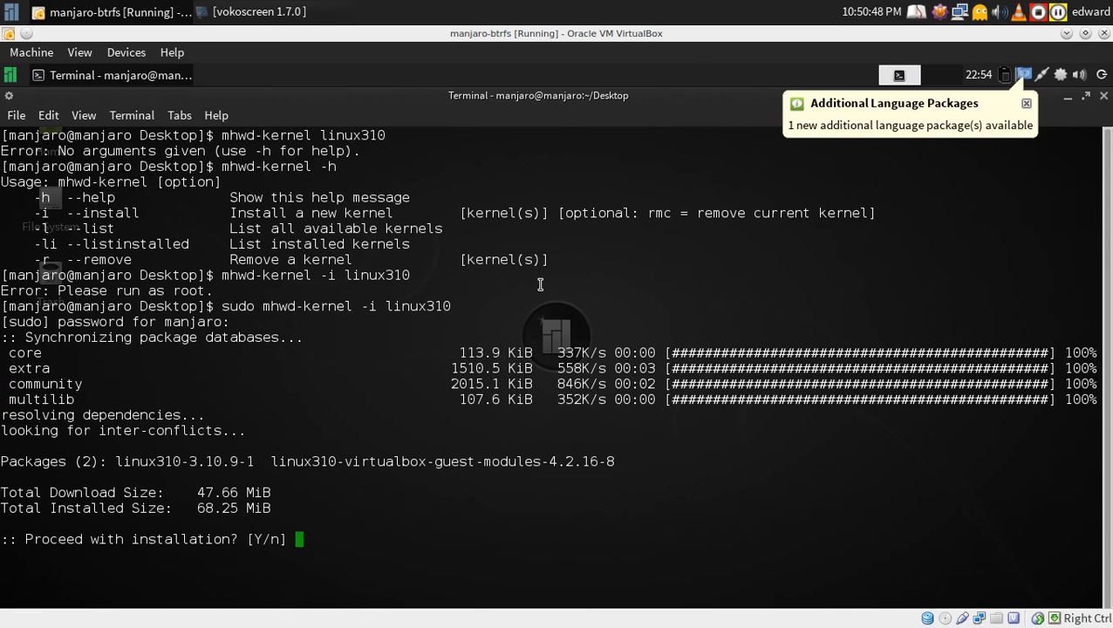
type("Y")
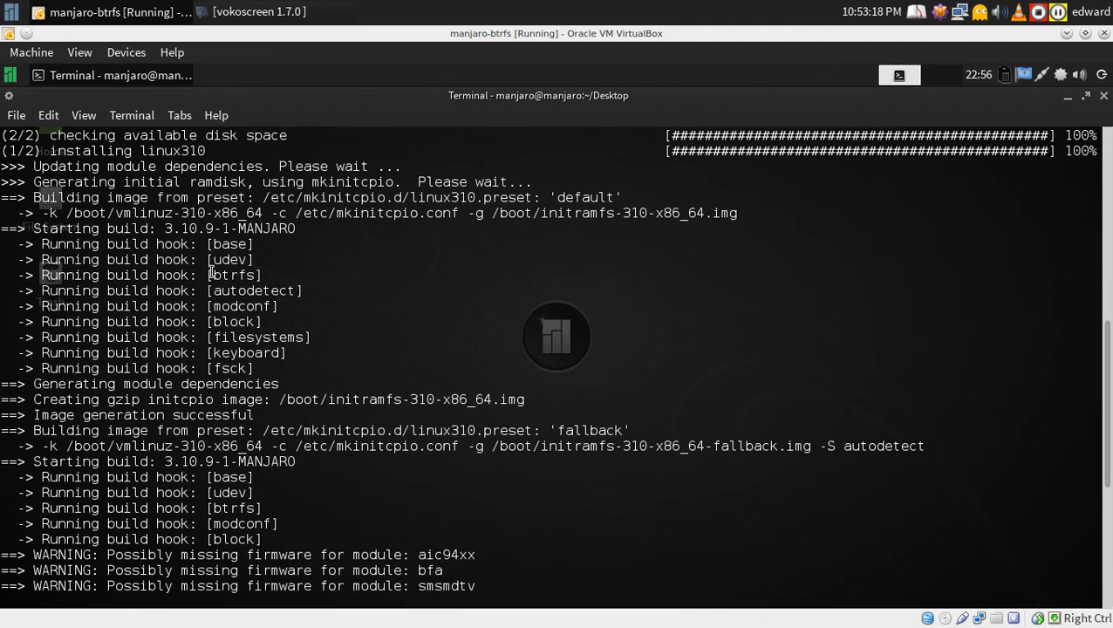
mouse_move(1089, 91)
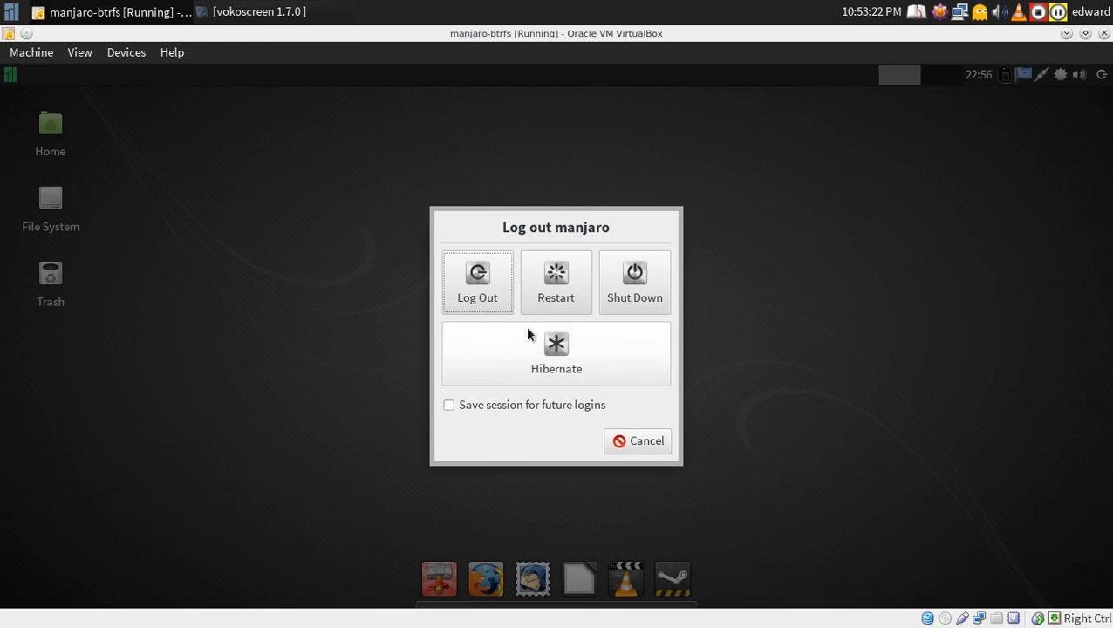
Step: Restart the guest and boot the Manjaro 3.10.9 kernel entry from GRUB
left_click(478, 283)
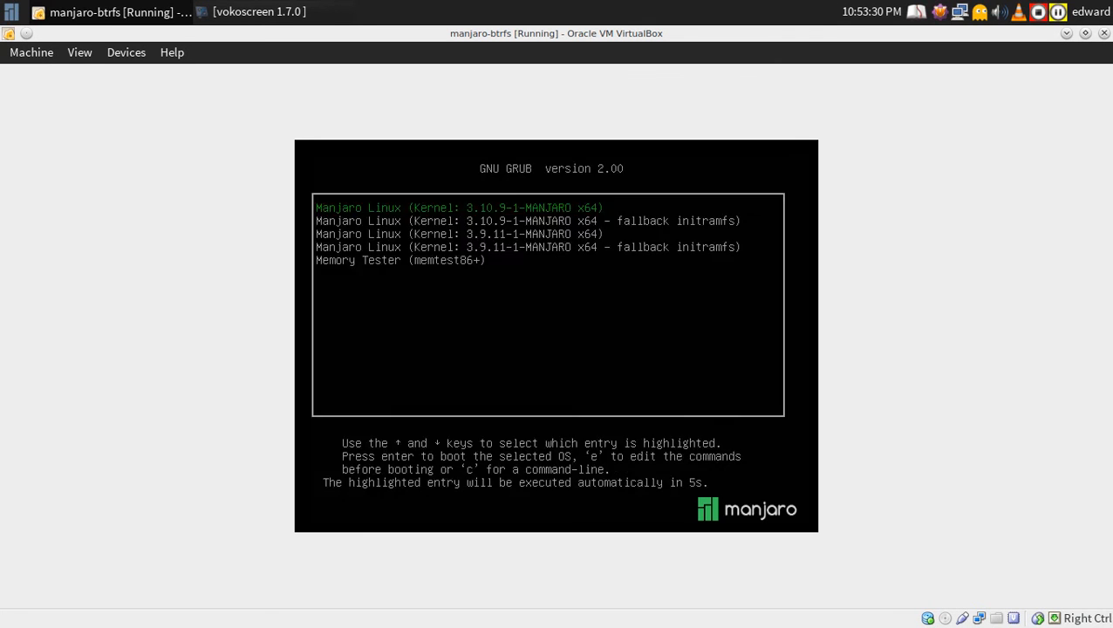
key("Return")
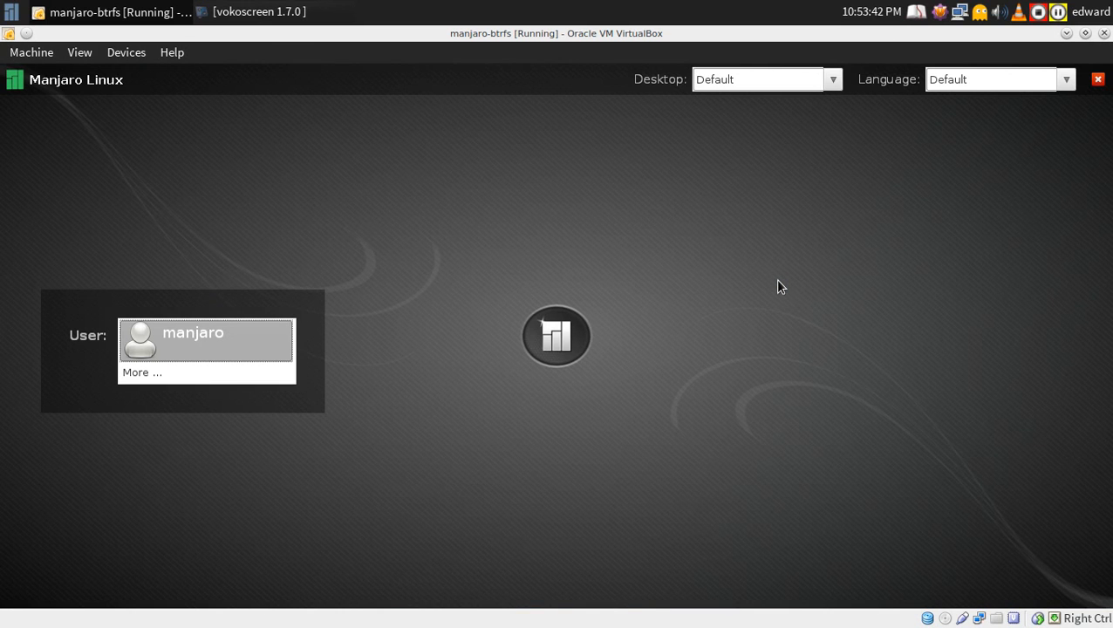
Step: Shut the virtual machine down from the login screen's power menu
left_click(1097, 80)
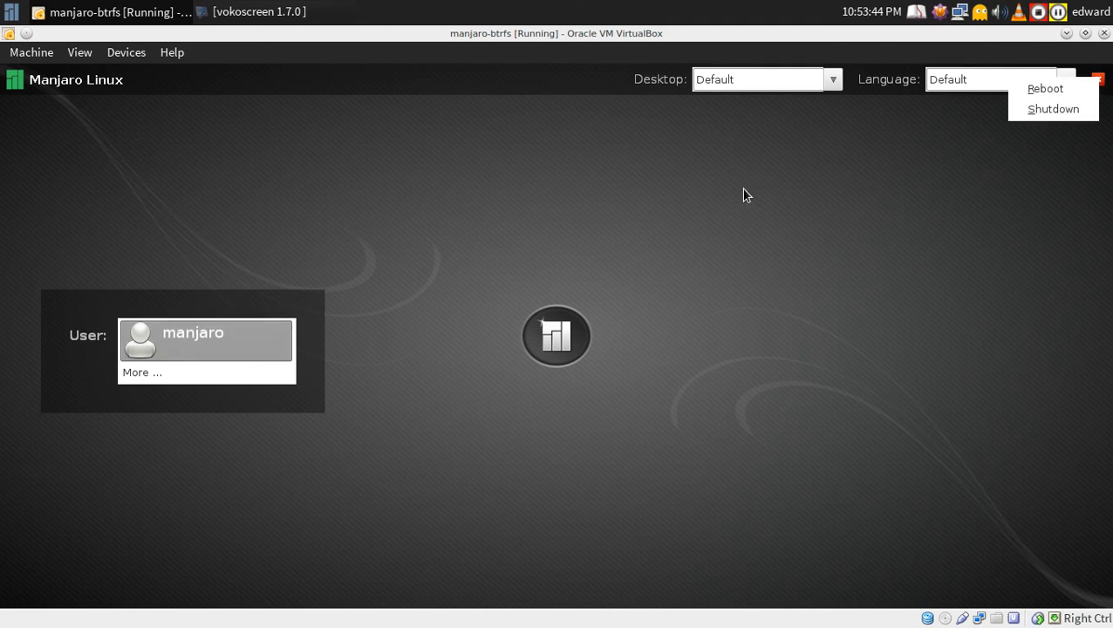
left_click(1054, 108)
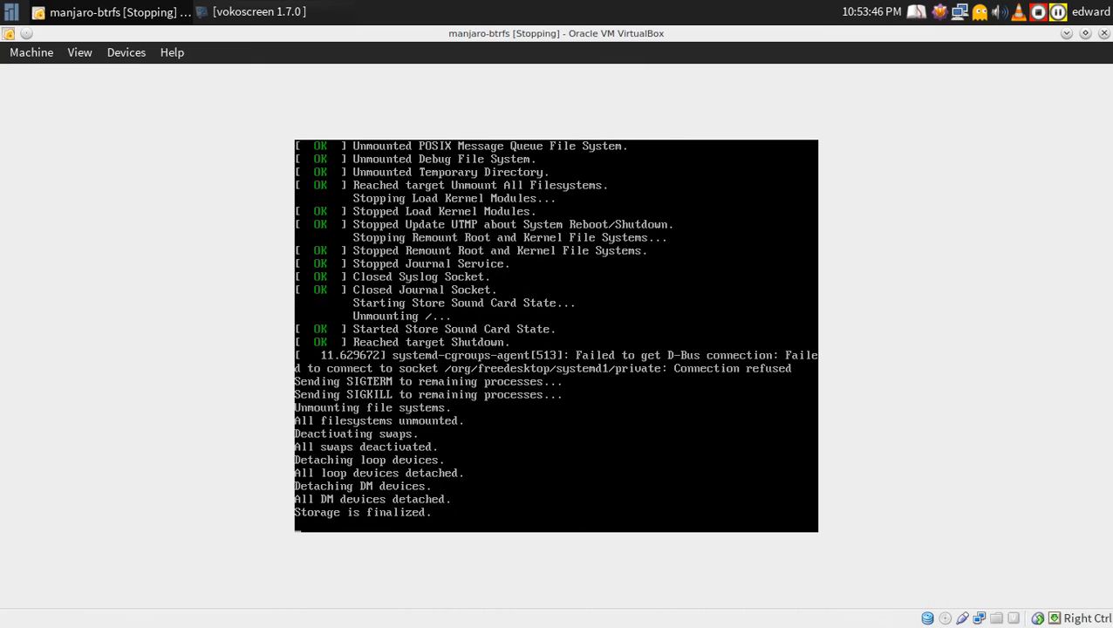
mouse_move(1043, 14)
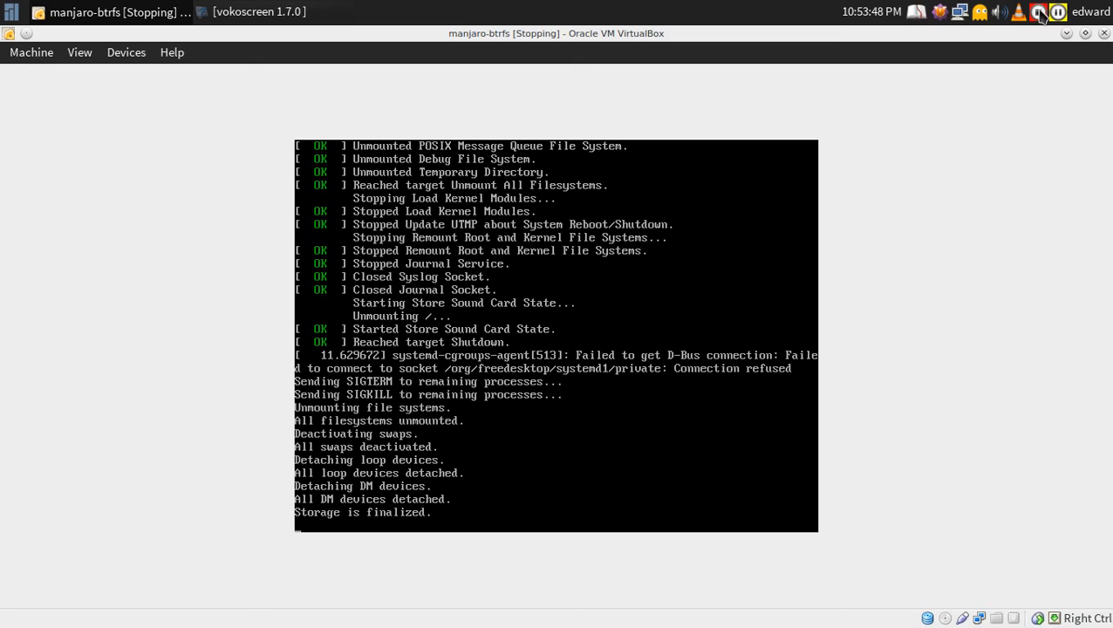